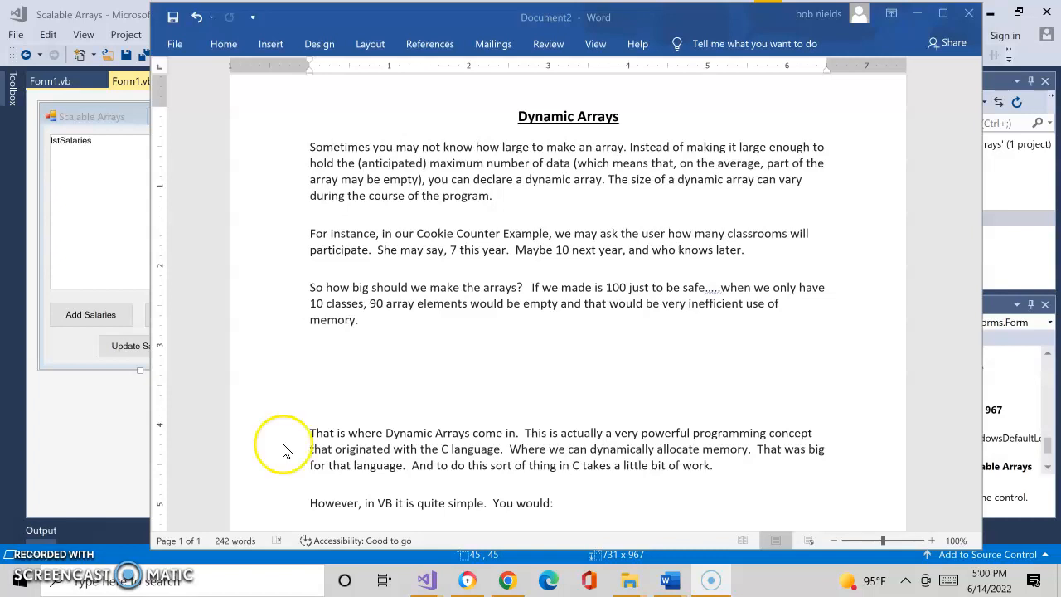
{"action": "mouse_move", "coordinate": [332, 427]}
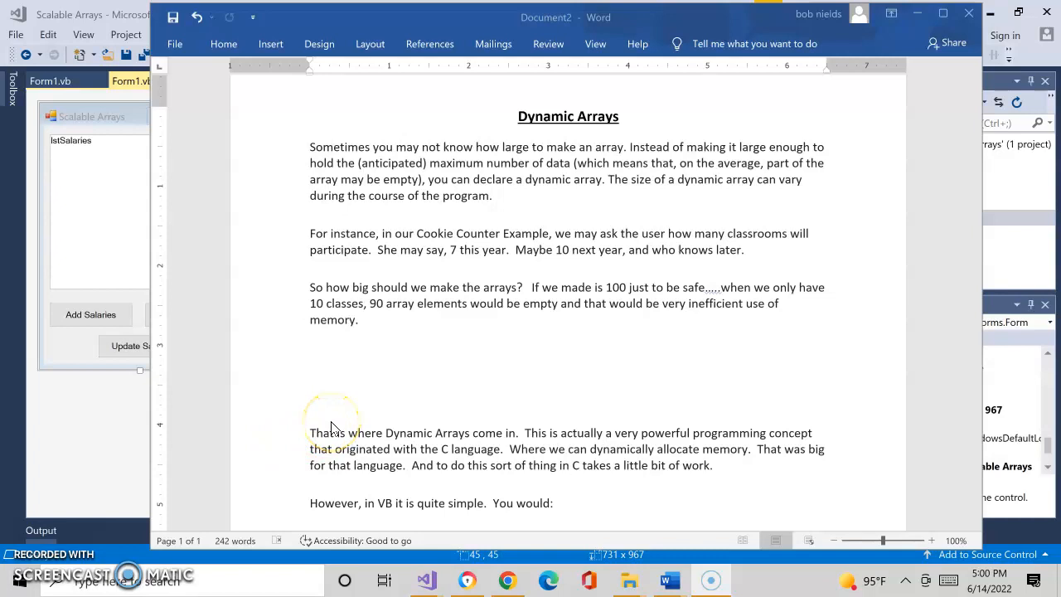
{"action": "mouse_move", "coordinate": [491, 396]}
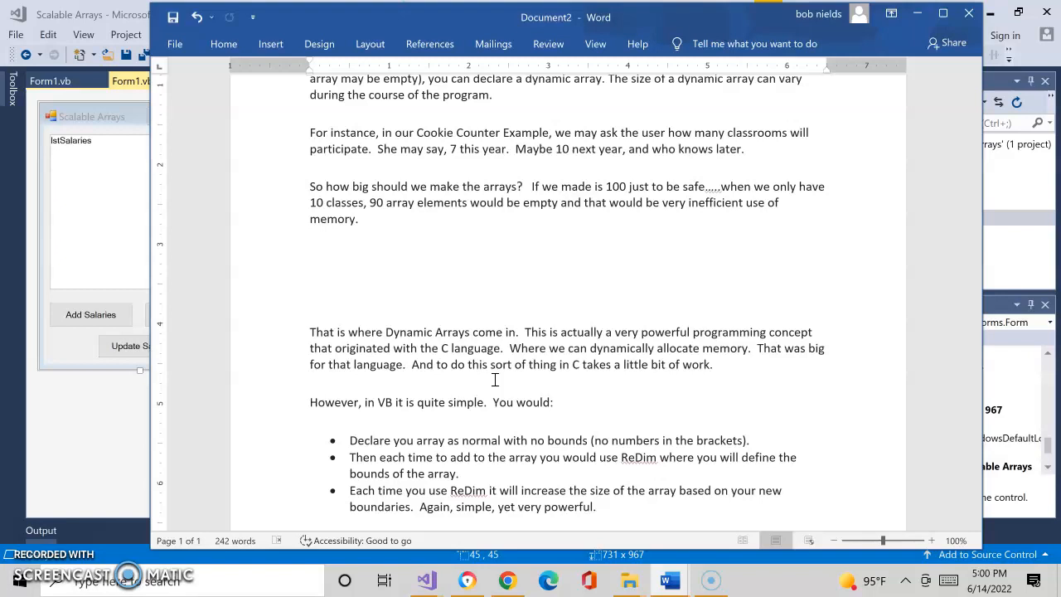
Step: Read through the ReDim bullet points in the Word notes before returning to the form design
{"action": "left_click", "coordinate": [310, 293]}
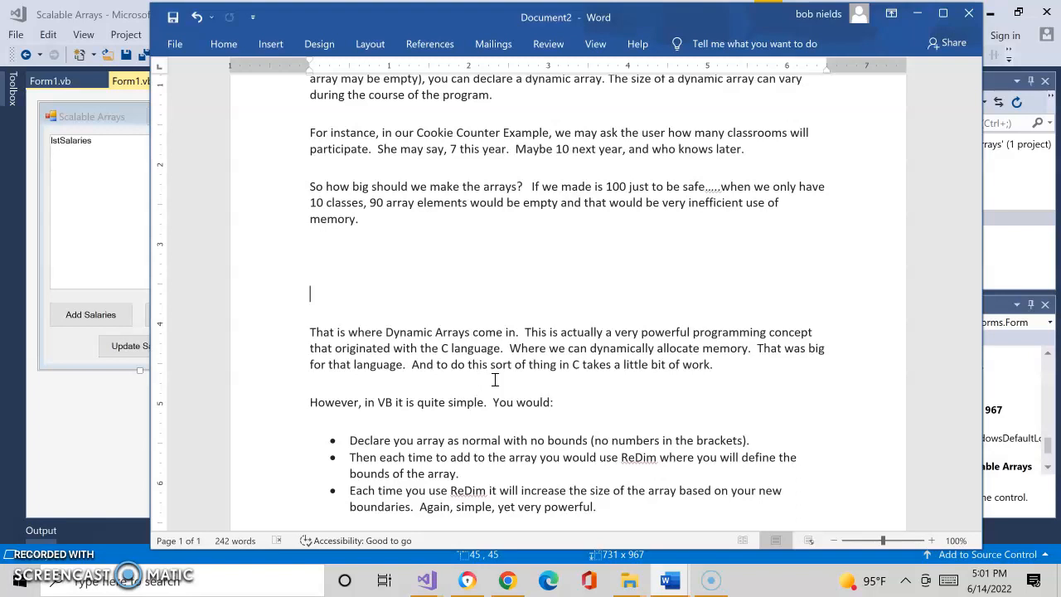
{"action": "scroll", "scroll_direction": "down", "scroll_amount": 3}
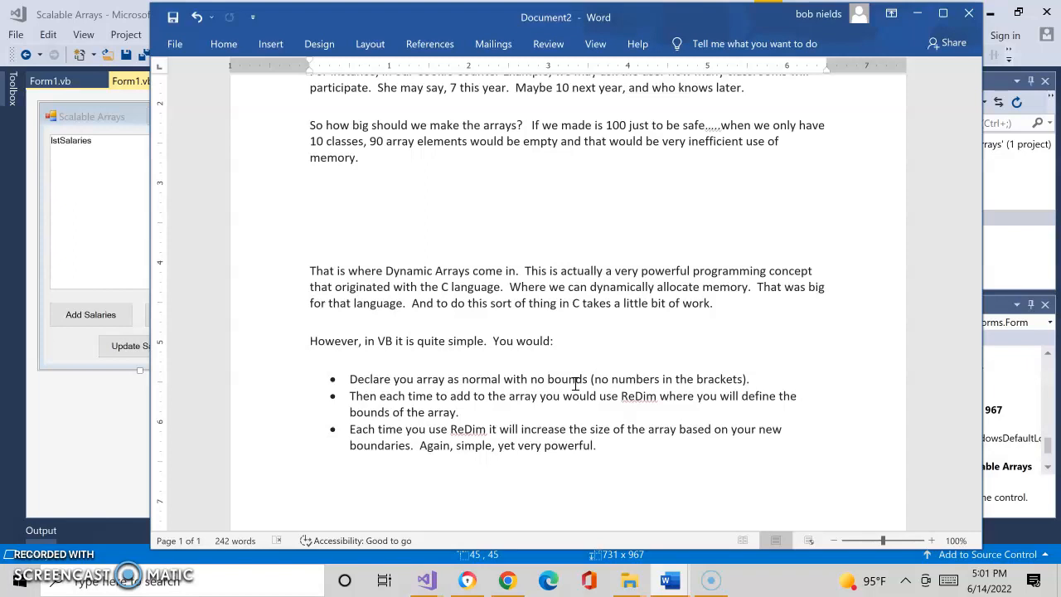
{"action": "left_click", "coordinate": [310, 232]}
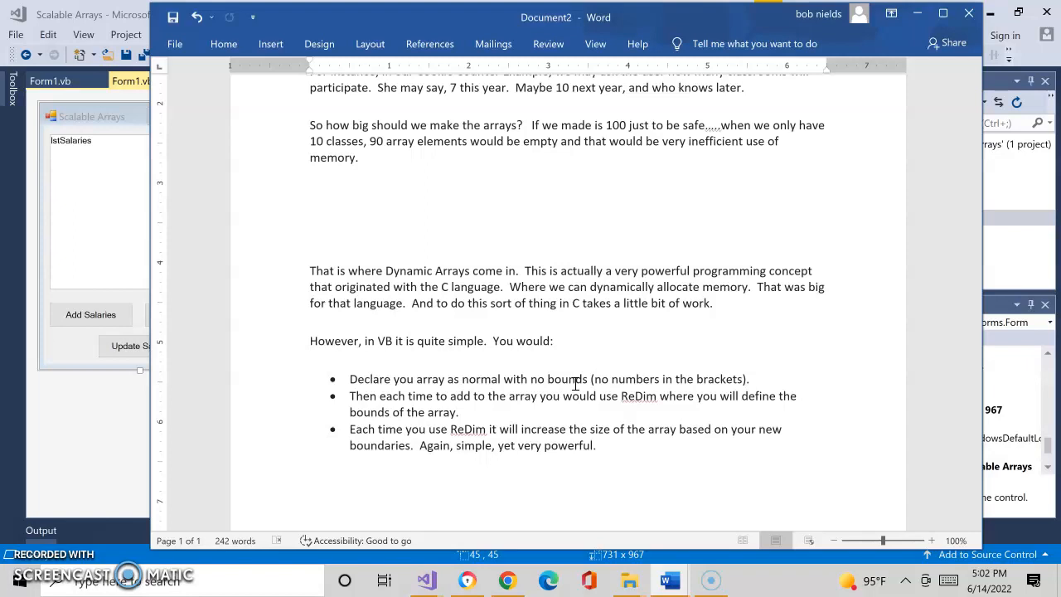
{"action": "left_click", "coordinate": [310, 232]}
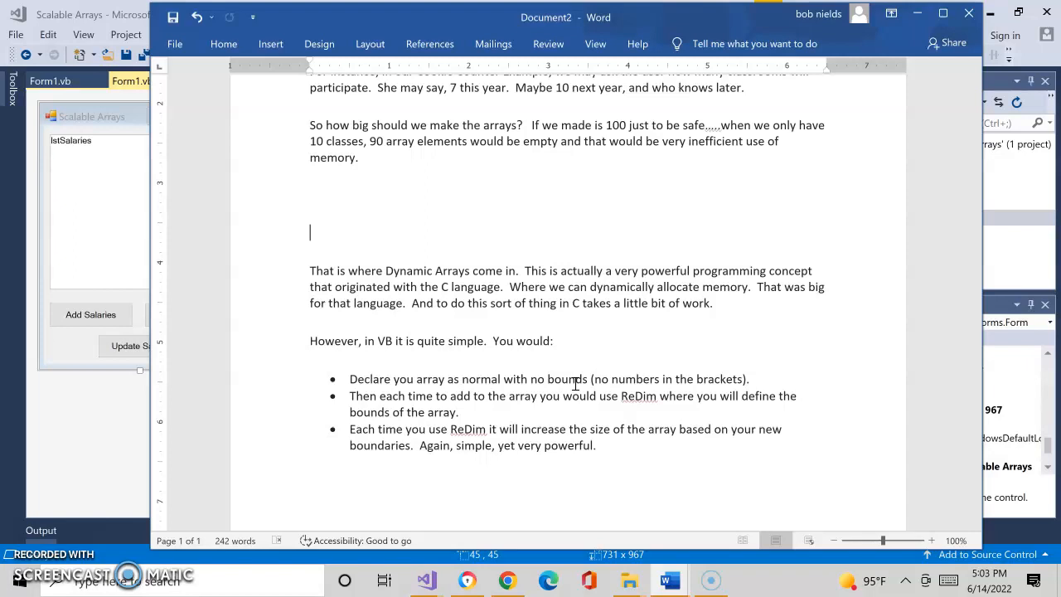
{"action": "mouse_move", "coordinate": [570, 393]}
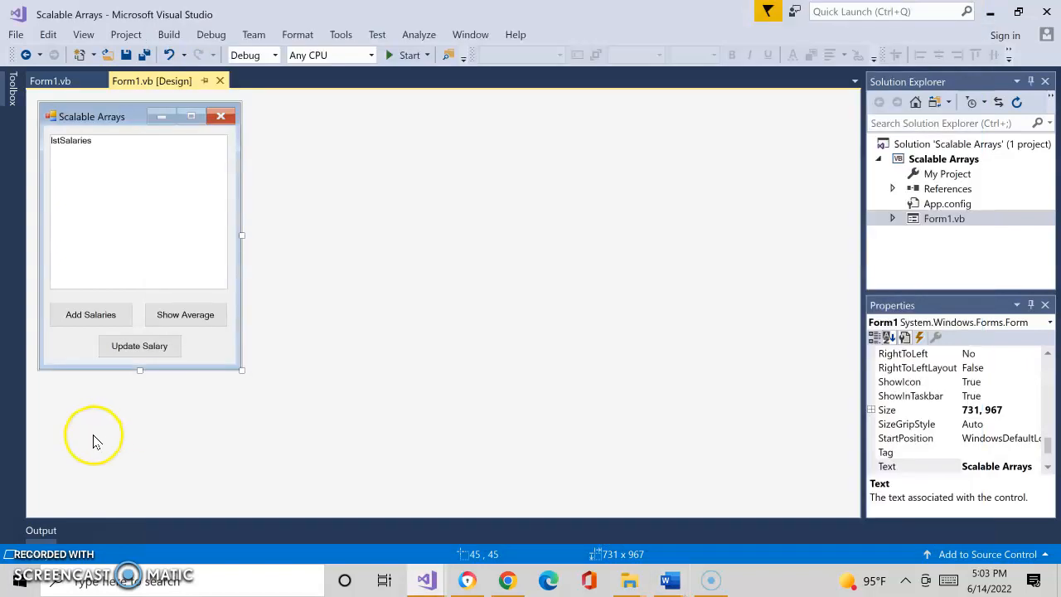
{"action": "mouse_move", "coordinate": [380, 413]}
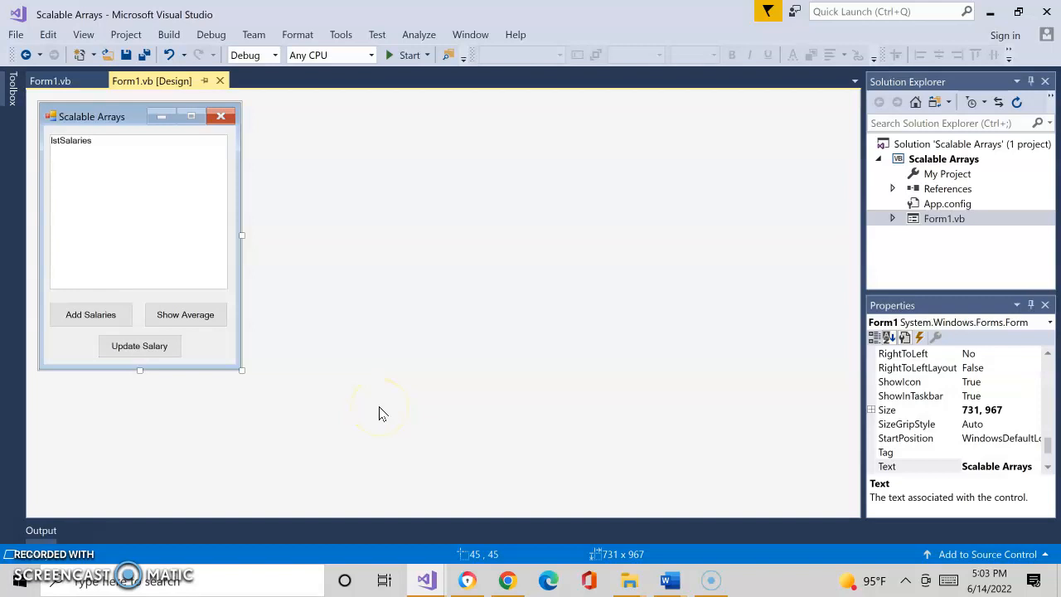
{"action": "mouse_move", "coordinate": [401, 100]}
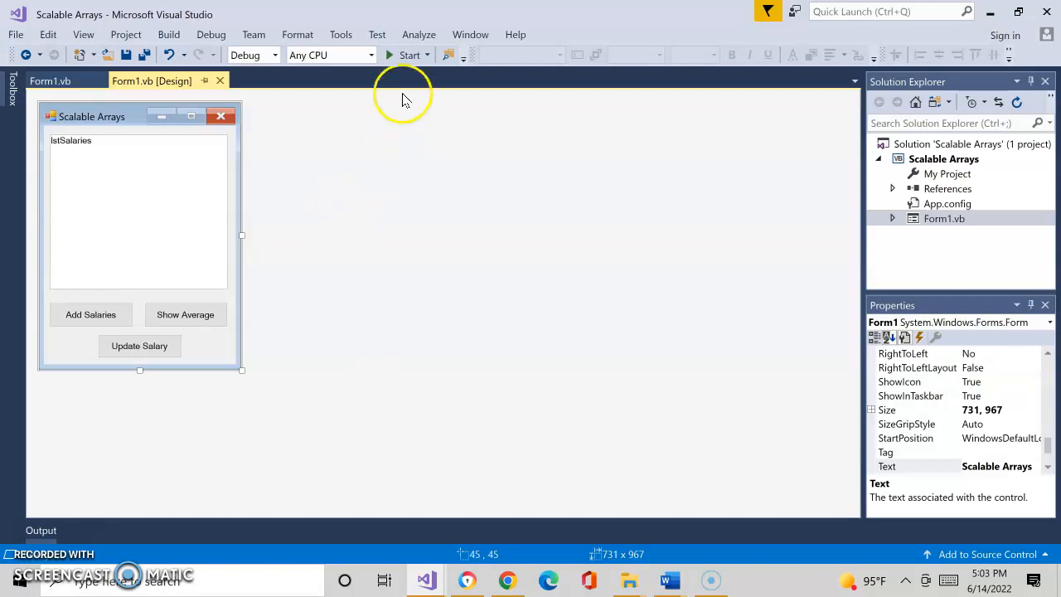
Step: Start the Scalable Arrays project so its salary form window appears
{"action": "left_click", "coordinate": [407, 55]}
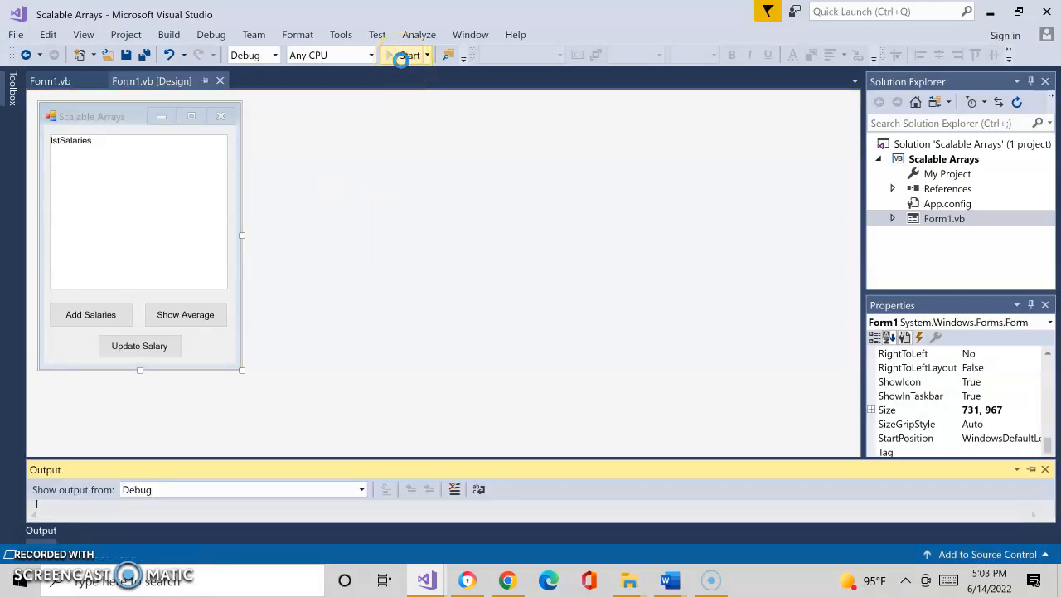
{"action": "left_click", "coordinate": [404, 54]}
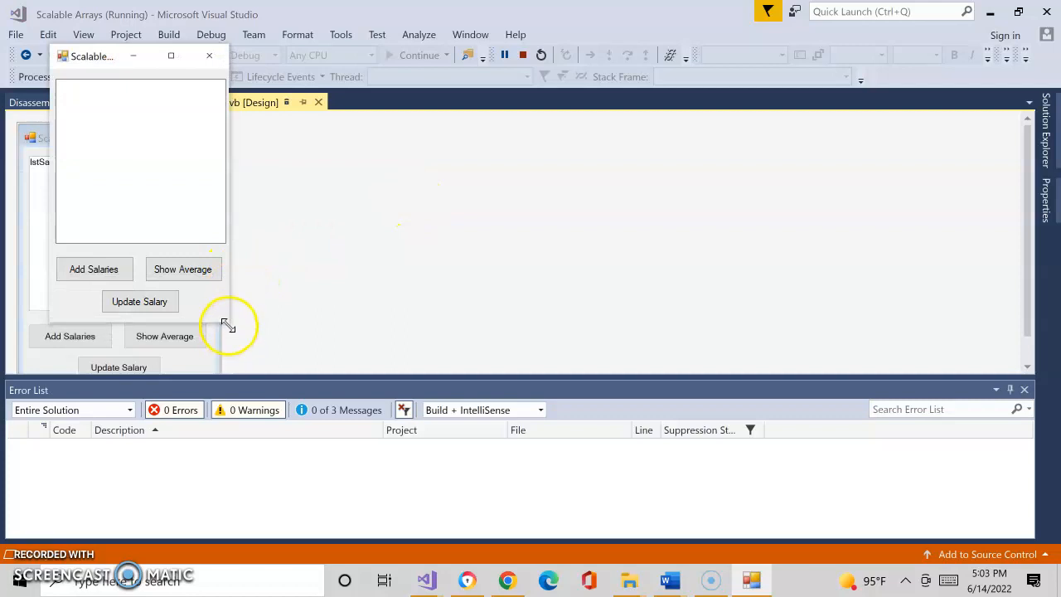
Step: Add five employee salaries via Add Salaries, then enter -1 to finish collection
{"action": "left_click", "coordinate": [93, 269]}
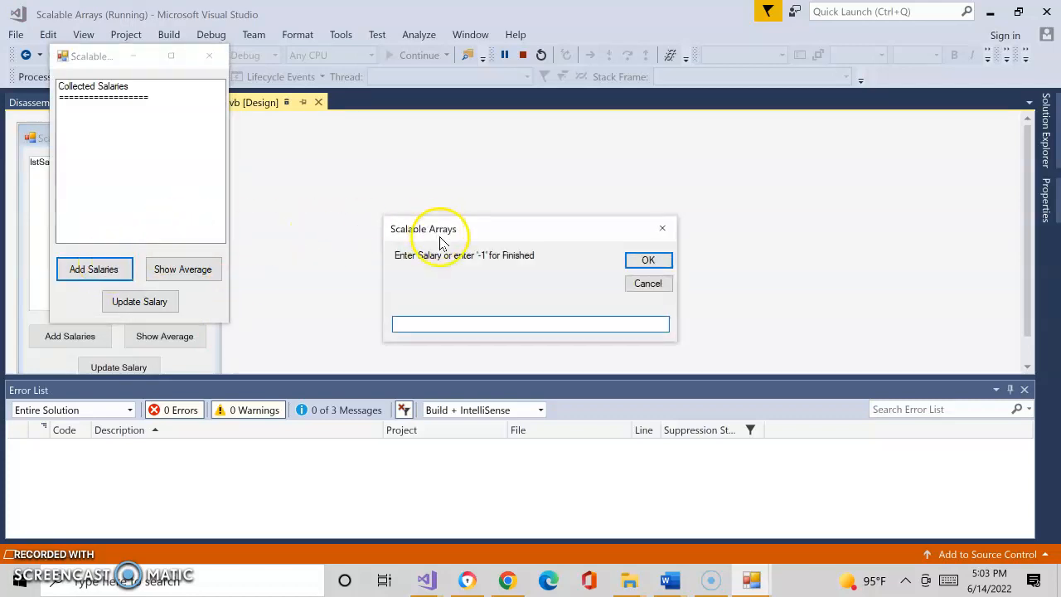
{"action": "type", "text": "1"}
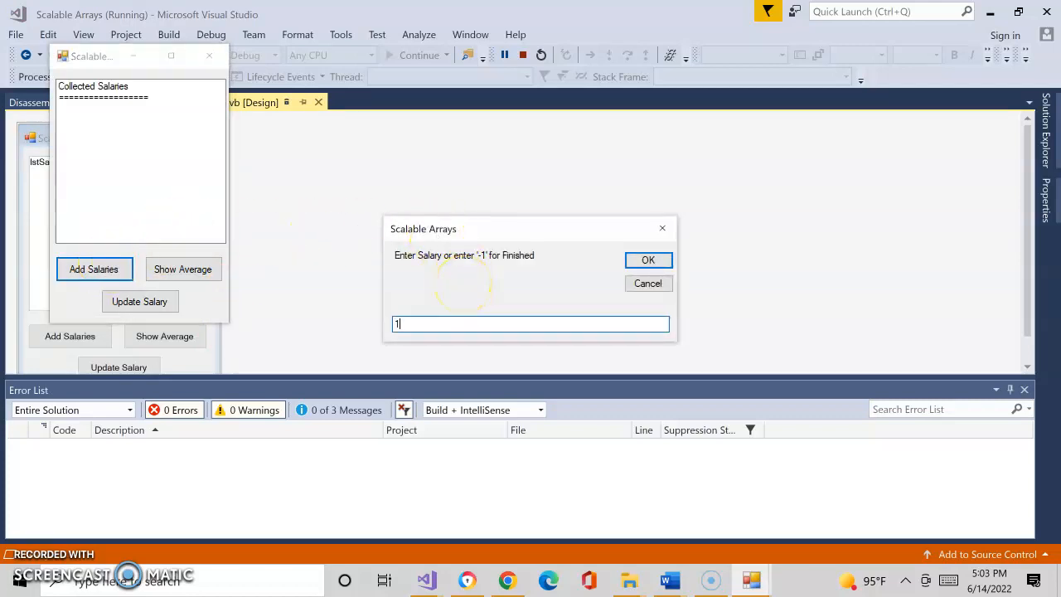
{"action": "left_click", "coordinate": [648, 259]}
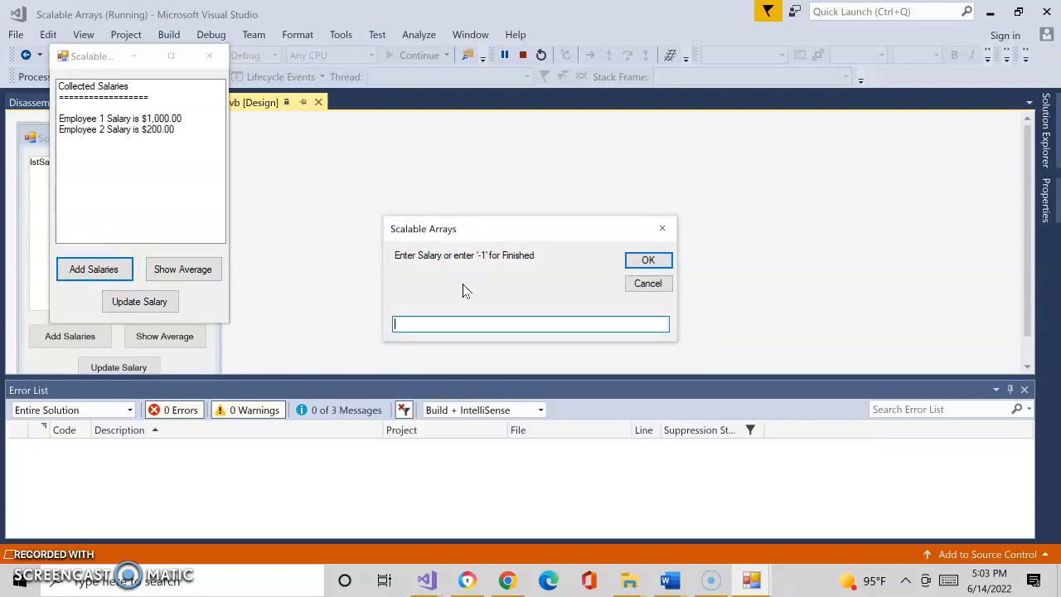
{"action": "left_click", "coordinate": [648, 259]}
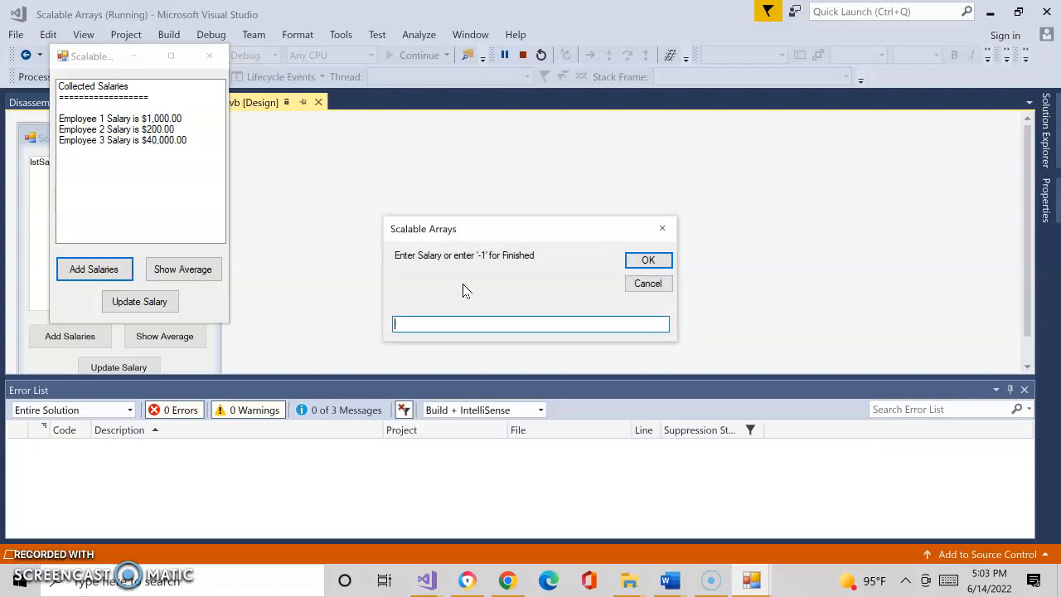
{"action": "type", "text": "400"}
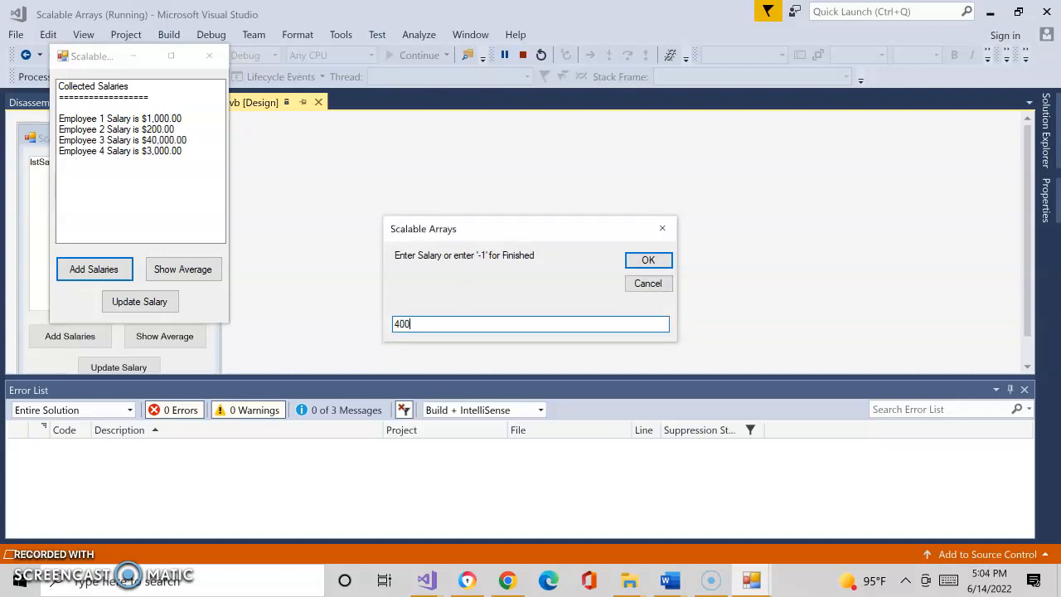
{"action": "left_click", "coordinate": [646, 258]}
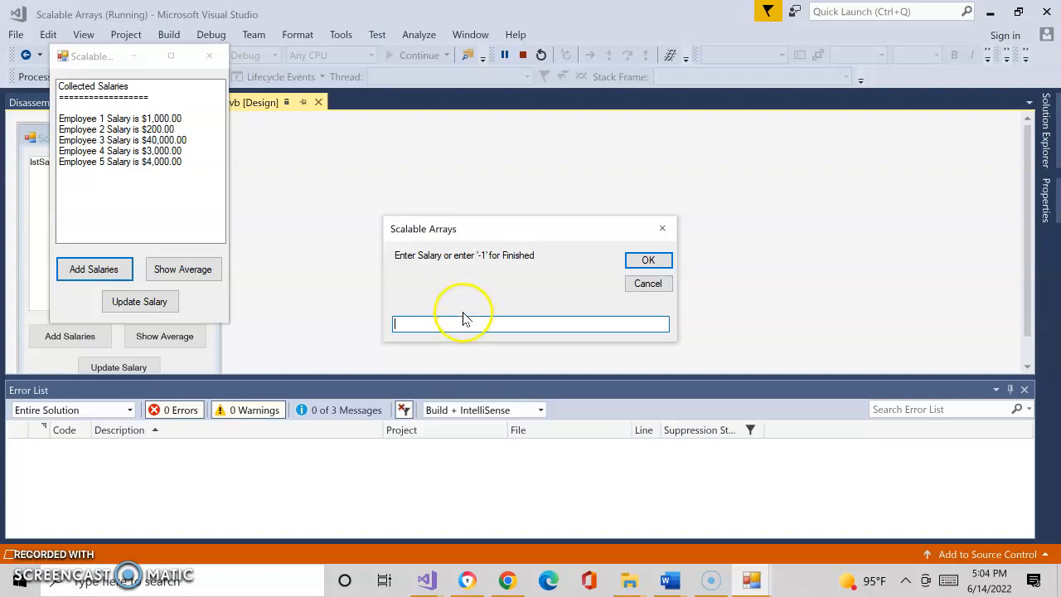
{"action": "type", "text": "-1"}
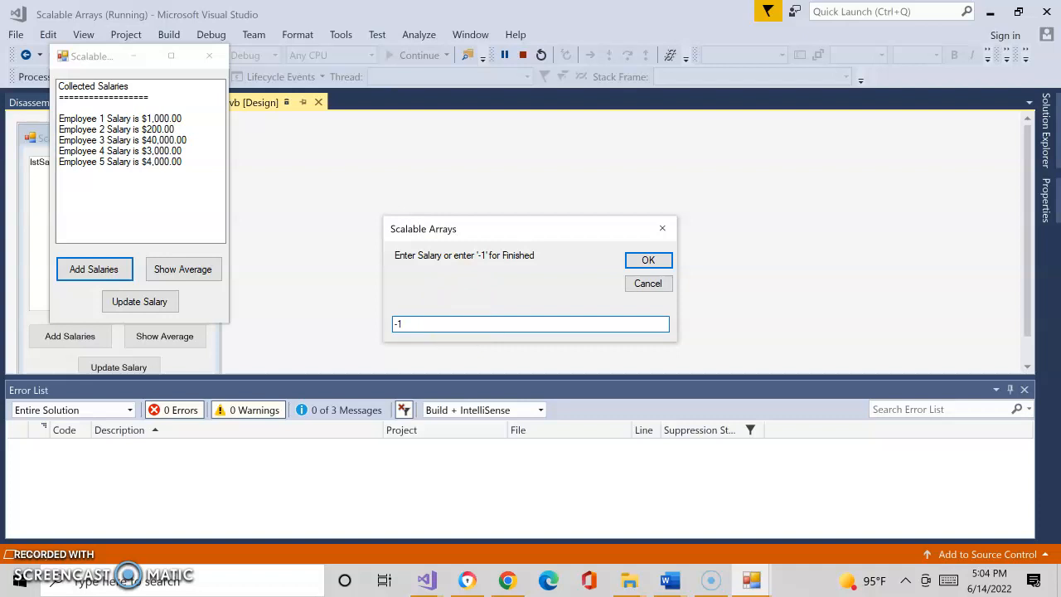
{"action": "left_click", "coordinate": [648, 259]}
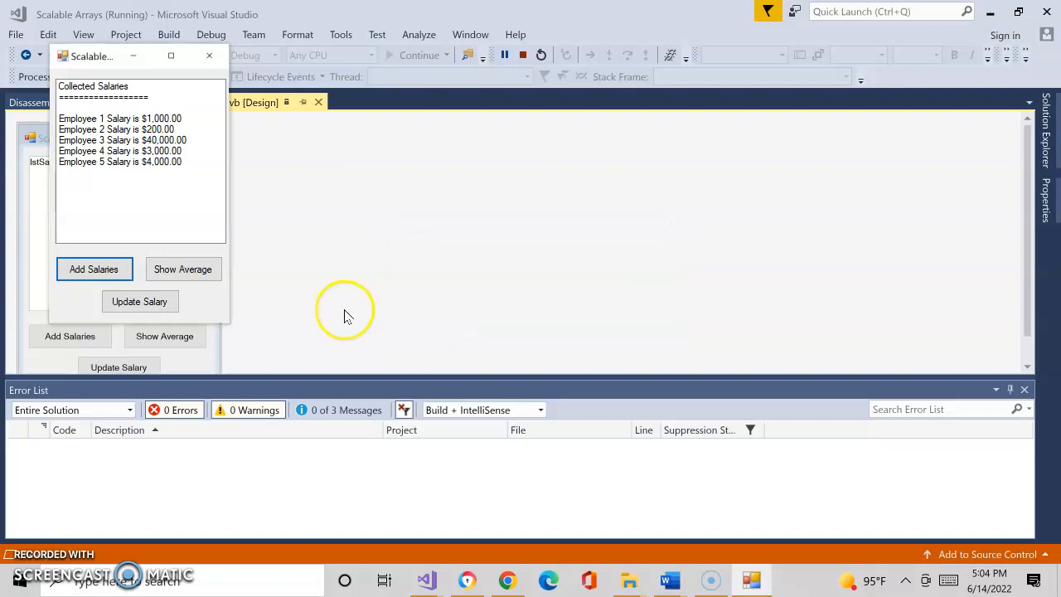
Step: Show the average of the collected salaries, $9,640.00, and dismiss the message
{"action": "left_click", "coordinate": [182, 268]}
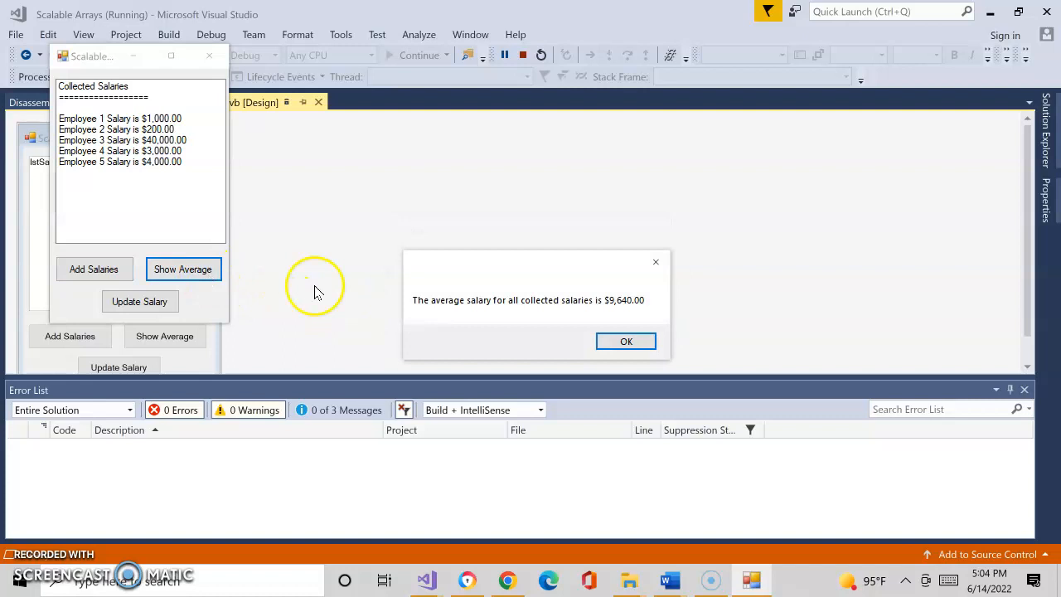
{"action": "mouse_move", "coordinate": [501, 338]}
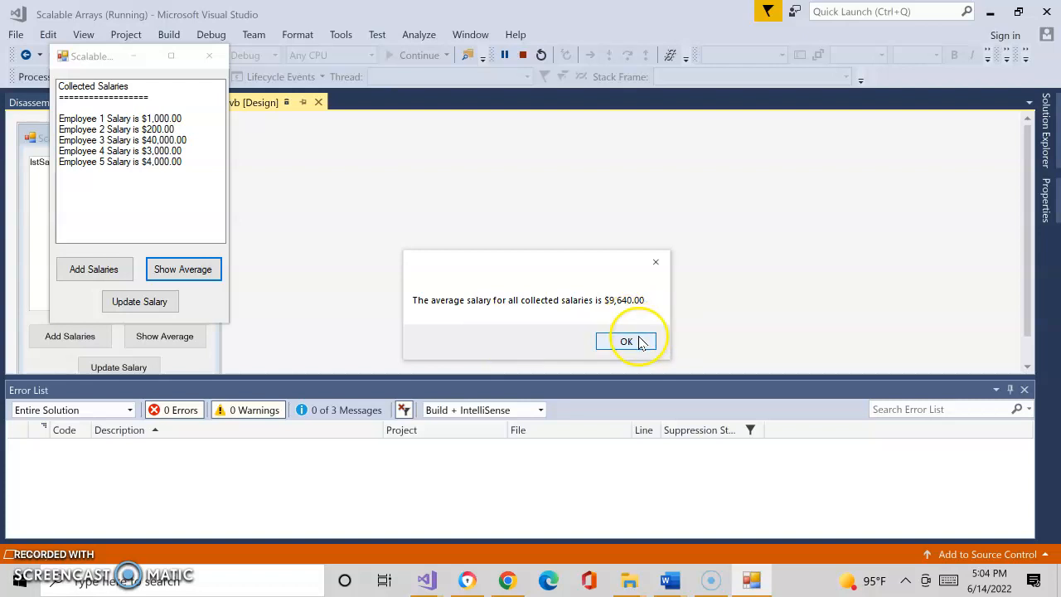
{"action": "left_click", "coordinate": [626, 342]}
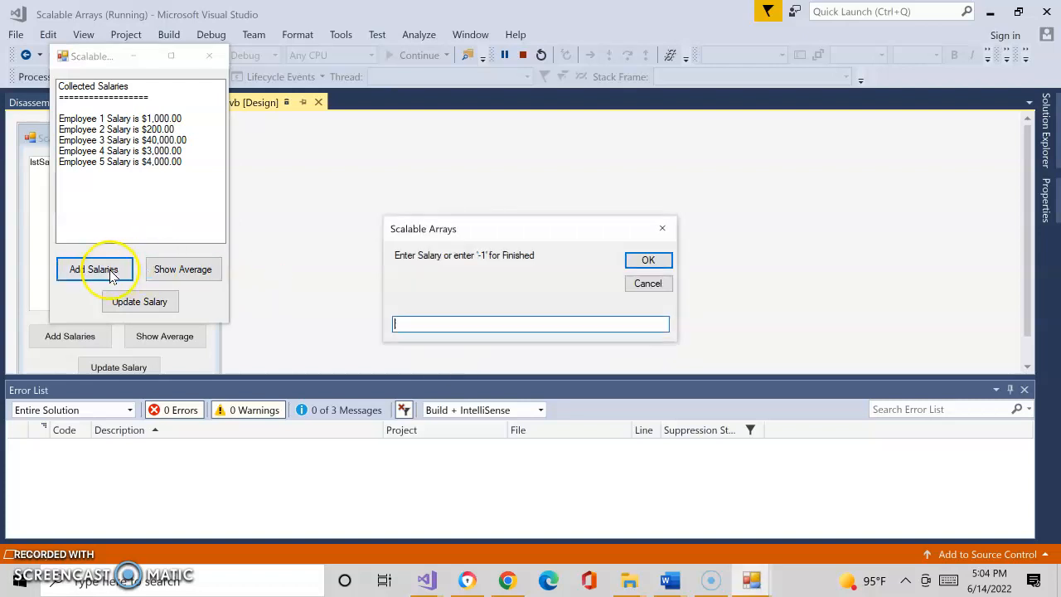
Step: Add further salaries (3000, 5...) until eight are listed, then enter -1 to finish
{"action": "type", "text": "3000"}
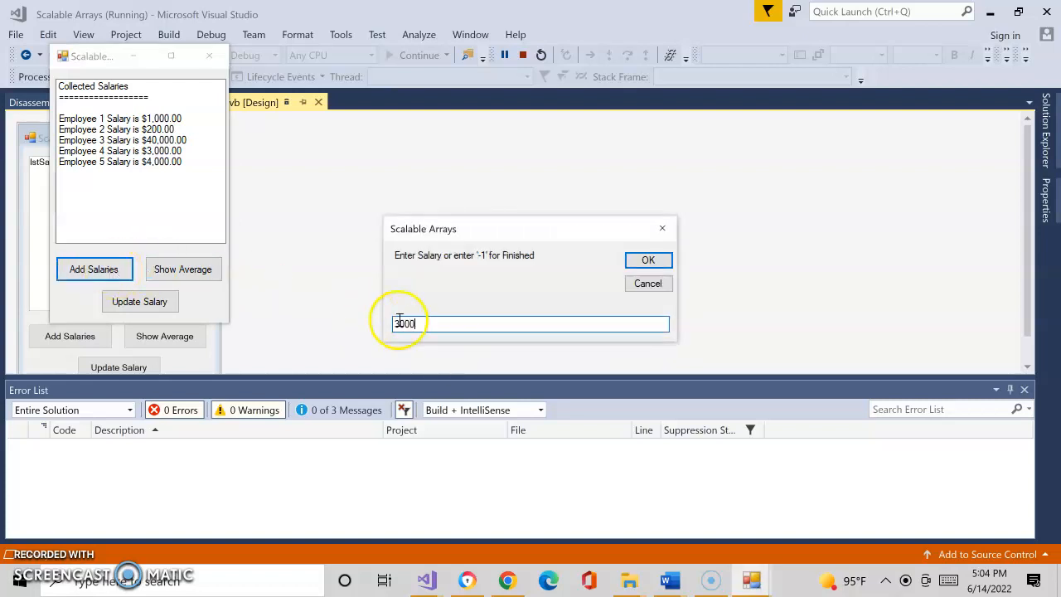
{"action": "left_click", "coordinate": [648, 259]}
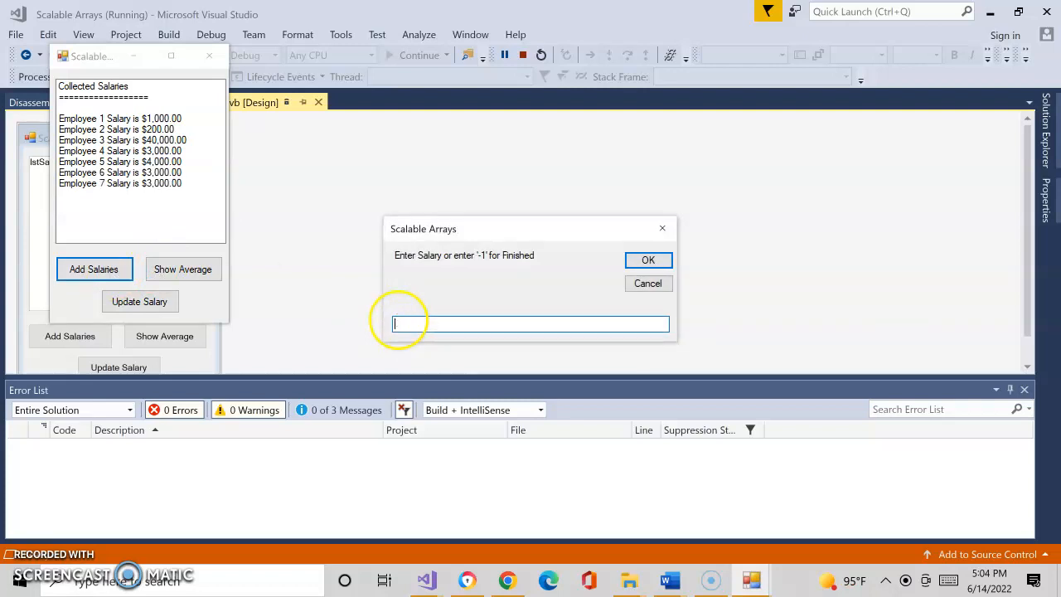
{"action": "type", "text": "5"}
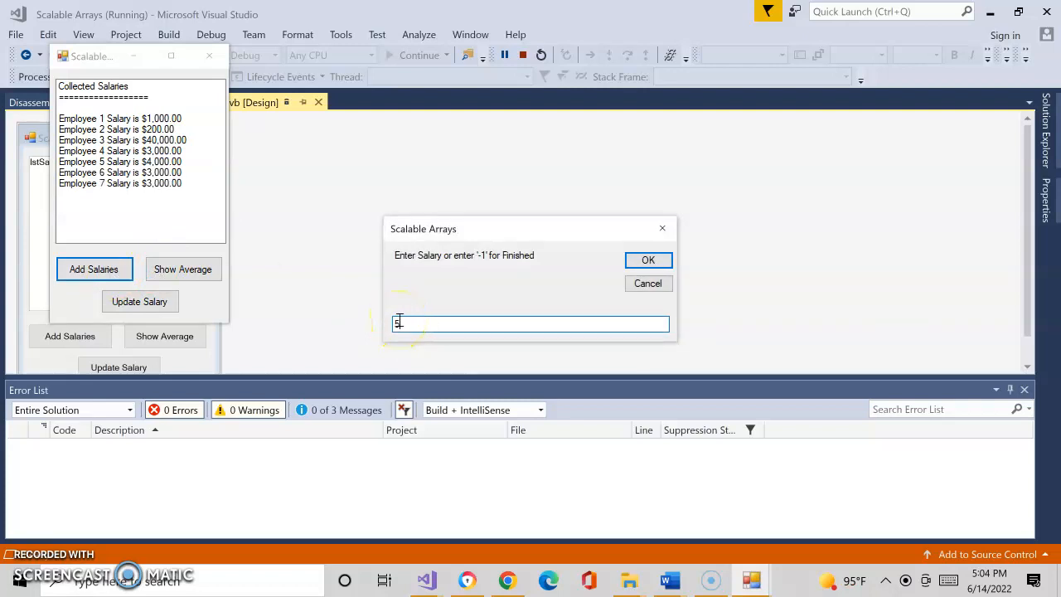
{"action": "left_click", "coordinate": [648, 258]}
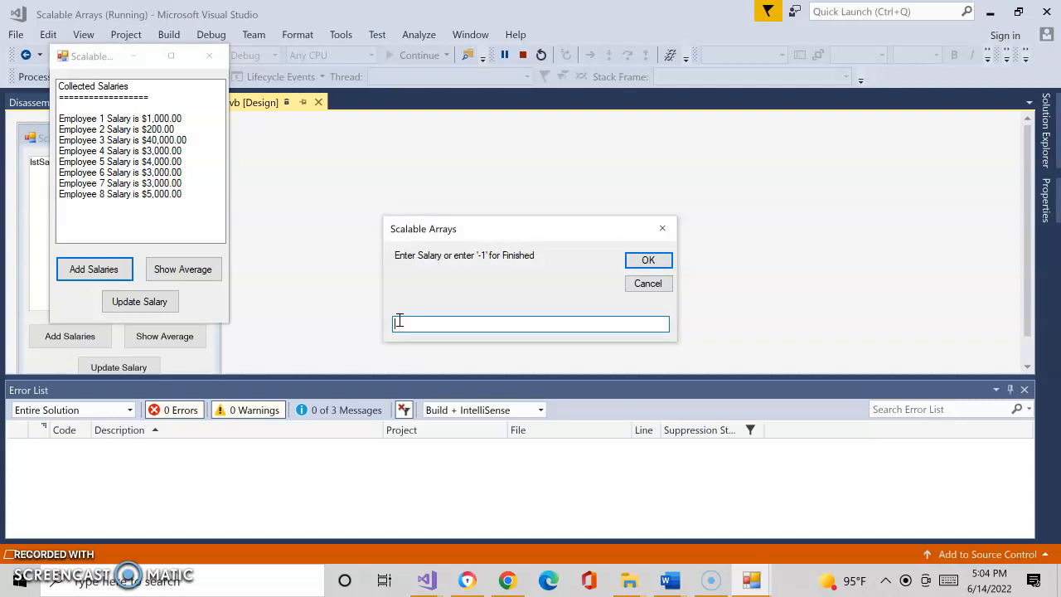
{"action": "mouse_move", "coordinate": [550, 299]}
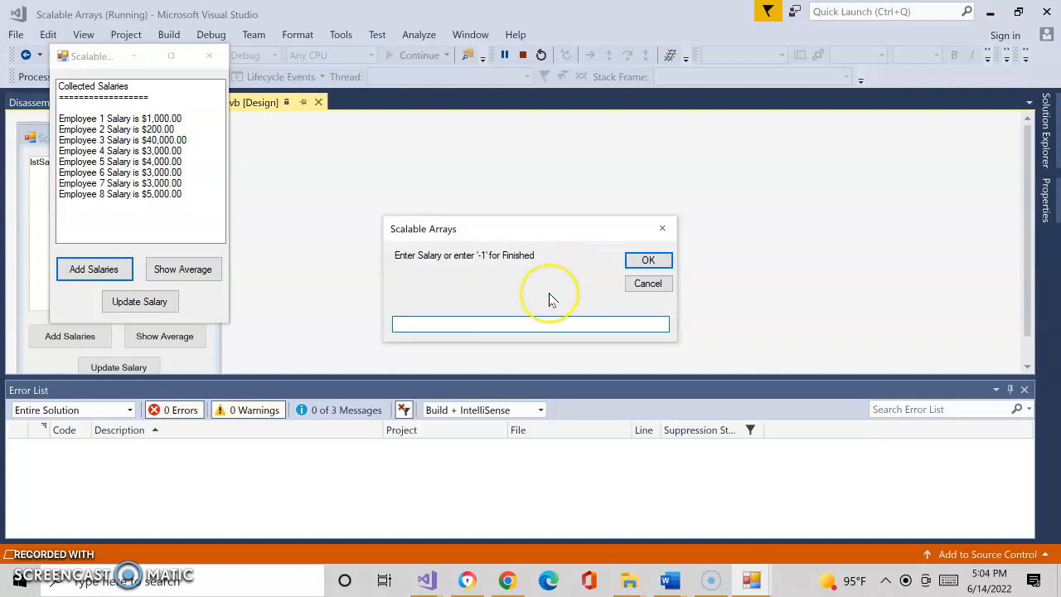
{"action": "type", "text": "-1"}
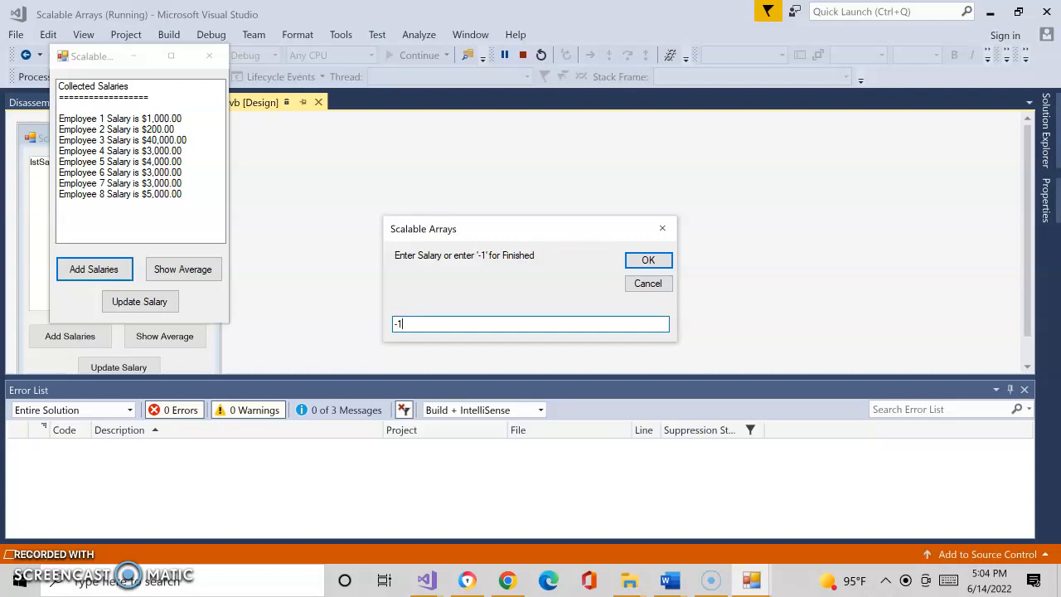
{"action": "left_click", "coordinate": [648, 259]}
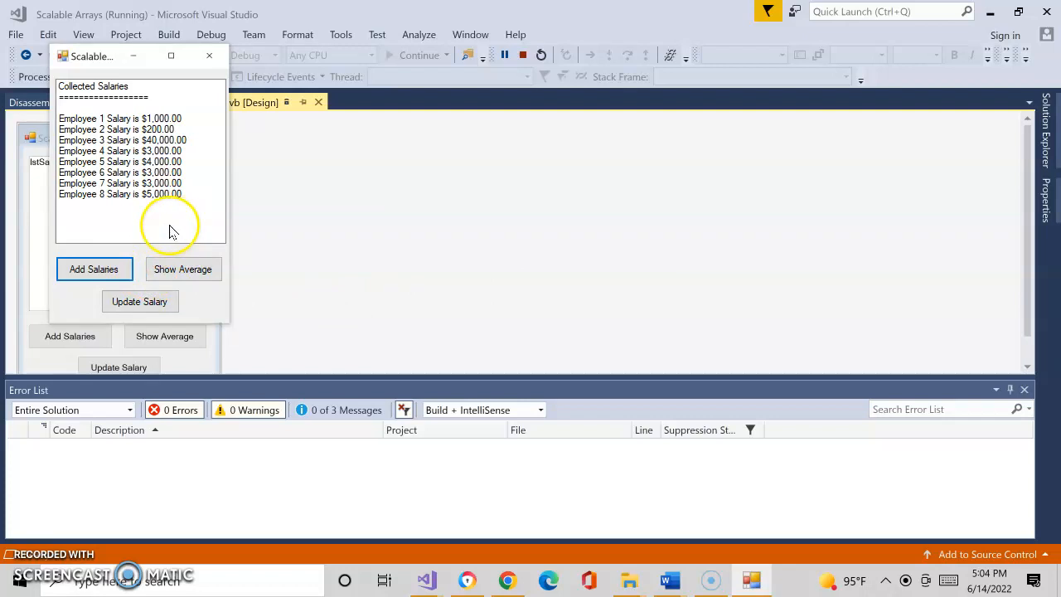
{"action": "mouse_move", "coordinate": [149, 179]}
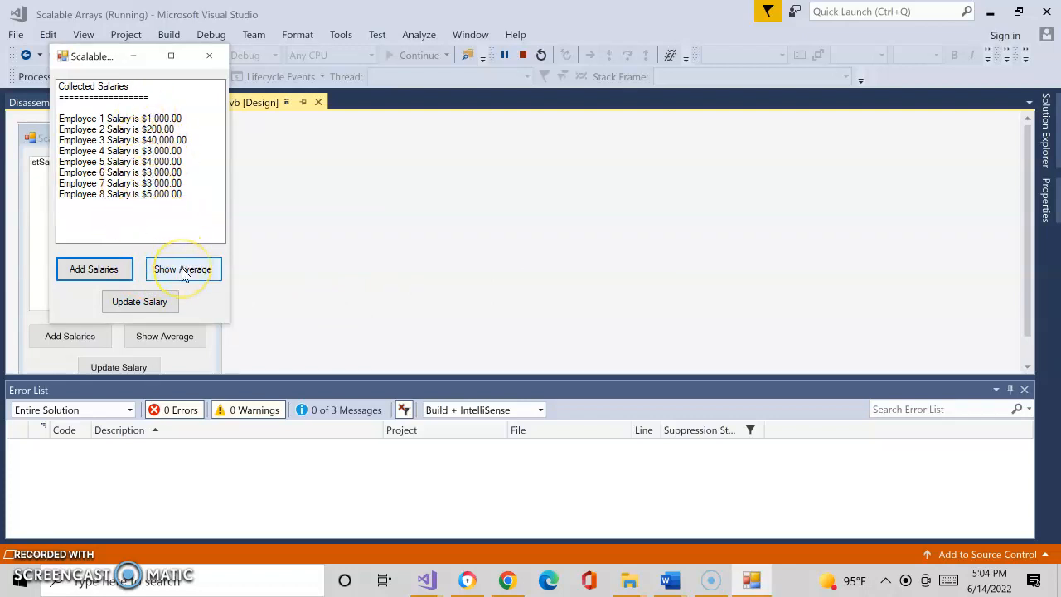
Step: Show the $7,400.00 average of the eight salaries and dismiss the message, twice
{"action": "left_click", "coordinate": [182, 268]}
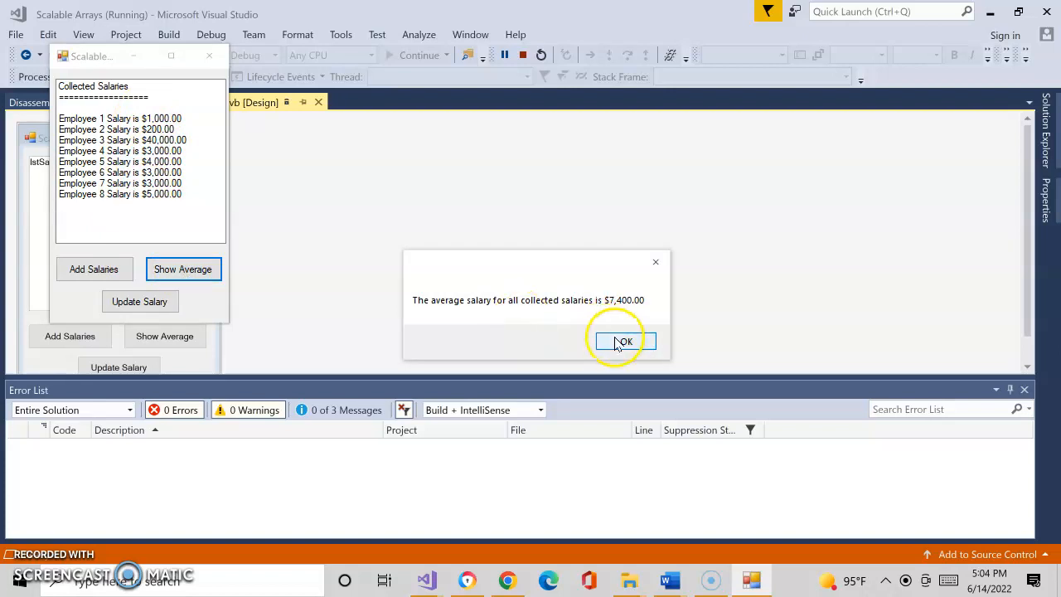
{"action": "left_click", "coordinate": [623, 341]}
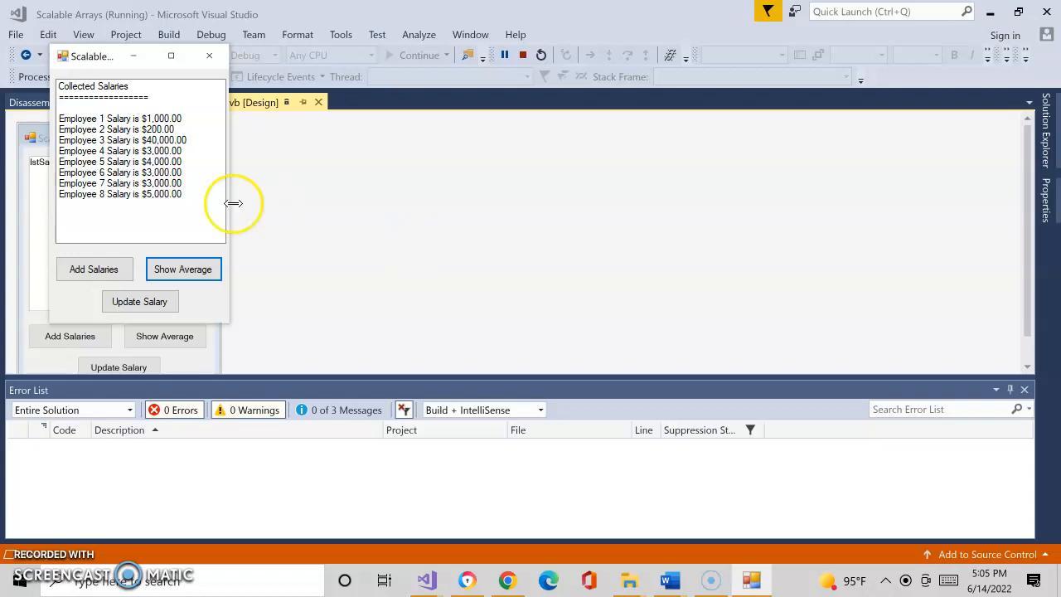
{"action": "mouse_move", "coordinate": [153, 149]}
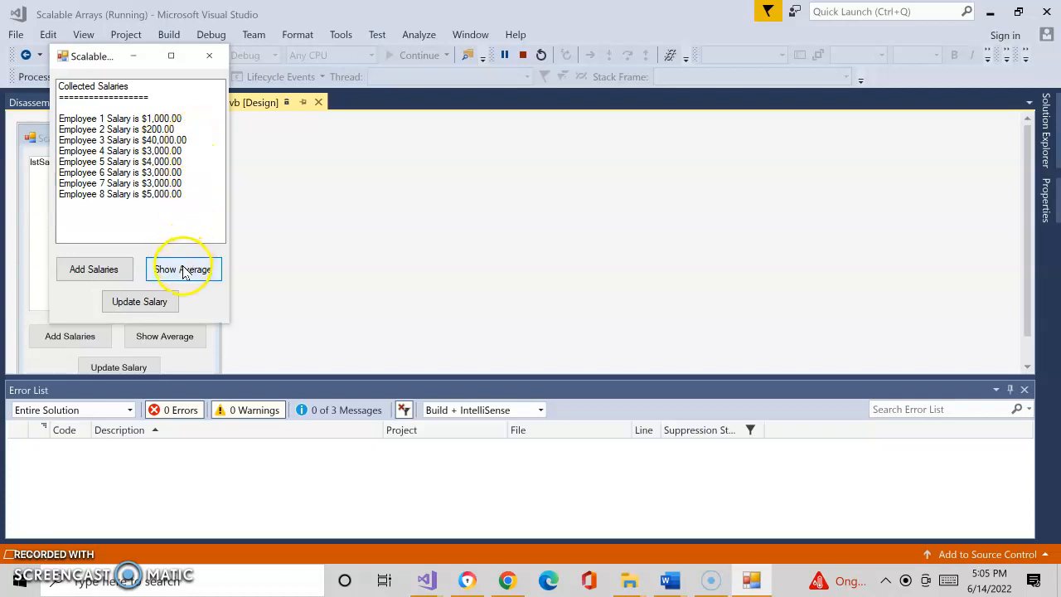
{"action": "left_click", "coordinate": [182, 268]}
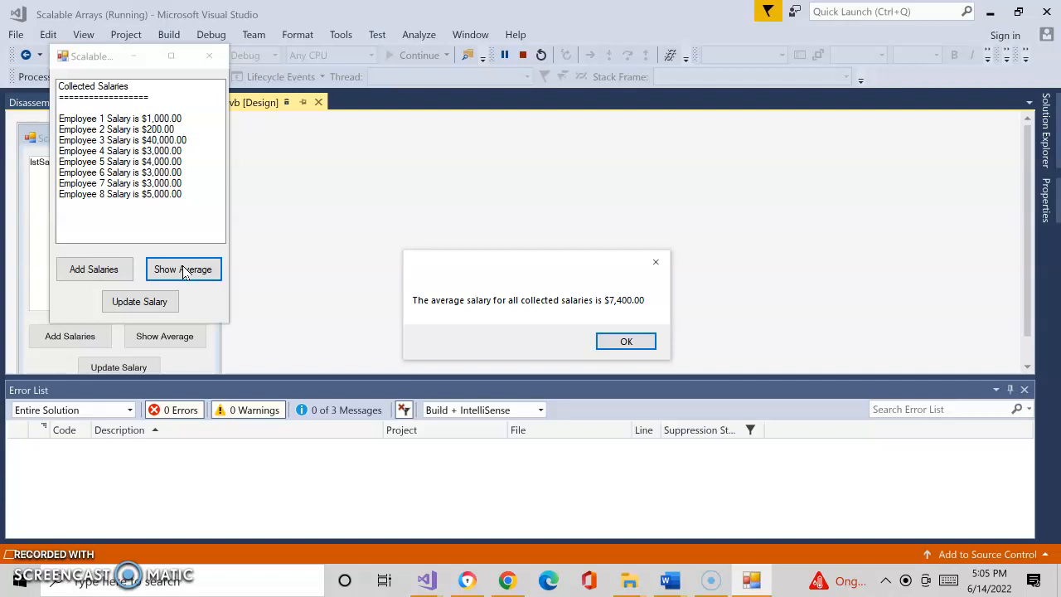
{"action": "mouse_move", "coordinate": [577, 308]}
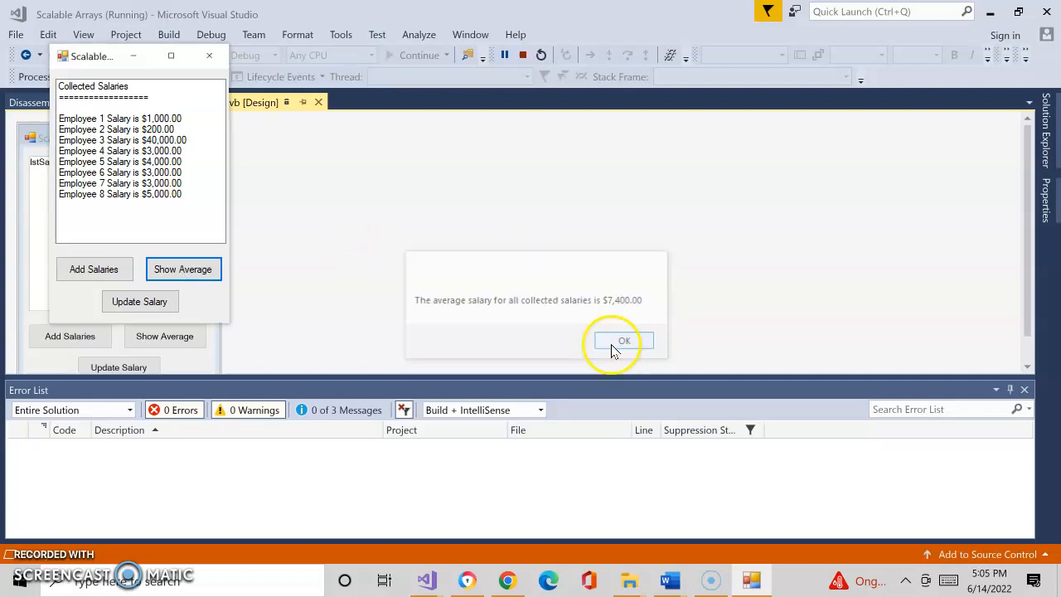
{"action": "left_click", "coordinate": [624, 340]}
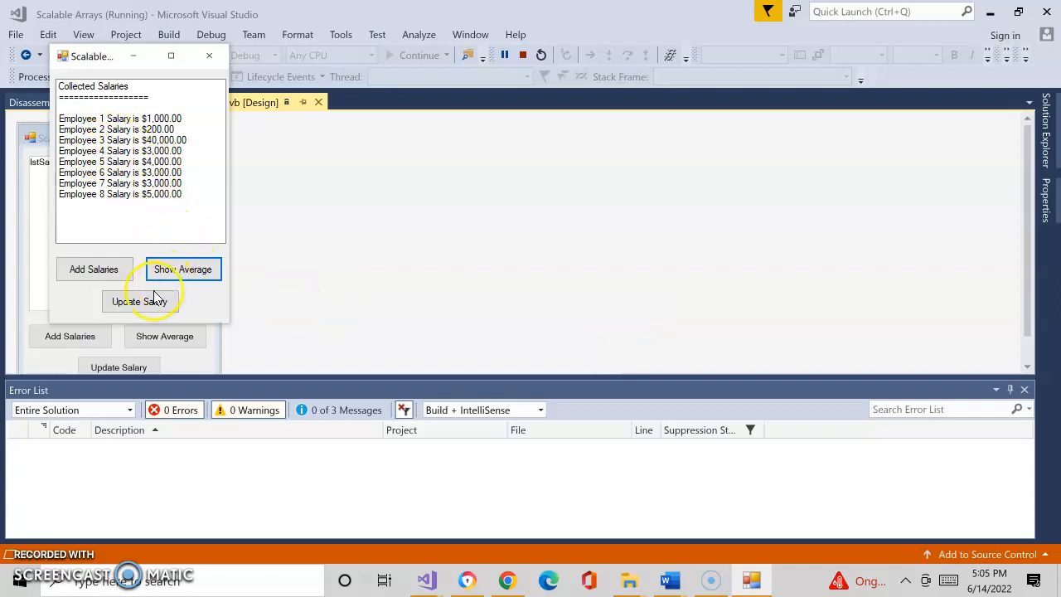
Step: Update Employee 3's salary from $40,000.00 to $4,000.00 via Update Salary
{"action": "left_click", "coordinate": [140, 302]}
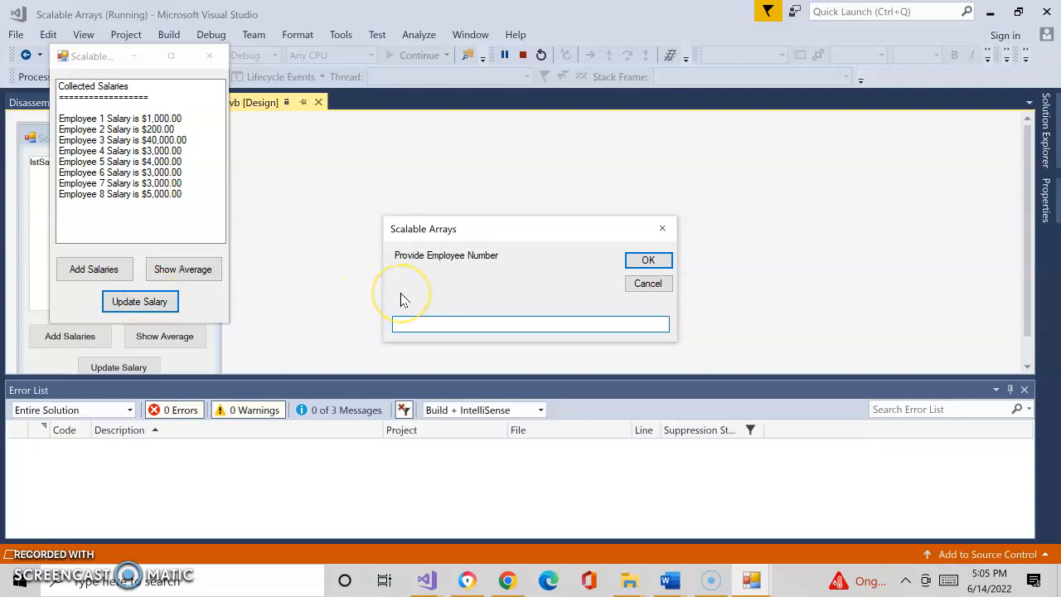
{"action": "left_click", "coordinate": [647, 259]}
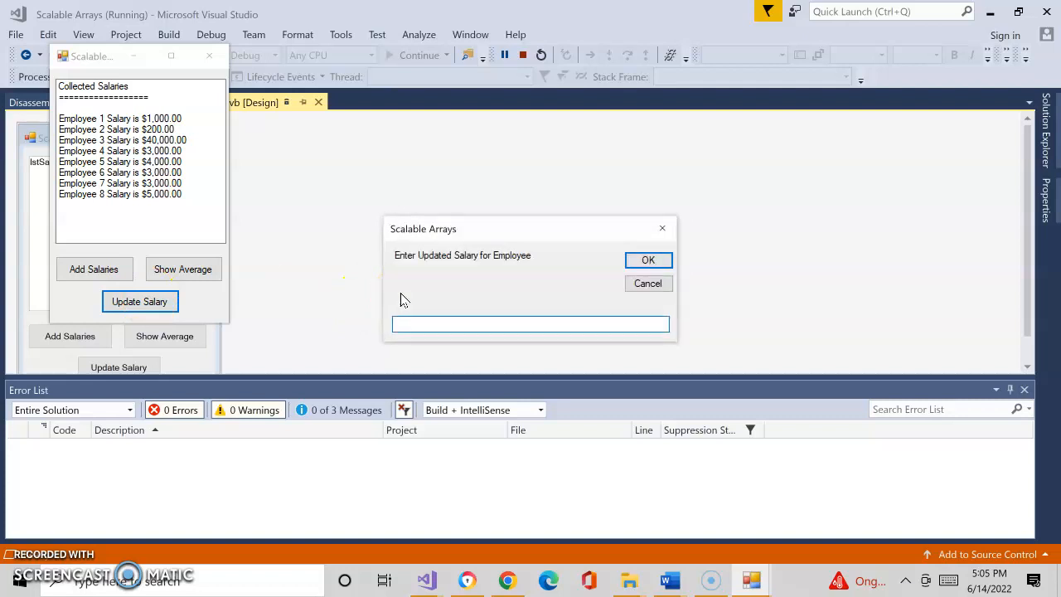
{"action": "type", "text": "4000"}
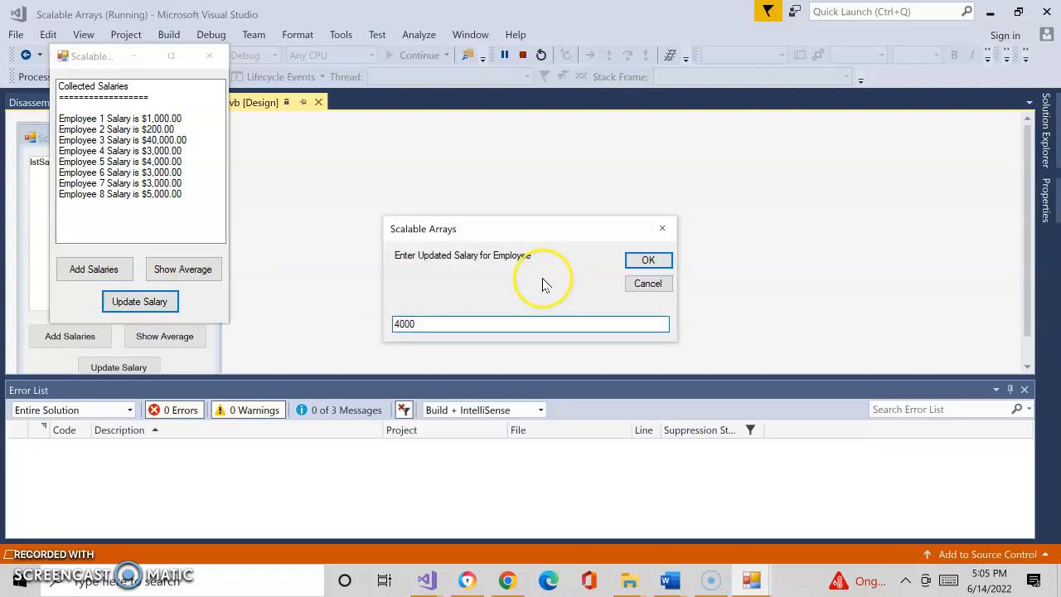
{"action": "left_click", "coordinate": [648, 258]}
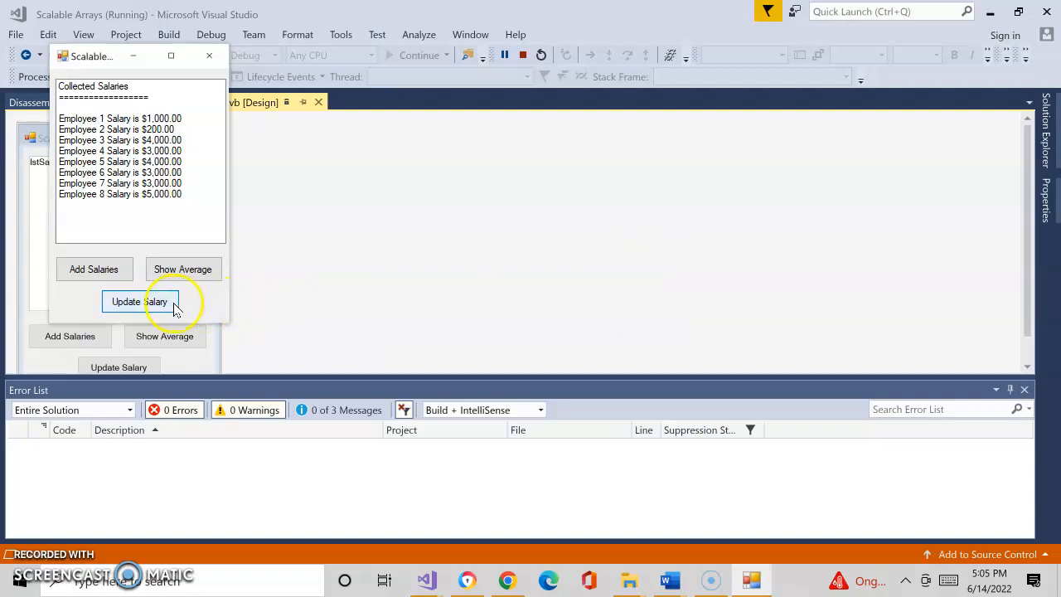
{"action": "left_click", "coordinate": [183, 269]}
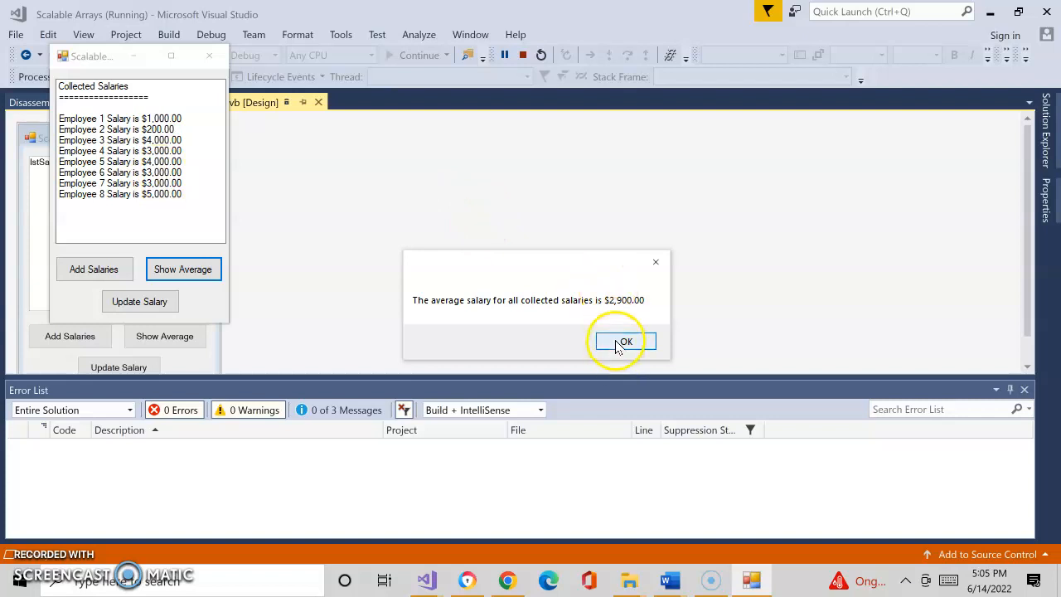
{"action": "left_click", "coordinate": [623, 342]}
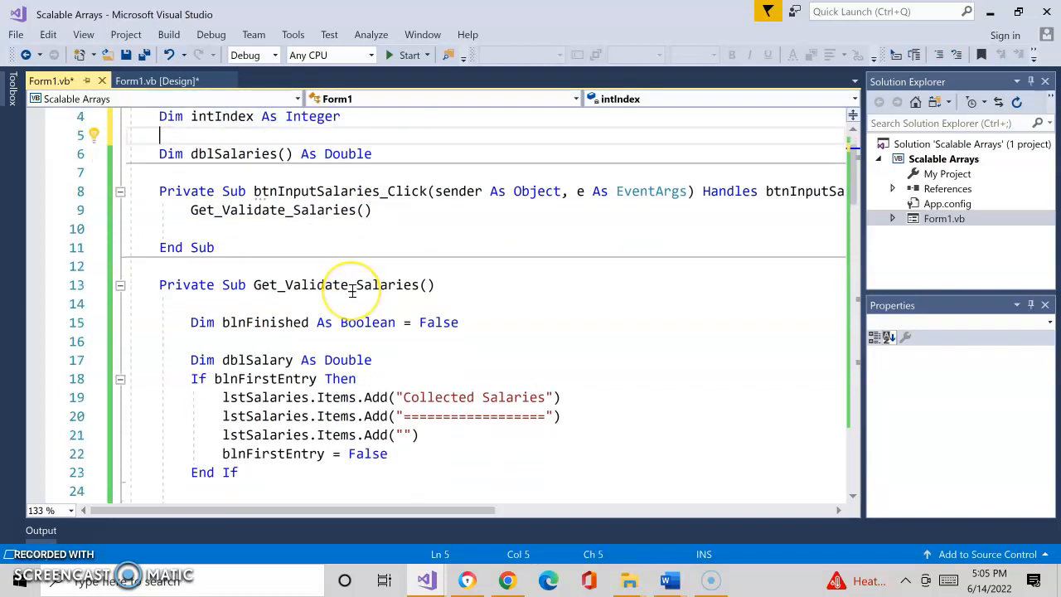
Step: Scroll the Form1.vb code from the class-level declarations into Get_Validate_Salaries
{"action": "scroll", "scroll_direction": "down", "scroll_amount": 3}
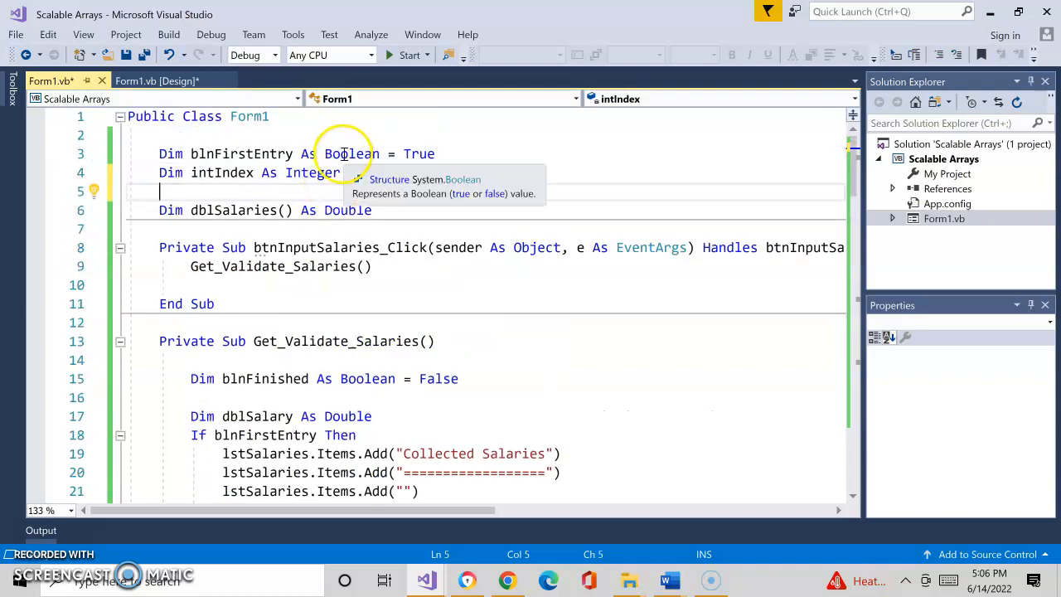
{"action": "scroll", "scroll_direction": "down", "scroll_amount": 3}
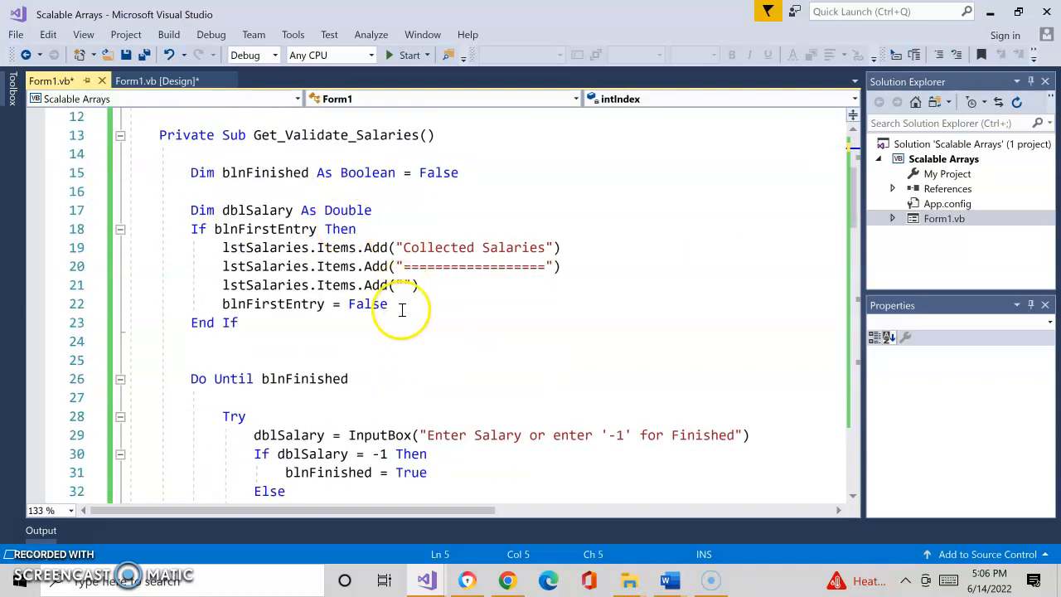
{"action": "mouse_move", "coordinate": [332, 322]}
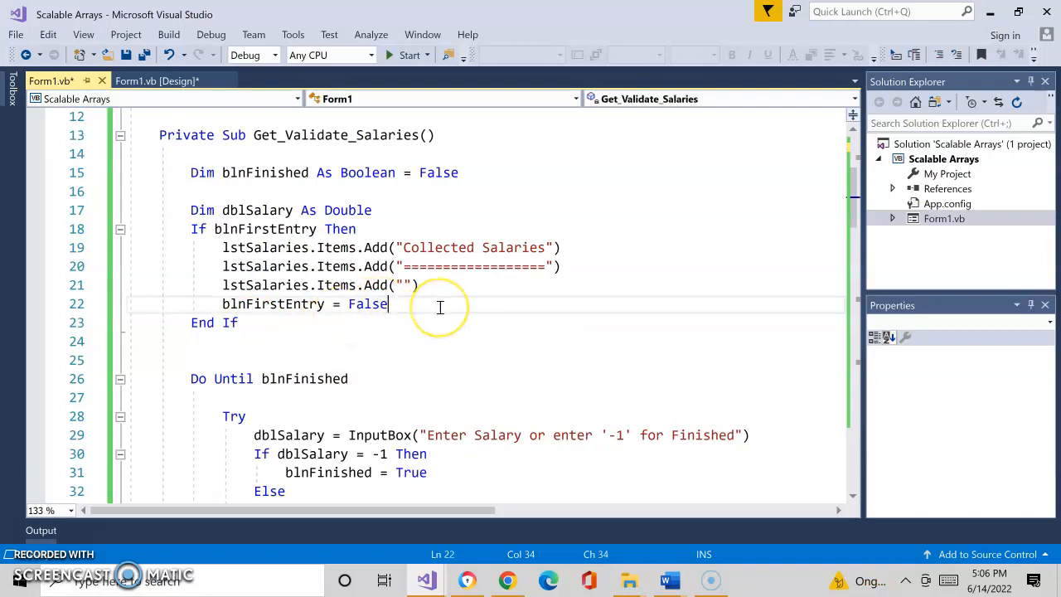
{"action": "scroll", "scroll_direction": "down", "scroll_amount": 3}
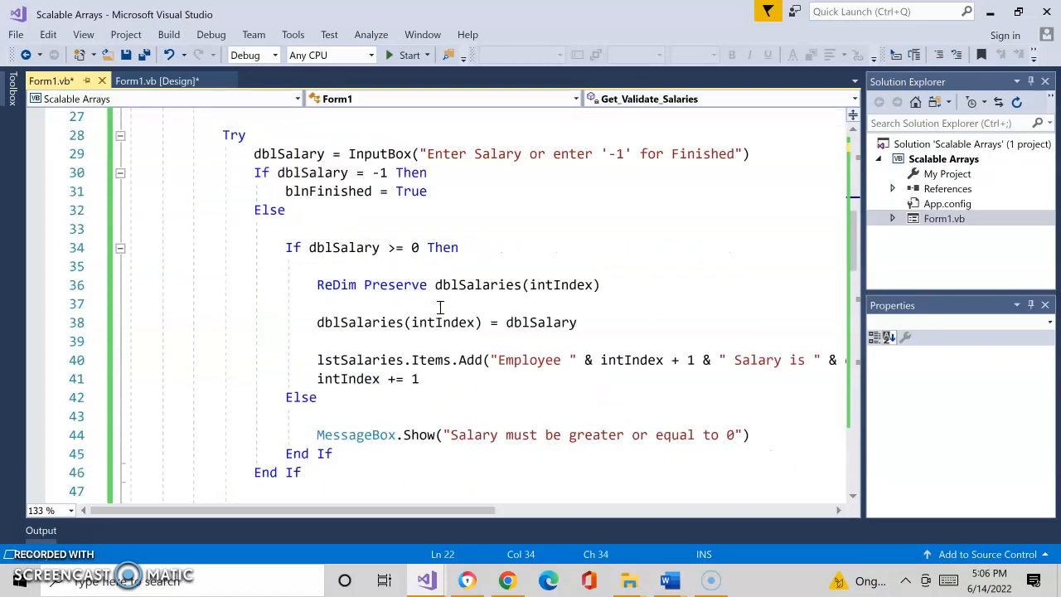
{"action": "mouse_move", "coordinate": [400, 229]}
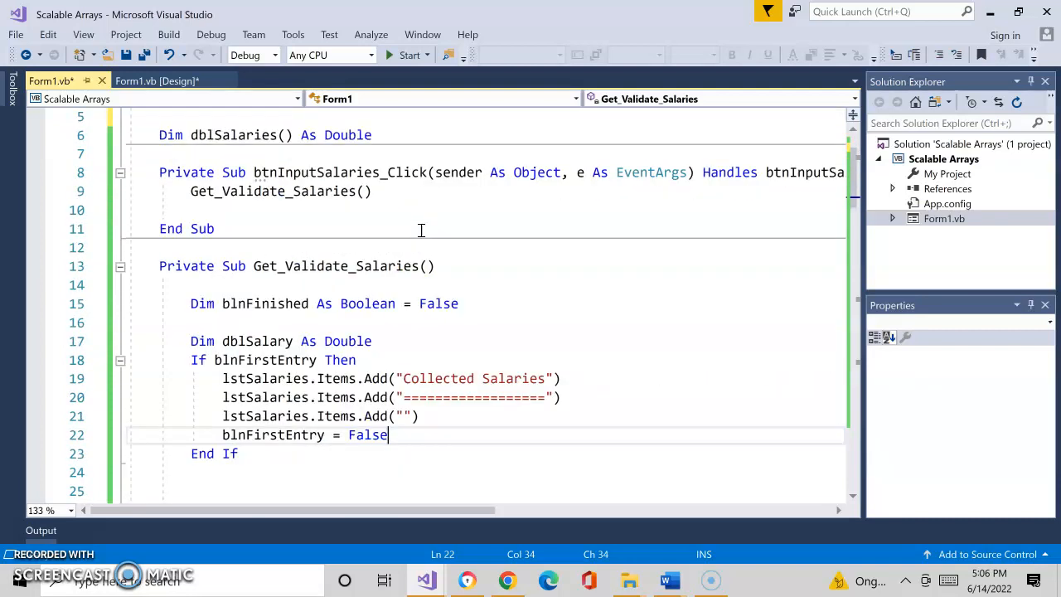
{"action": "scroll", "scroll_direction": "down", "scroll_amount": 3}
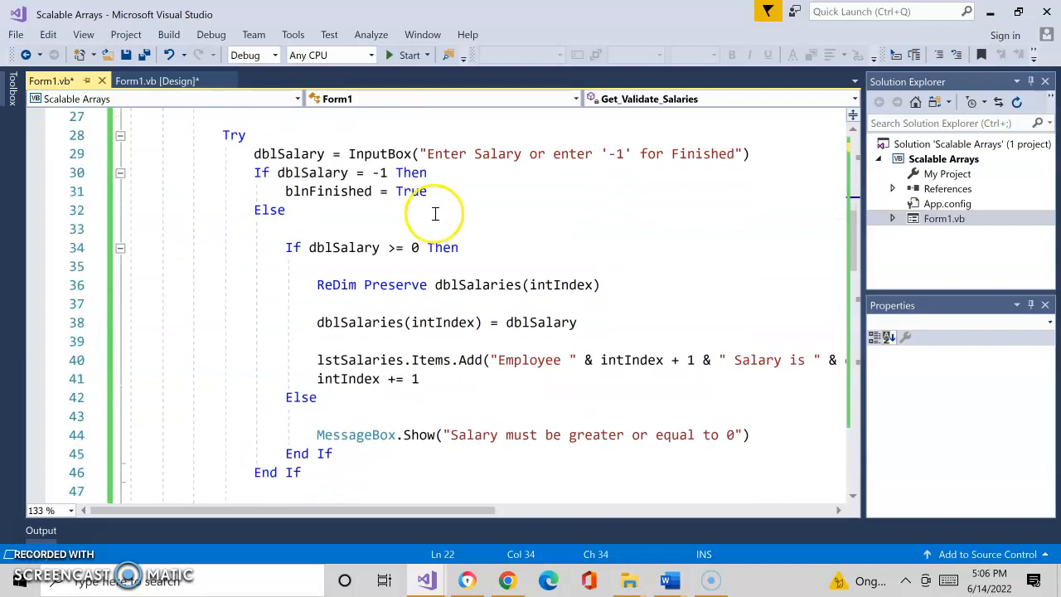
{"action": "mouse_move", "coordinate": [411, 190]}
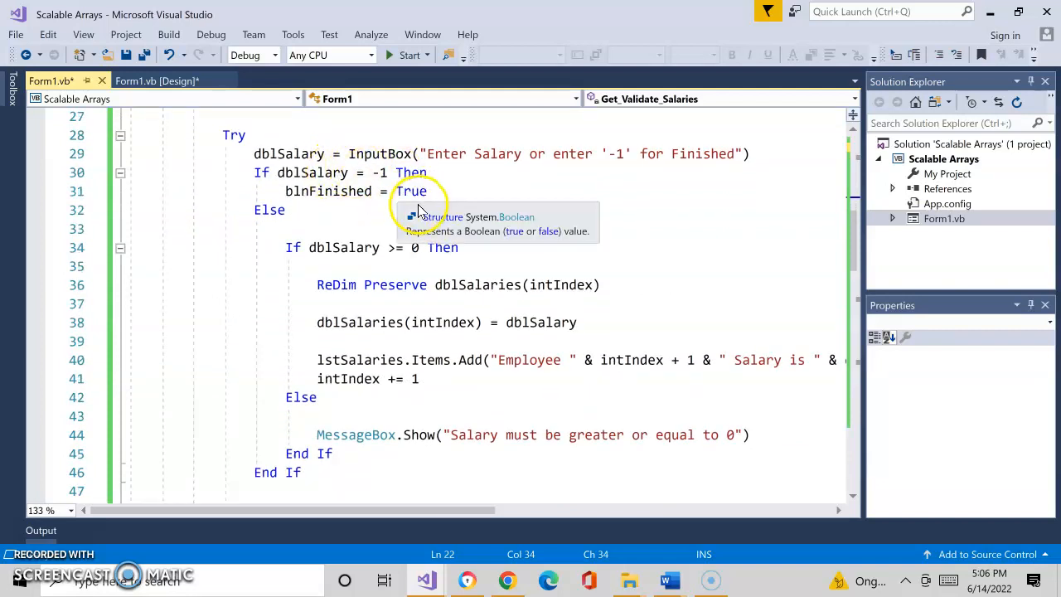
{"action": "mouse_move", "coordinate": [378, 186]}
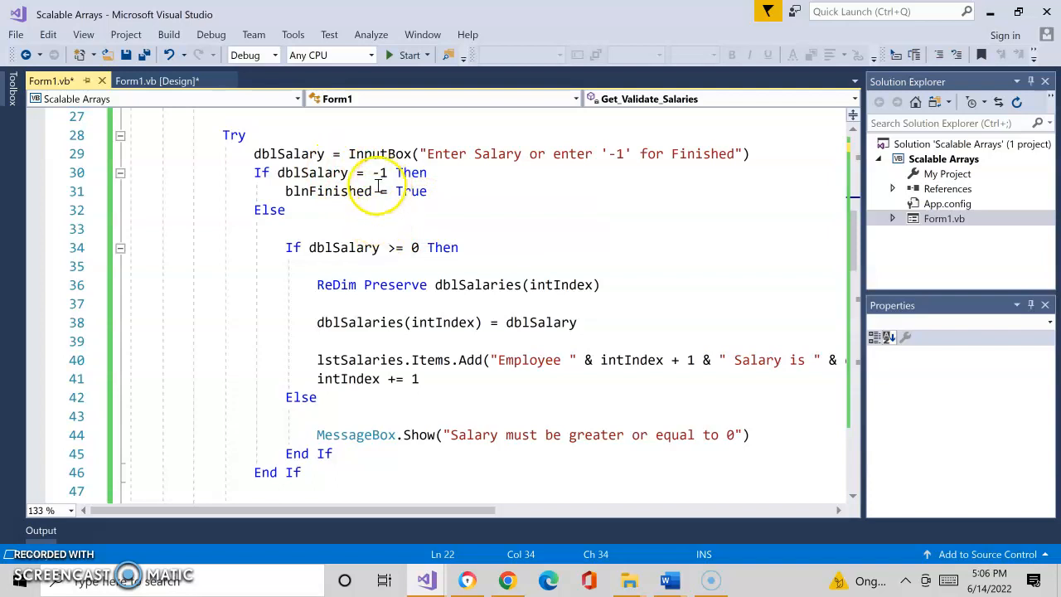
{"action": "scroll", "scroll_direction": "down", "scroll_amount": 3}
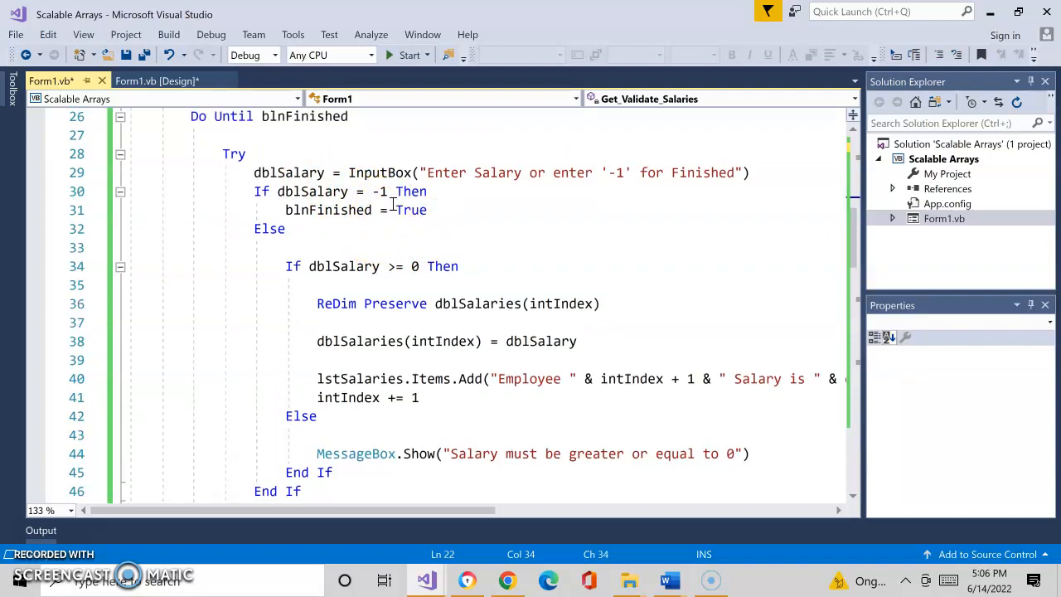
{"action": "scroll", "scroll_direction": "down", "scroll_amount": 3}
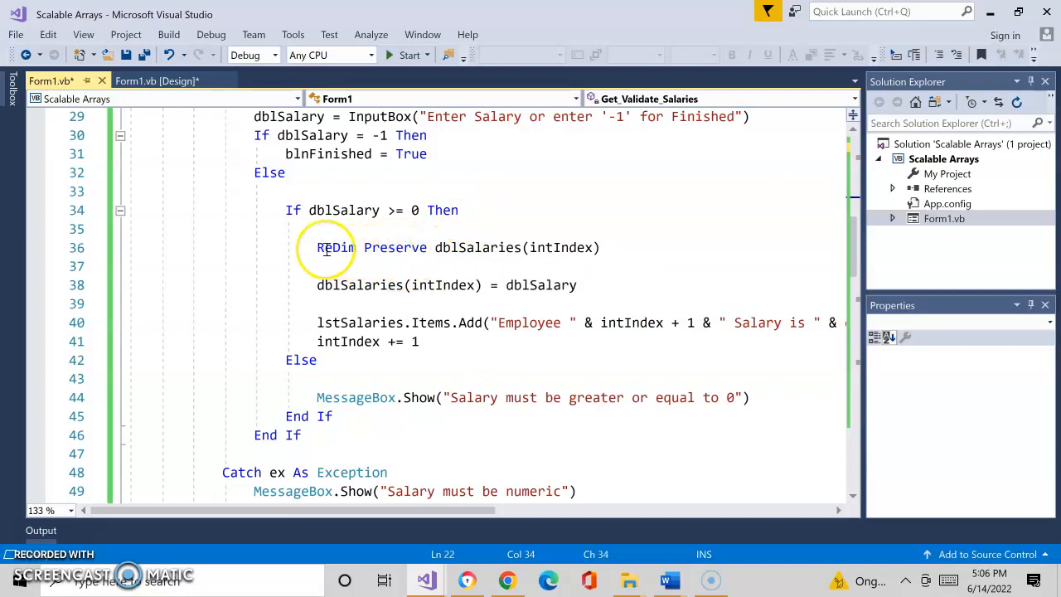
{"action": "mouse_move", "coordinate": [554, 247]}
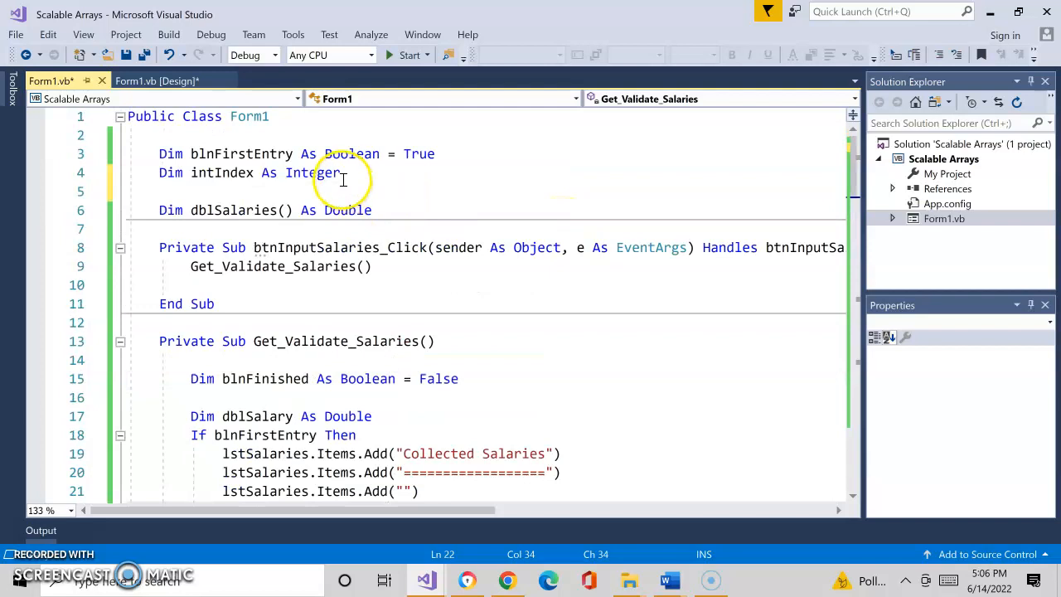
{"action": "scroll", "scroll_direction": "down", "scroll_amount": 3}
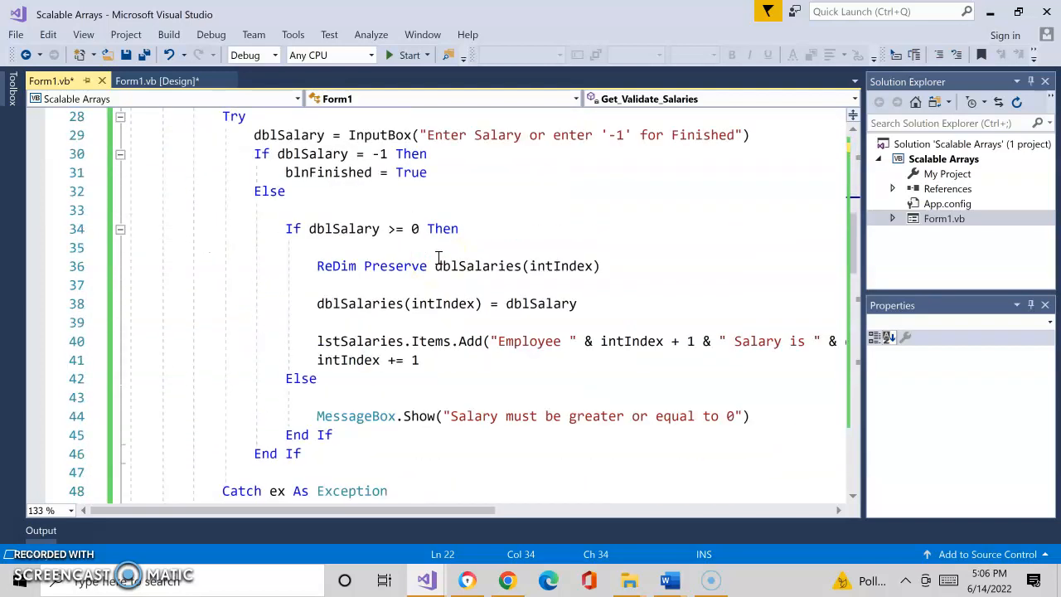
{"action": "mouse_move", "coordinate": [544, 258]}
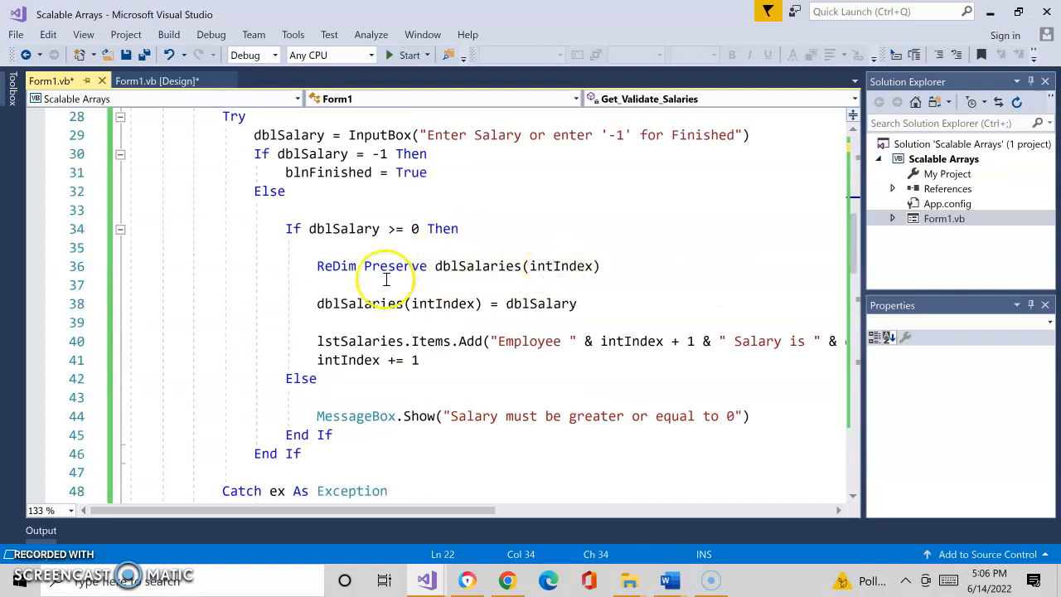
{"action": "mouse_move", "coordinate": [478, 266]}
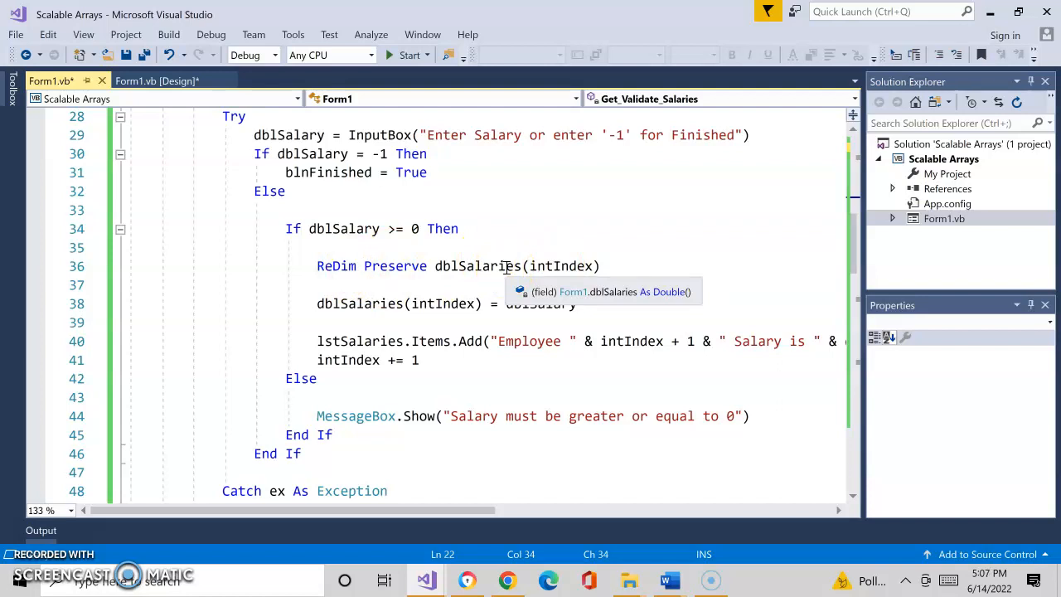
{"action": "mouse_move", "coordinate": [539, 303]}
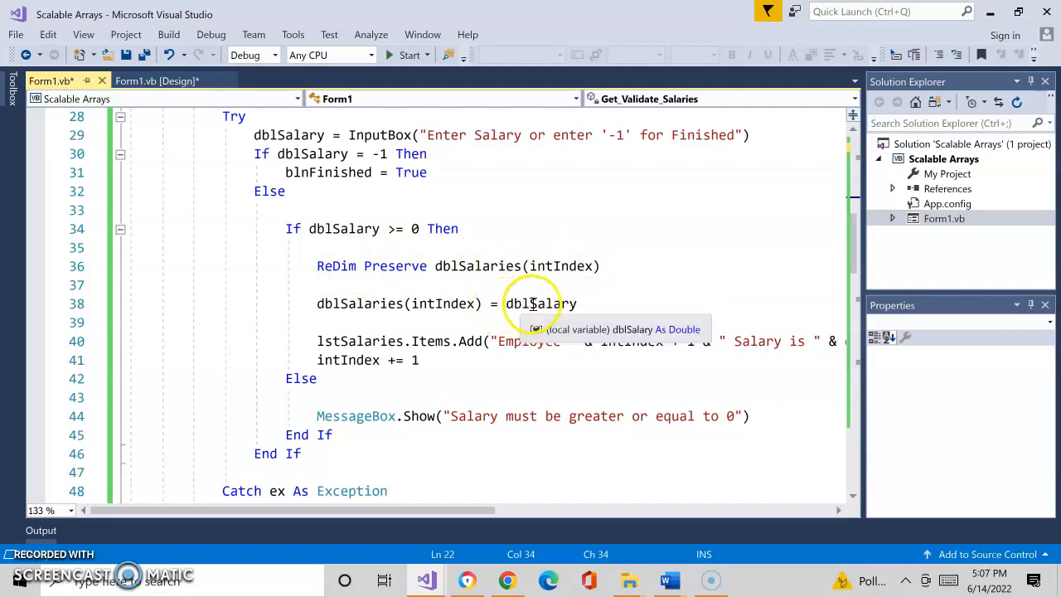
{"action": "mouse_move", "coordinate": [443, 171]}
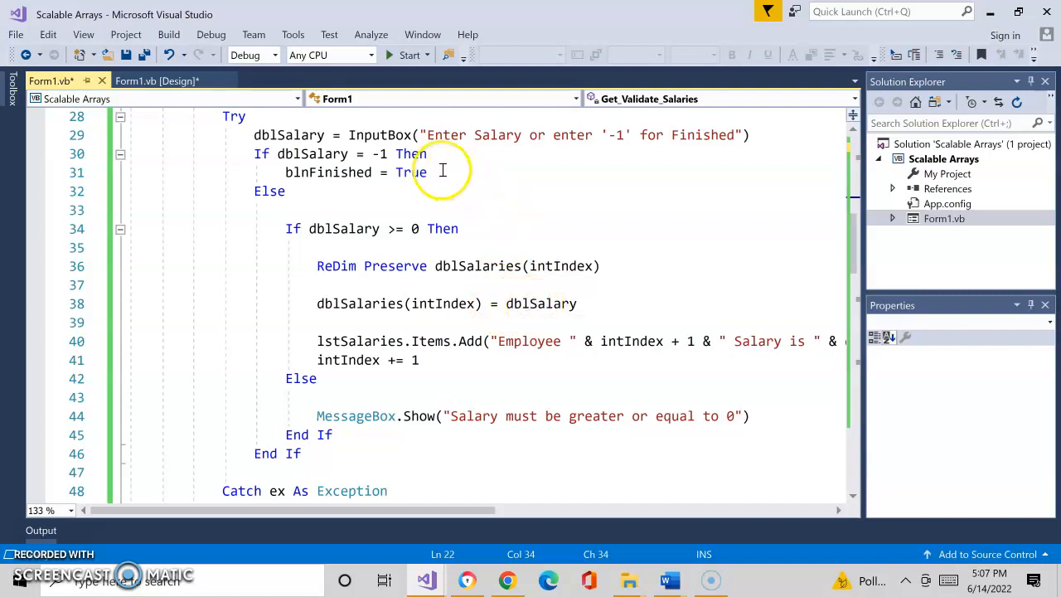
{"action": "mouse_move", "coordinate": [428, 303]}
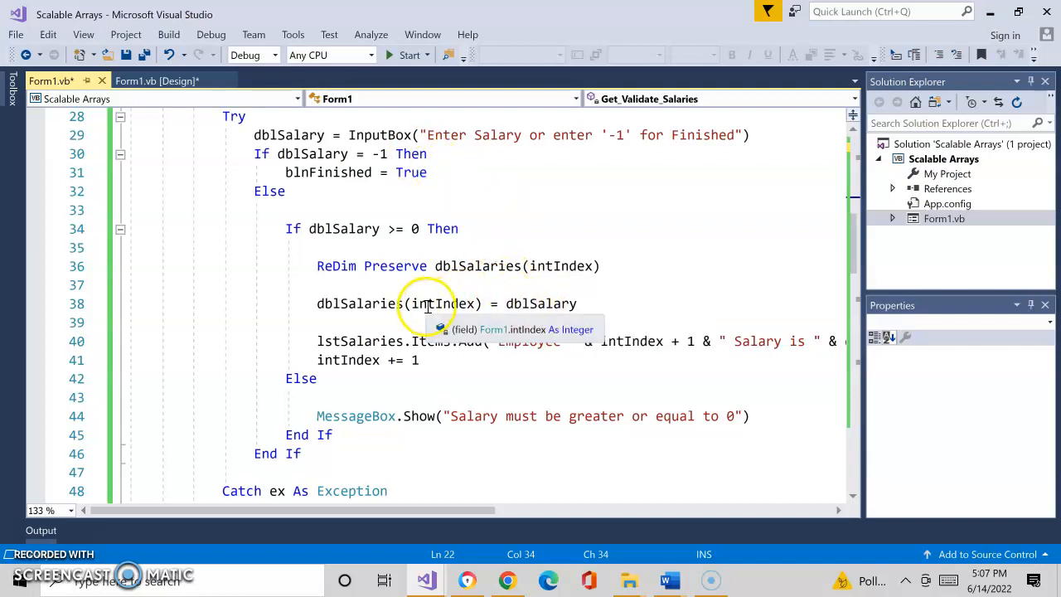
{"action": "mouse_move", "coordinate": [382, 301]}
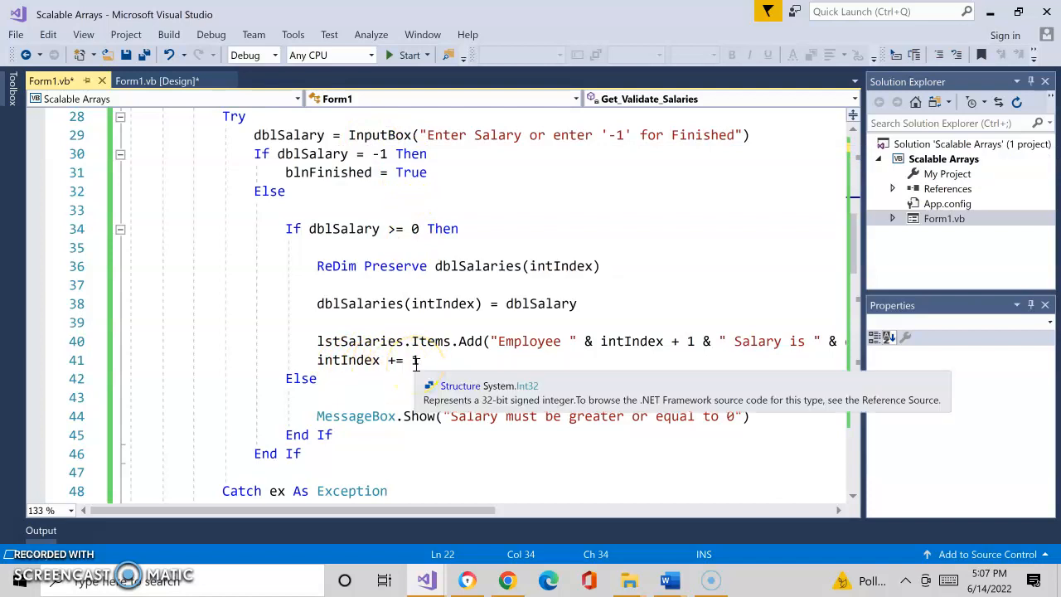
{"action": "mouse_move", "coordinate": [395, 415]}
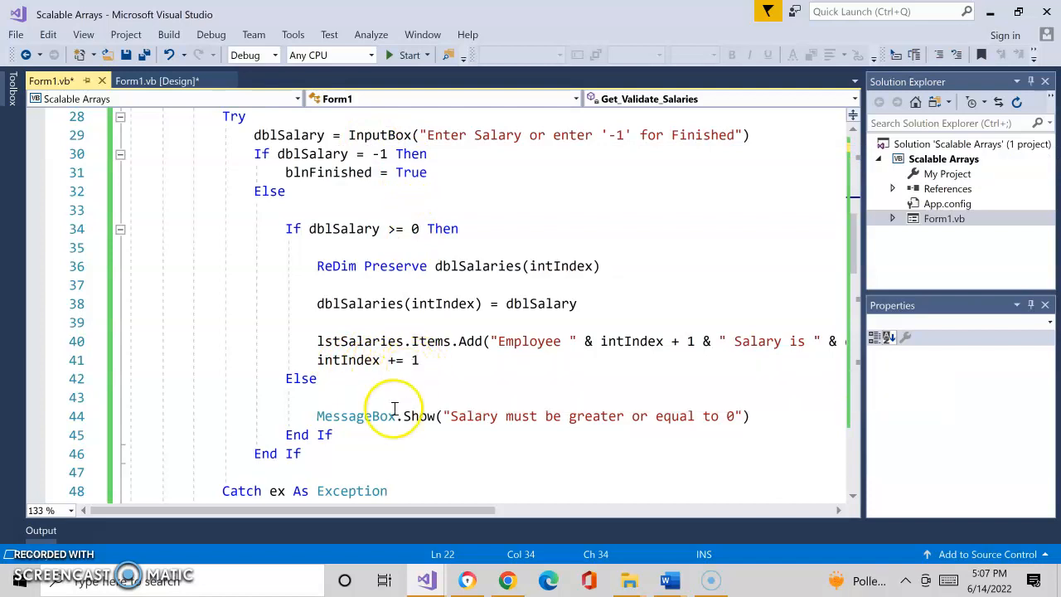
{"action": "mouse_move", "coordinate": [295, 136]}
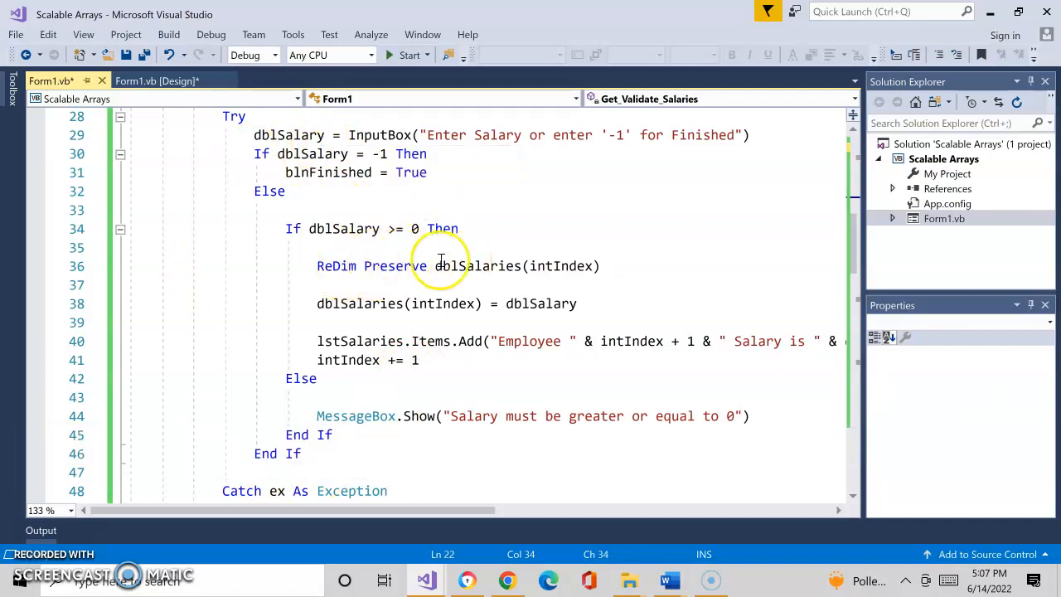
{"action": "mouse_move", "coordinate": [554, 265]}
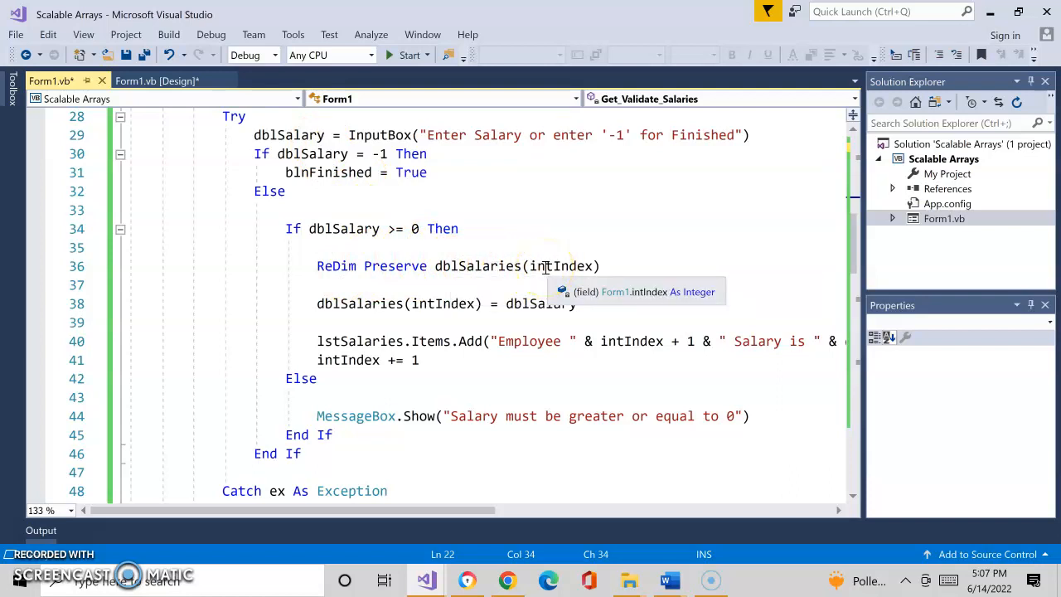
{"action": "mouse_move", "coordinate": [534, 304]}
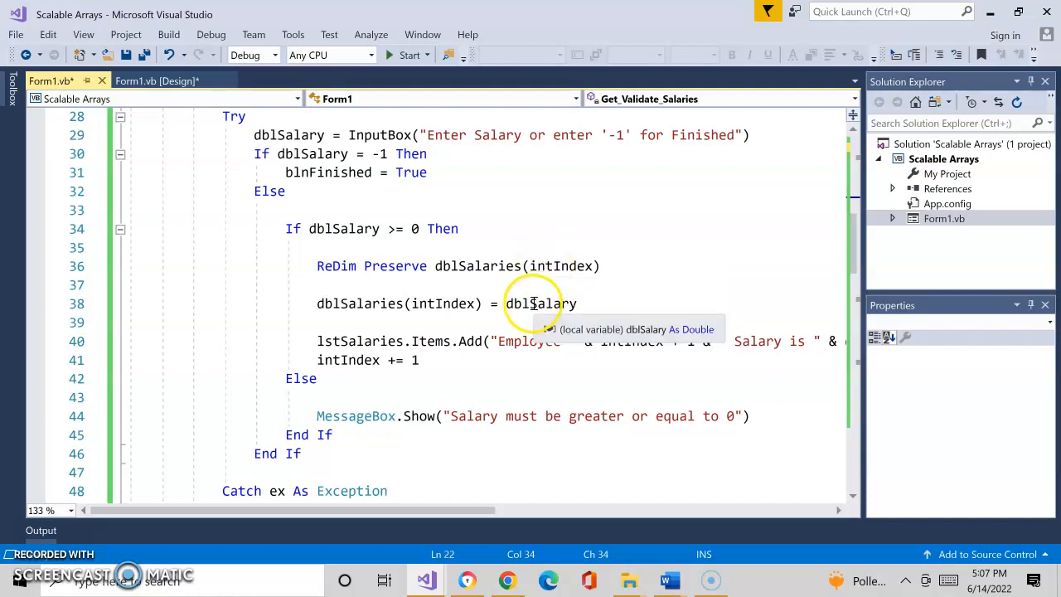
{"action": "mouse_move", "coordinate": [444, 303]}
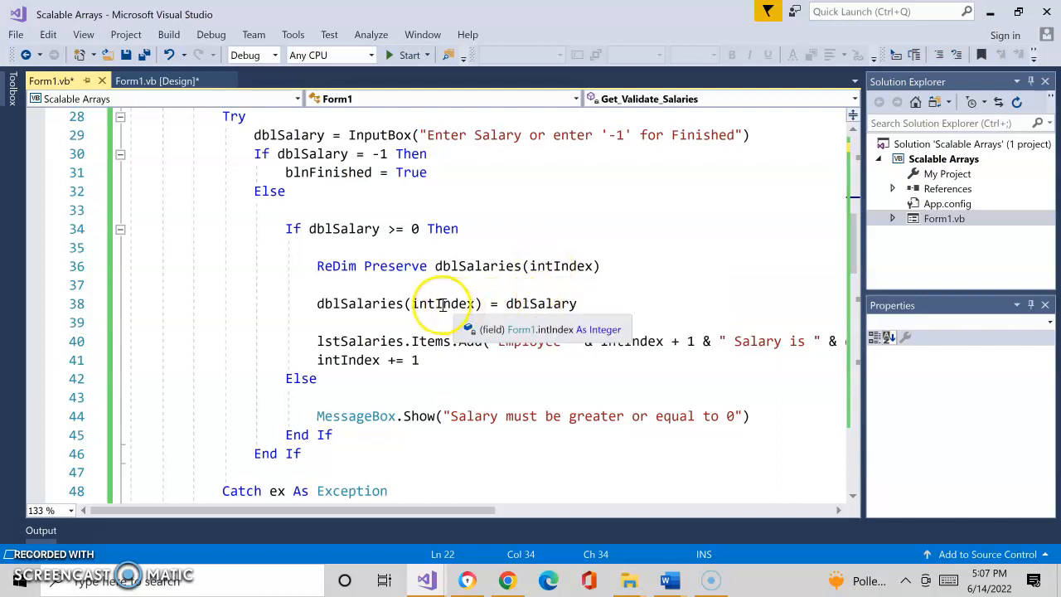
{"action": "mouse_move", "coordinate": [514, 265]}
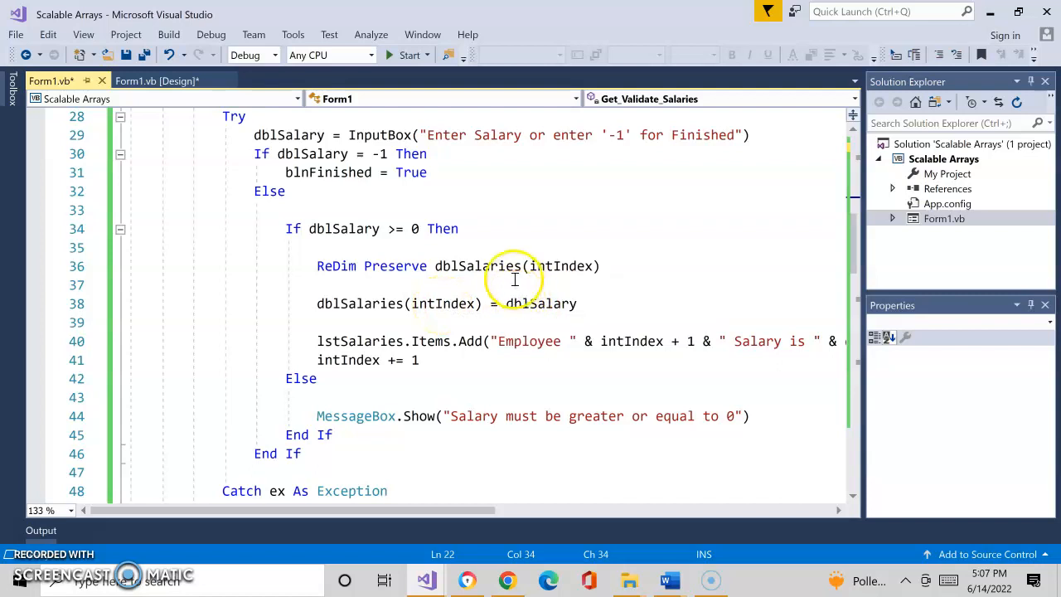
{"action": "mouse_move", "coordinate": [487, 393]}
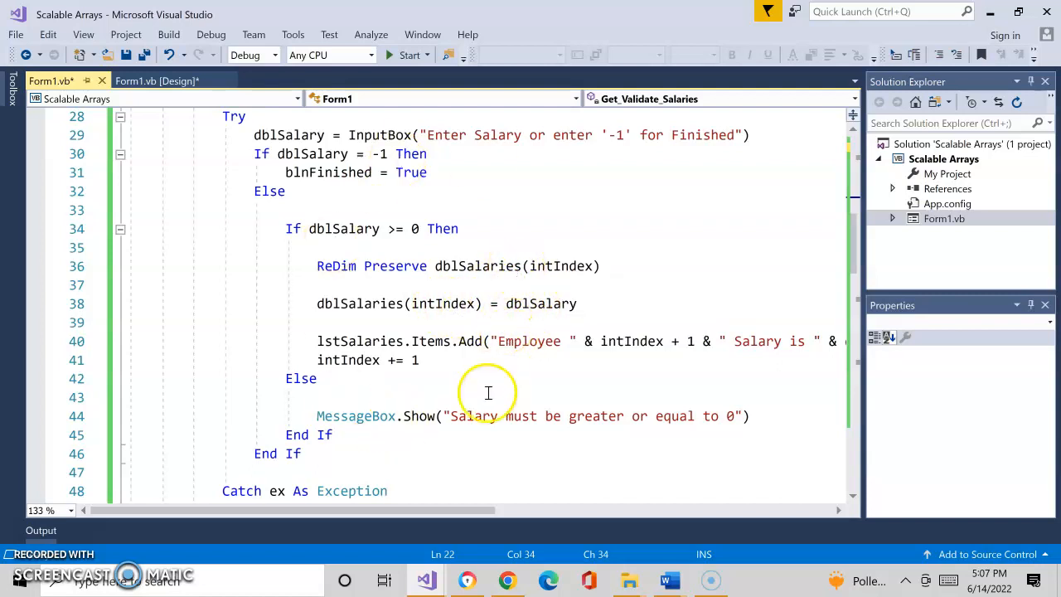
{"action": "mouse_move", "coordinate": [417, 199]}
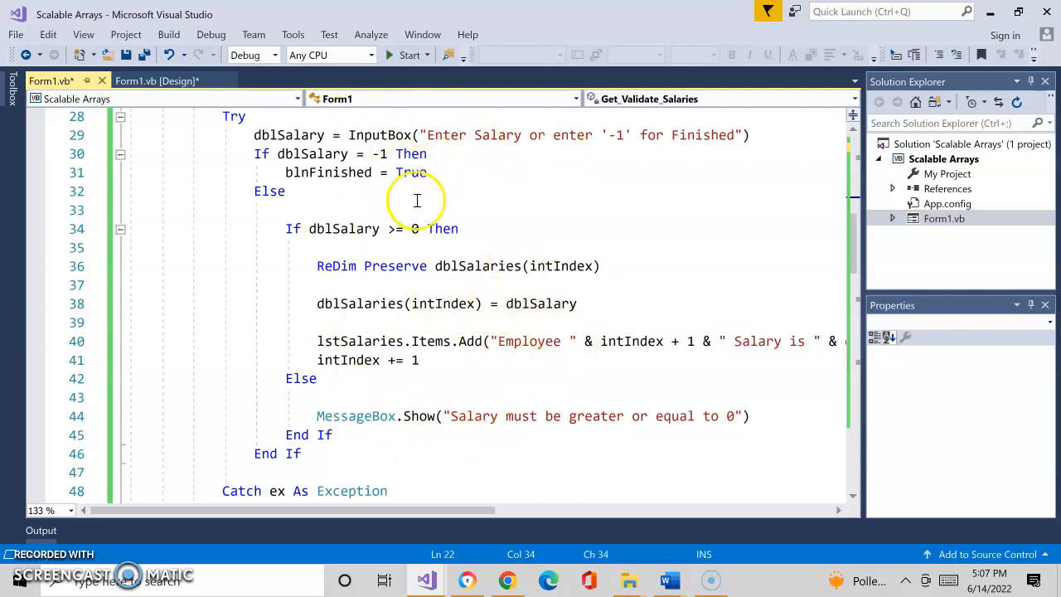
{"action": "mouse_move", "coordinate": [617, 176]}
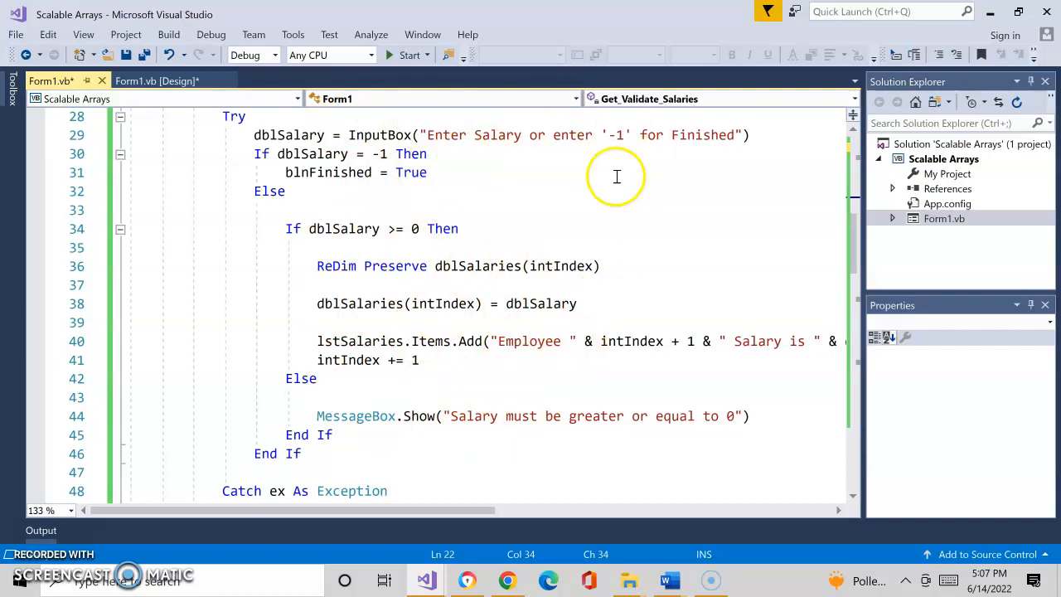
{"action": "mouse_move", "coordinate": [587, 216]}
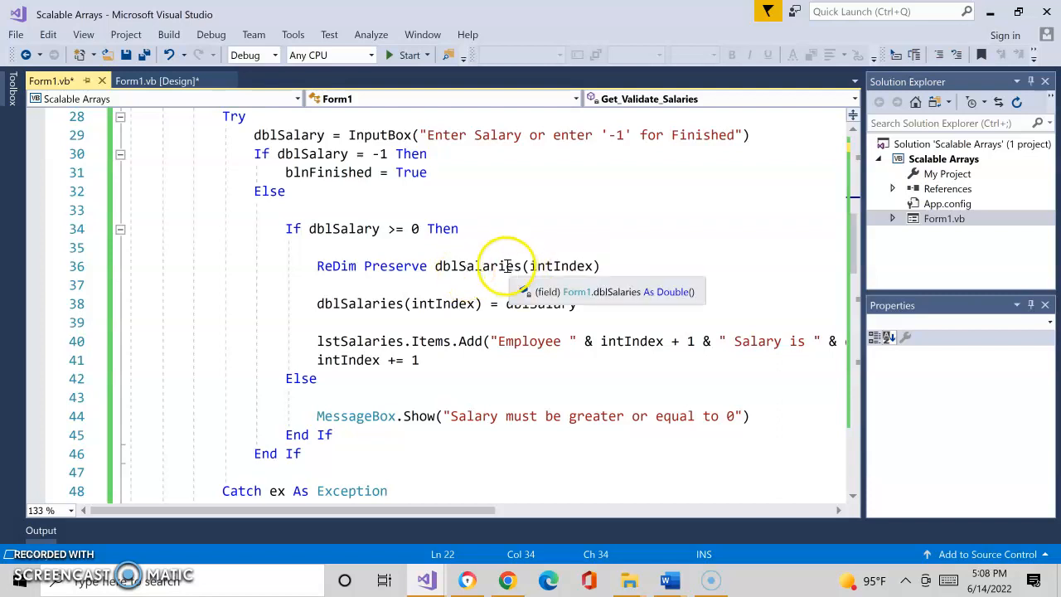
{"action": "mouse_move", "coordinate": [471, 352]}
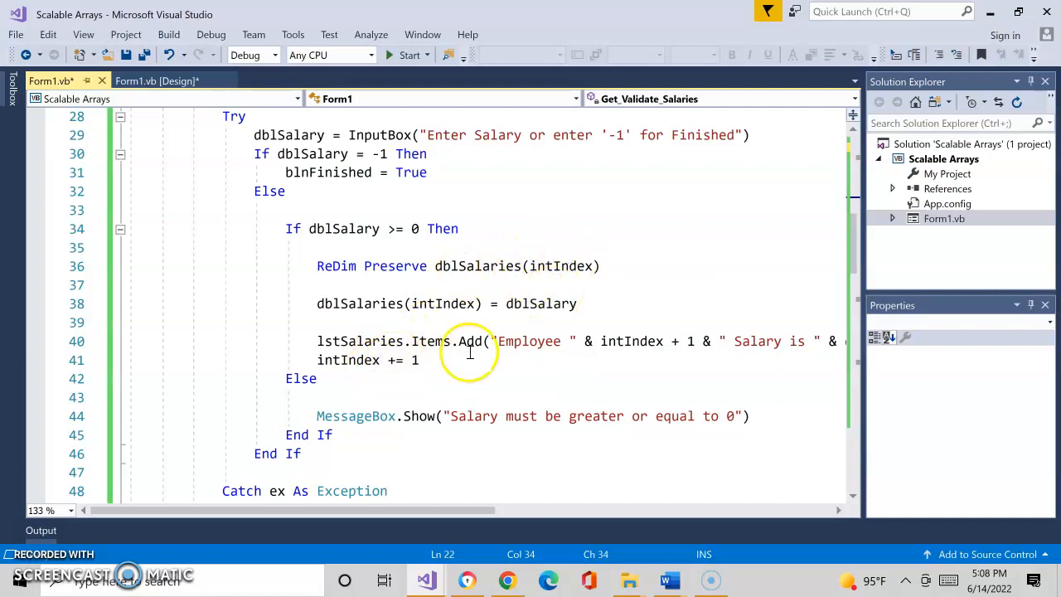
{"action": "mouse_move", "coordinate": [580, 265]}
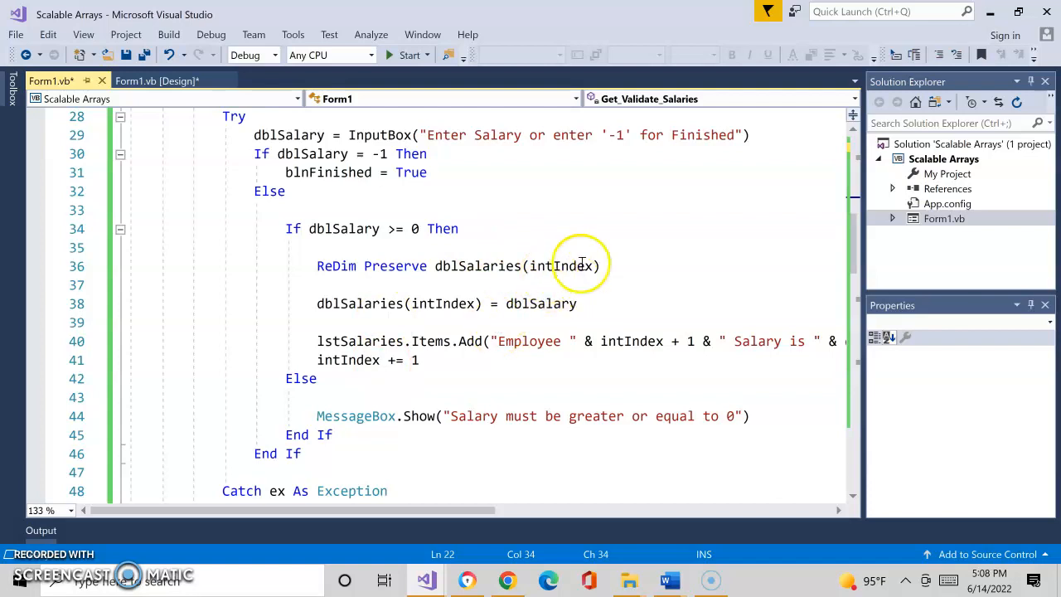
{"action": "mouse_move", "coordinate": [547, 296]}
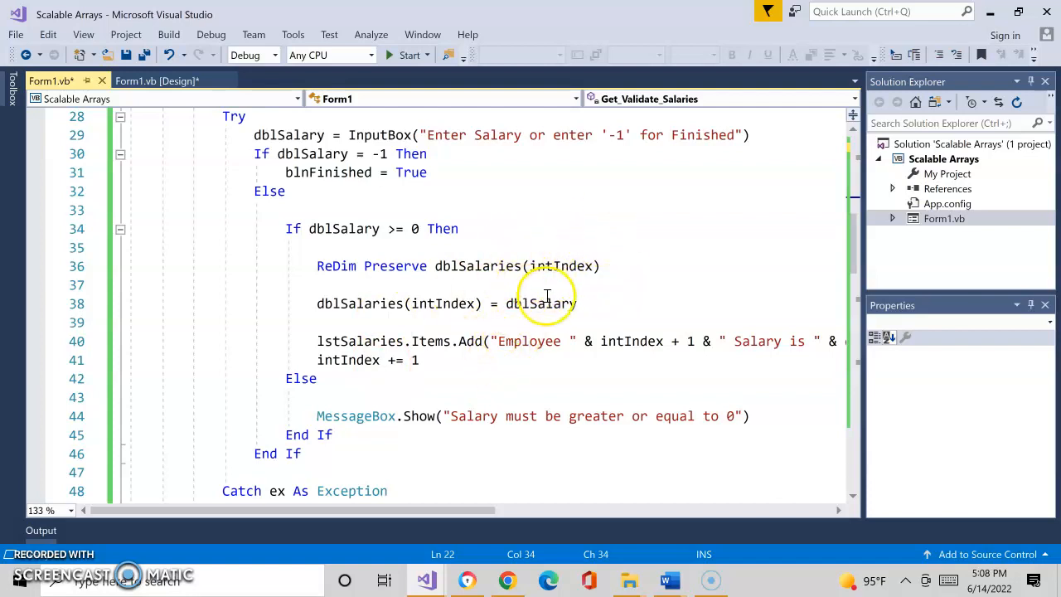
{"action": "mouse_move", "coordinate": [539, 303]}
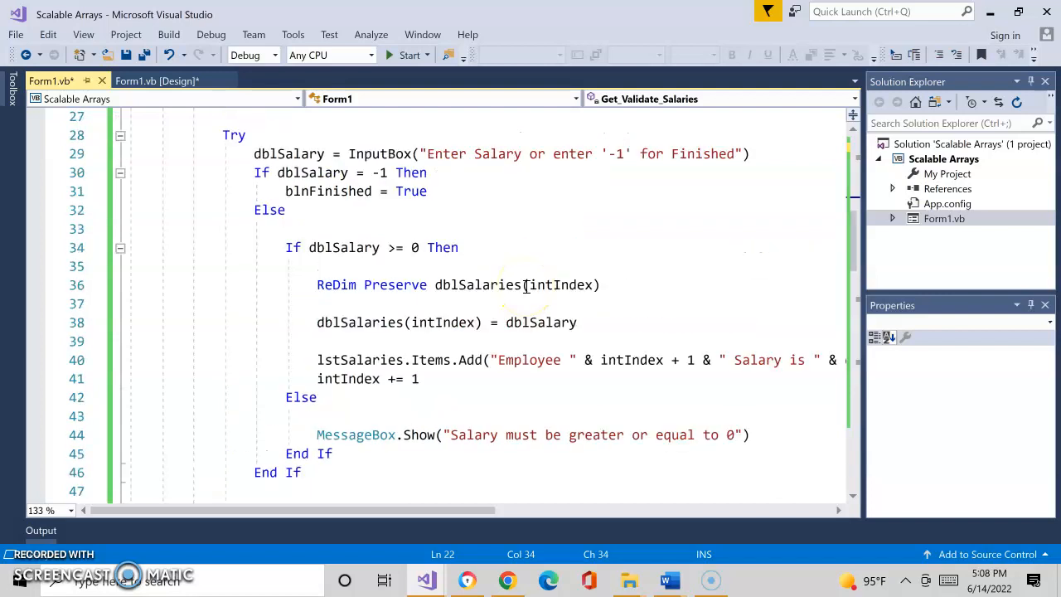
{"action": "scroll", "scroll_direction": "down", "scroll_amount": 3}
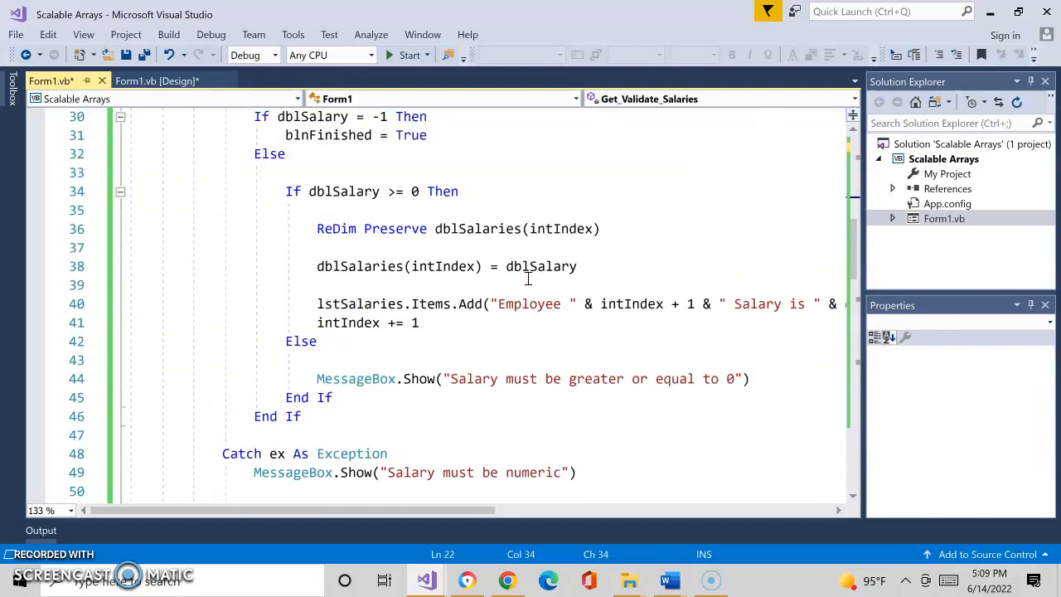
{"action": "scroll", "scroll_direction": "down", "scroll_amount": 3}
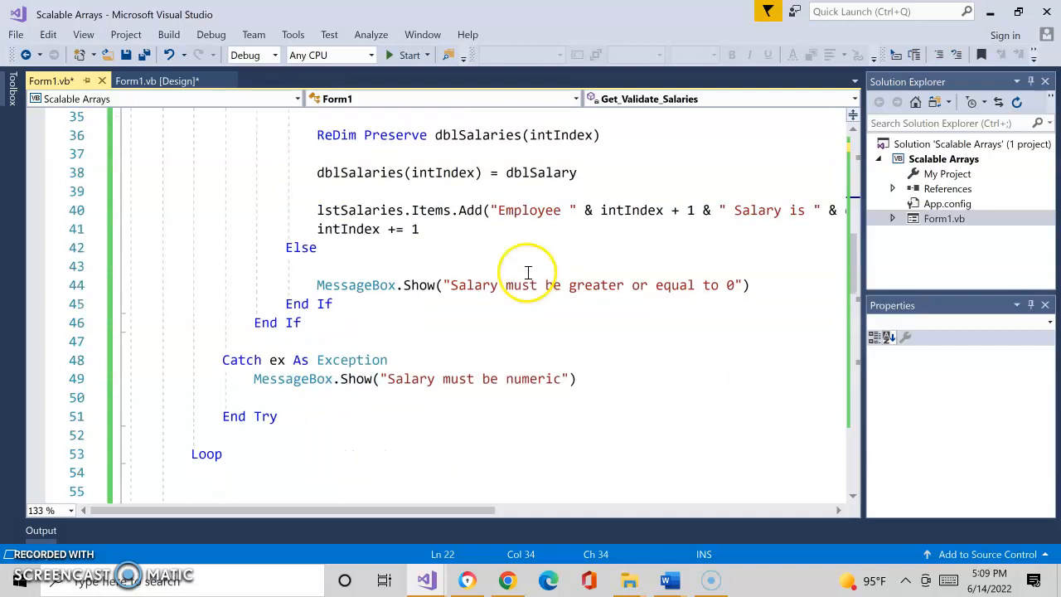
{"action": "scroll", "scroll_direction": "down", "scroll_amount": 3}
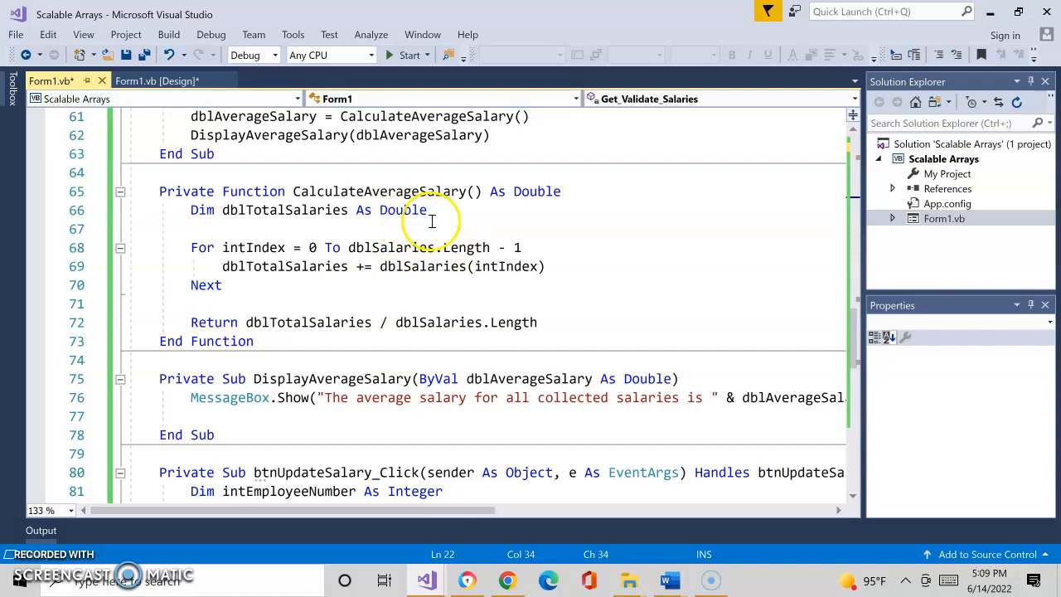
{"action": "mouse_move", "coordinate": [345, 274]}
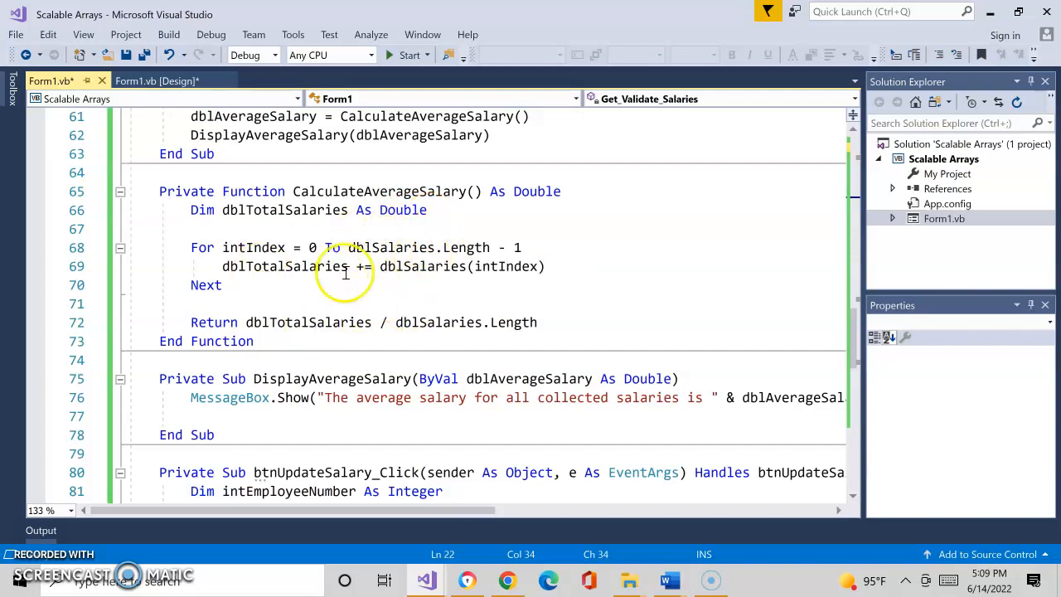
{"action": "mouse_move", "coordinate": [389, 285]}
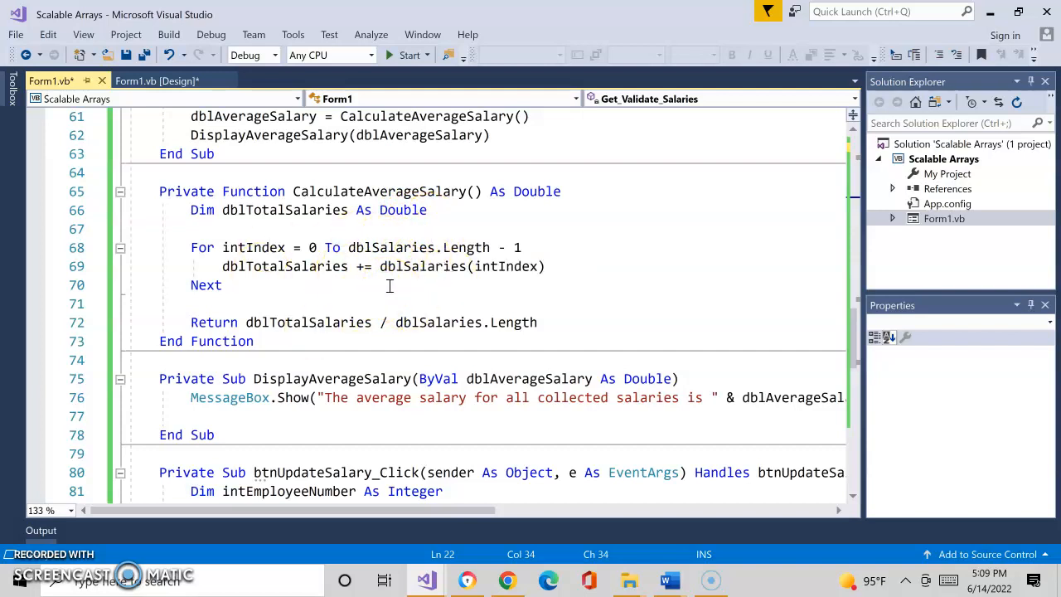
{"action": "scroll", "scroll_direction": "down", "scroll_amount": 3}
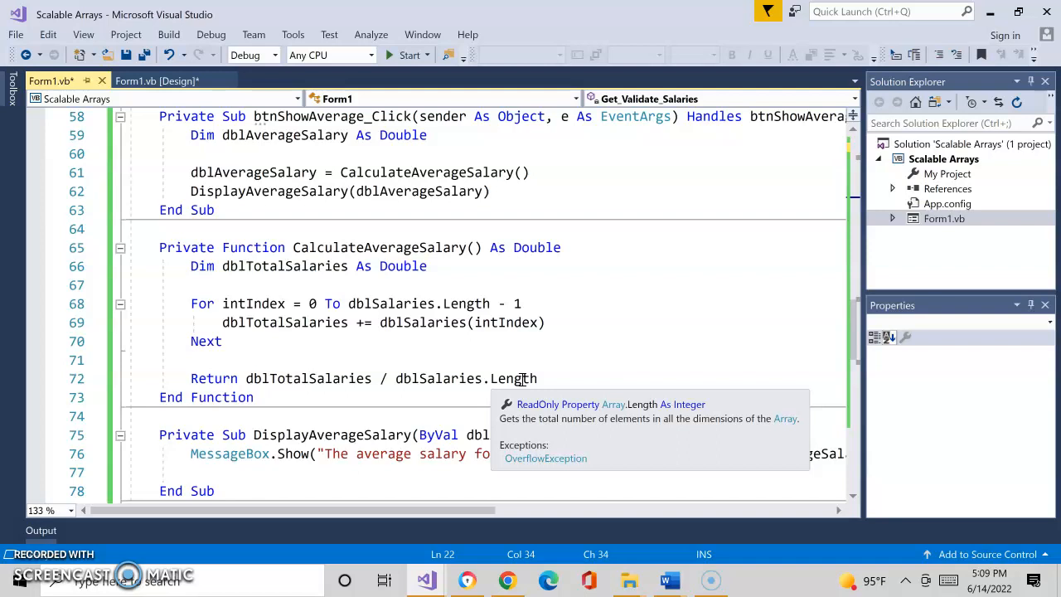
{"action": "mouse_move", "coordinate": [580, 348]}
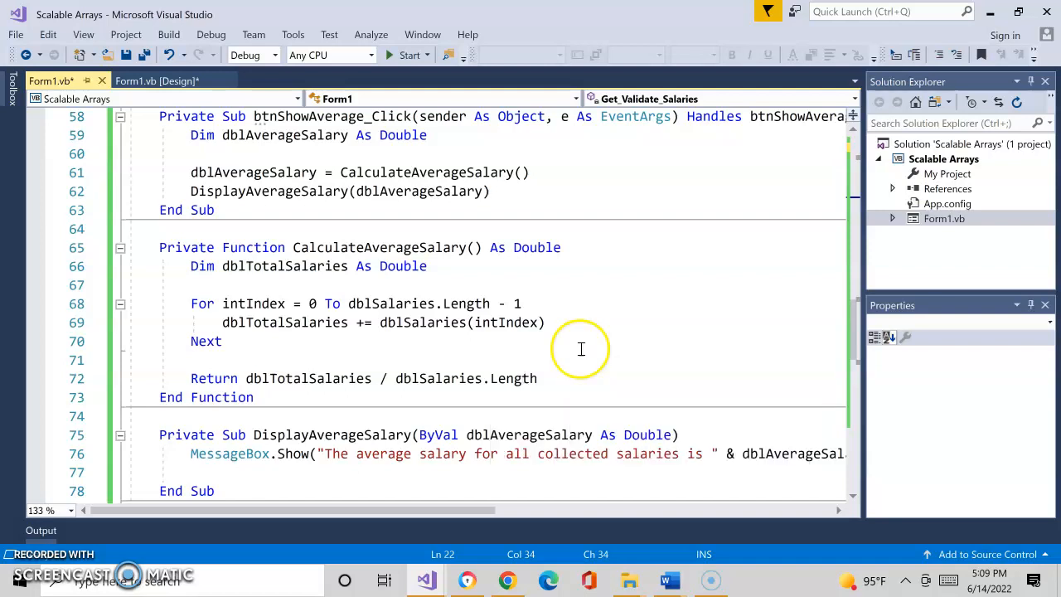
{"action": "scroll", "scroll_direction": "down", "scroll_amount": 3}
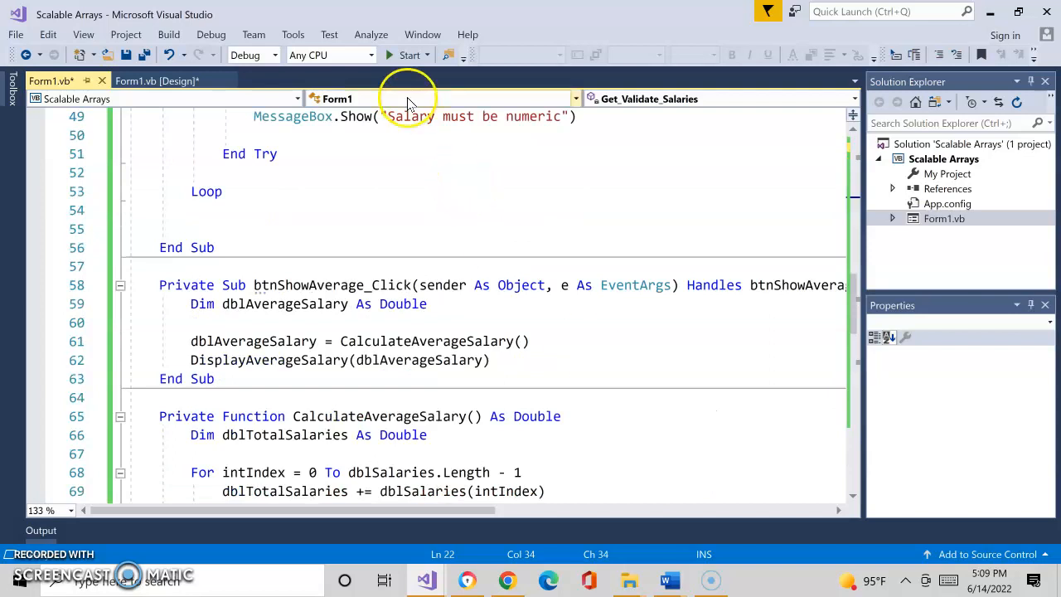
Step: Run the app again and add more salaries until fifteen are listed, then finish entry
{"action": "left_click", "coordinate": [408, 55]}
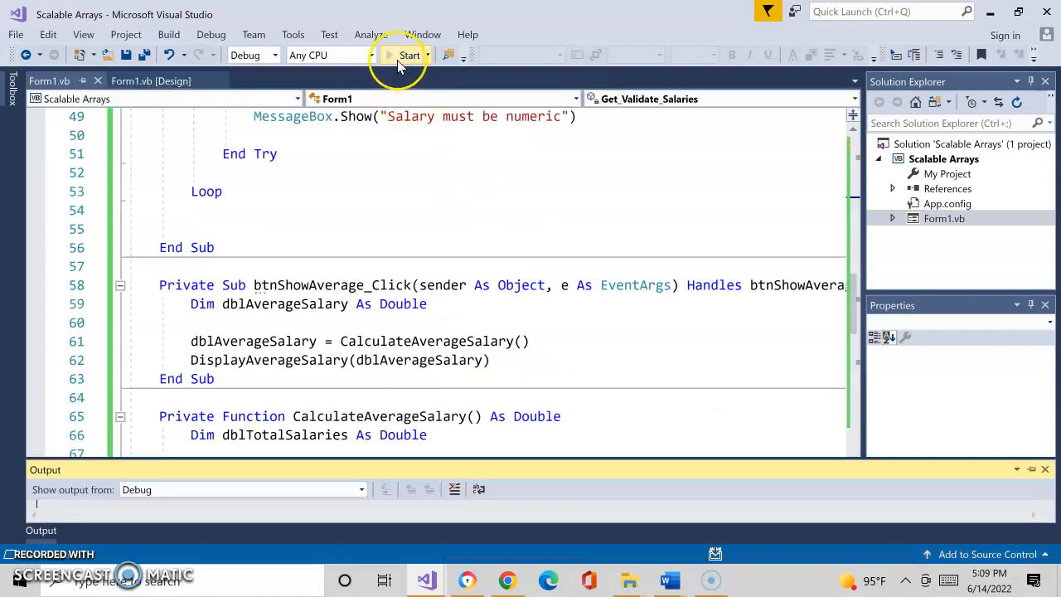
{"action": "left_click", "coordinate": [410, 55]}
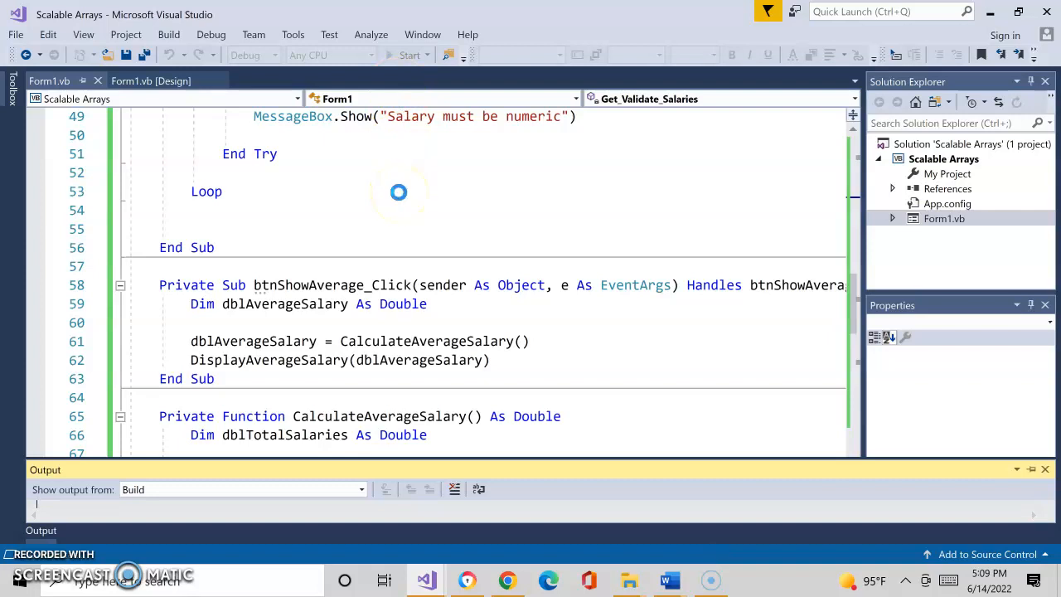
{"action": "left_click", "coordinate": [410, 55]}
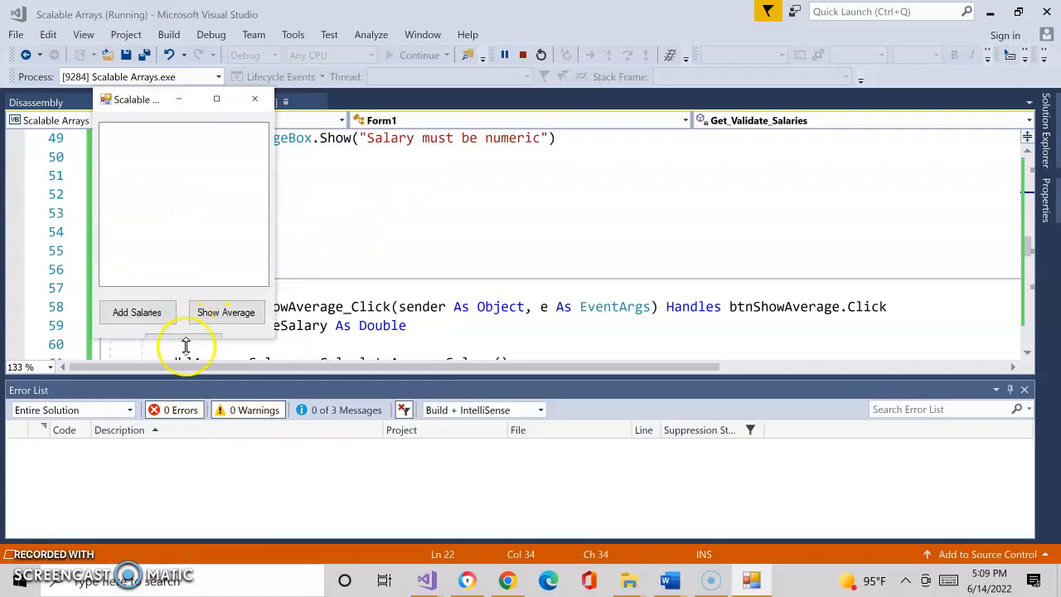
{"action": "left_click", "coordinate": [136, 311]}
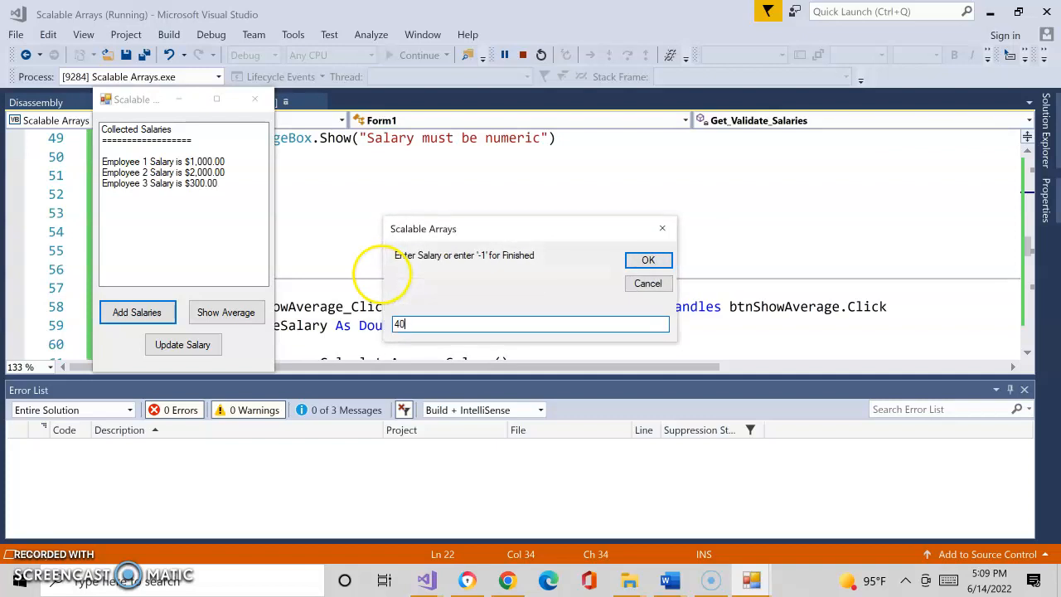
{"action": "left_click", "coordinate": [648, 259]}
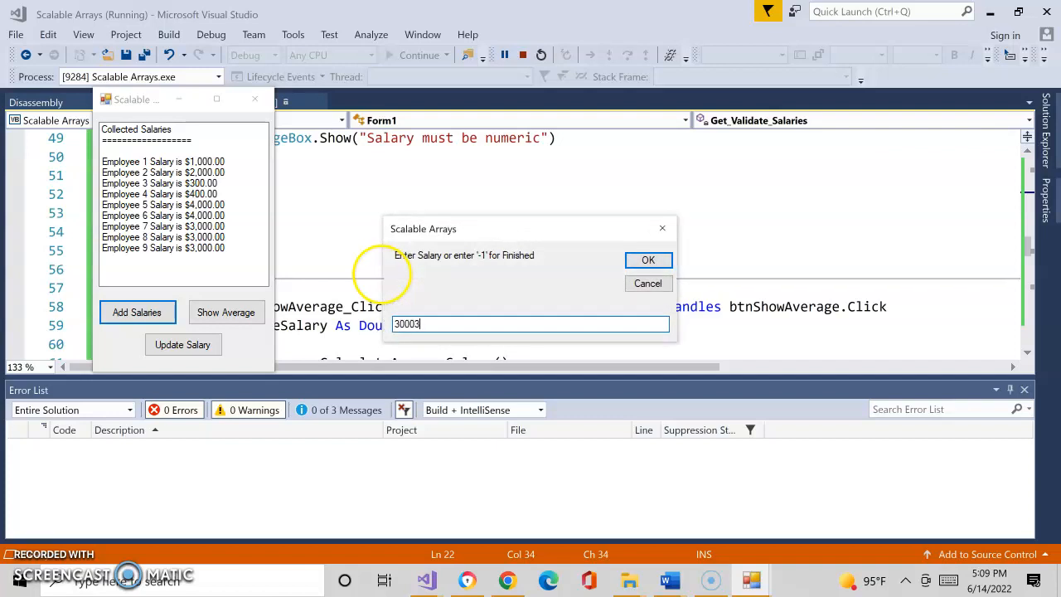
{"action": "left_click", "coordinate": [648, 259]}
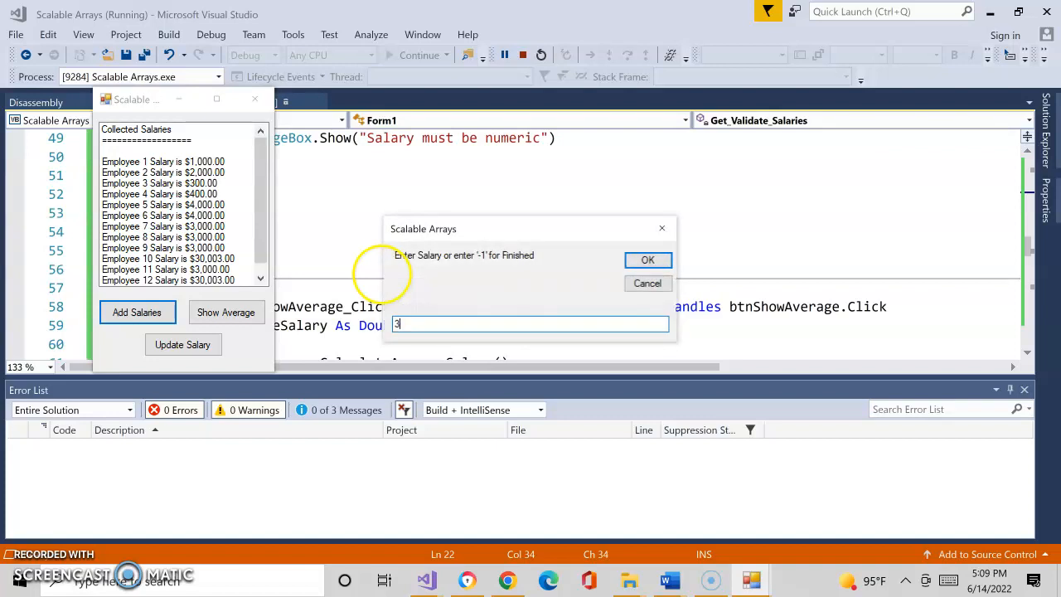
{"action": "type", "text": "000"}
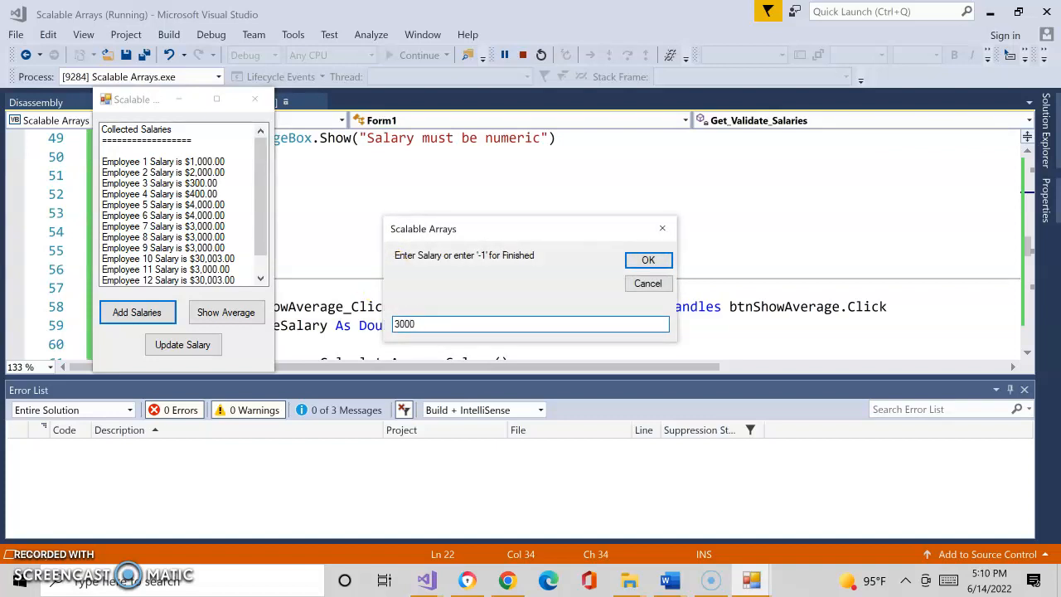
{"action": "left_click", "coordinate": [648, 259]}
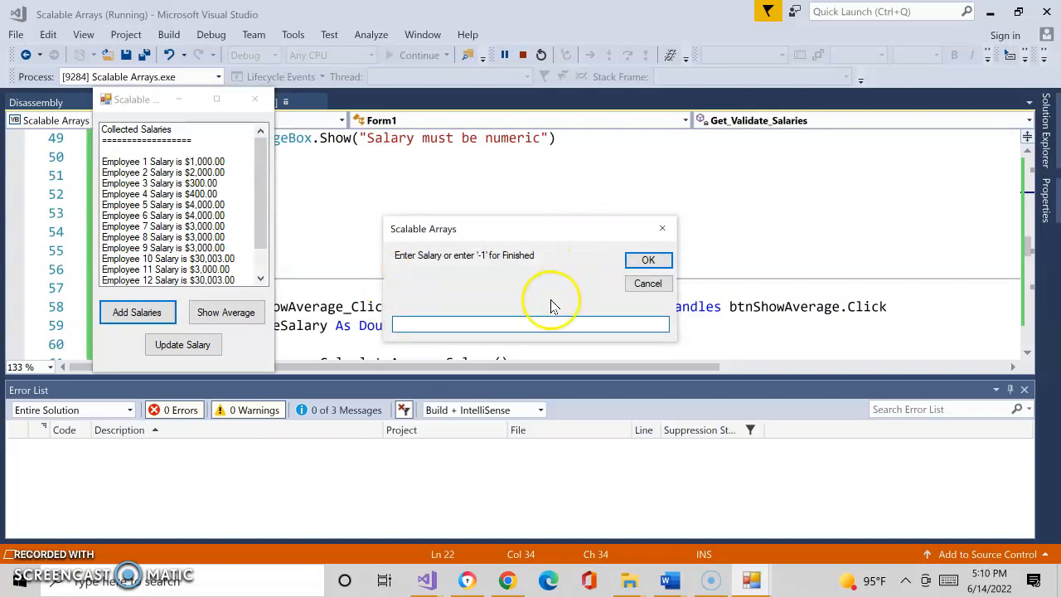
{"action": "left_click", "coordinate": [648, 259]}
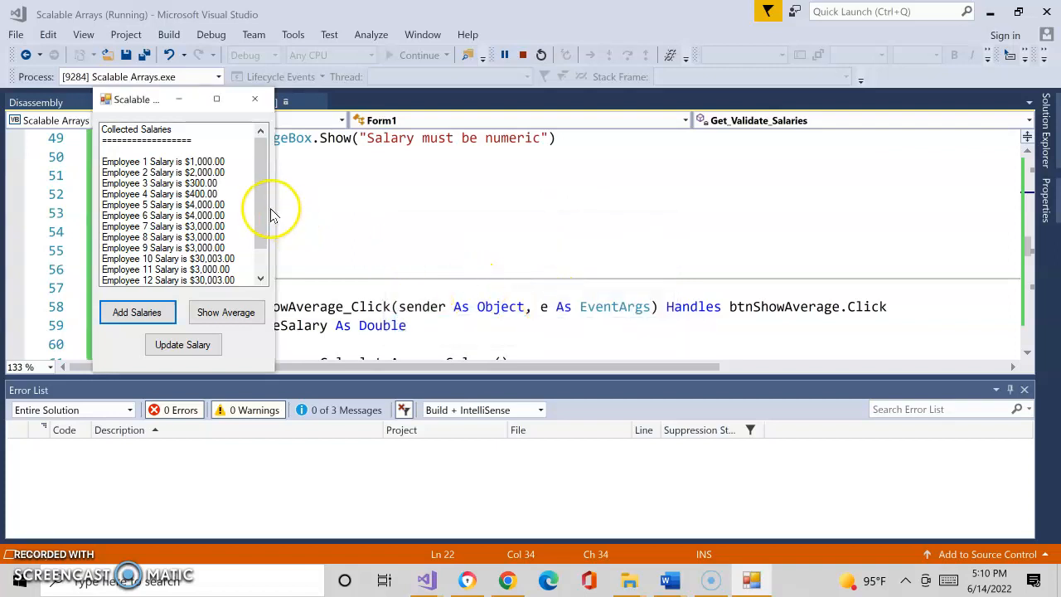
Step: Show the average of all collected salaries, $6,180.40, and dismiss the message
{"action": "scroll", "scroll_direction": "down", "scroll_amount": 3}
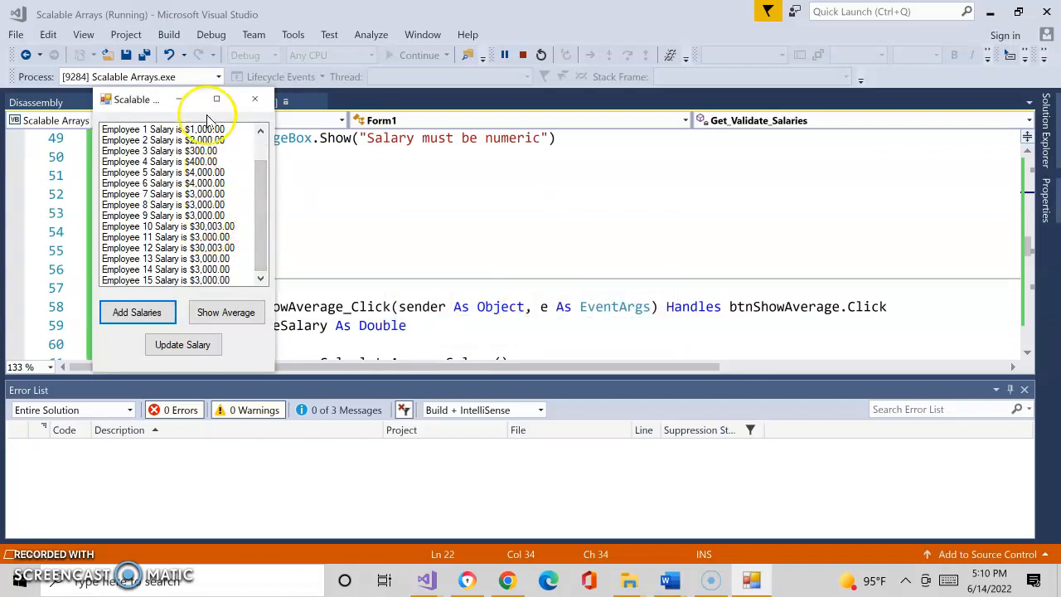
{"action": "mouse_move", "coordinate": [226, 312]}
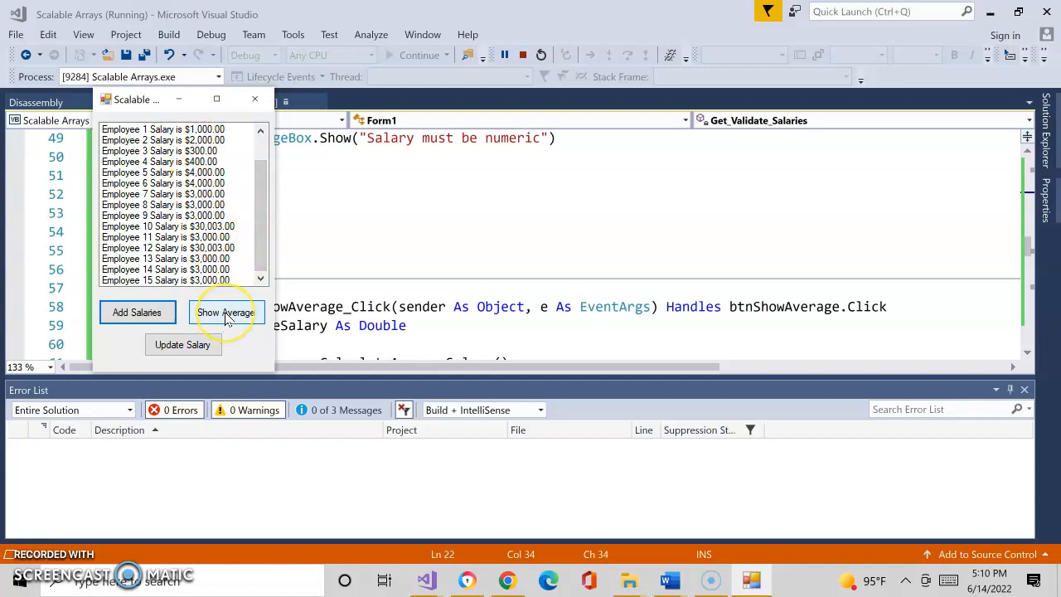
{"action": "left_click", "coordinate": [225, 312]}
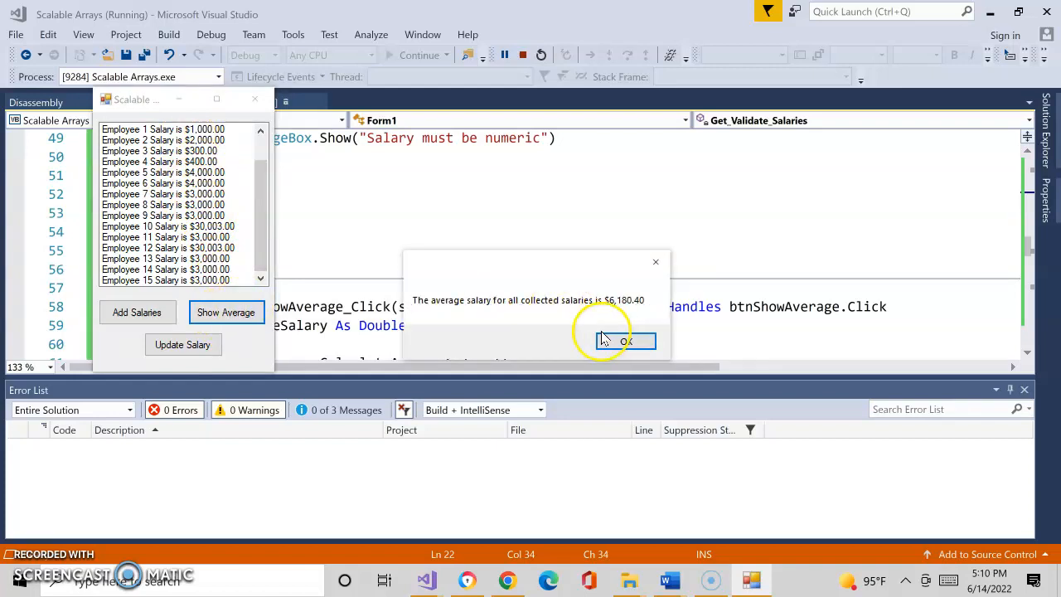
{"action": "left_click", "coordinate": [626, 342]}
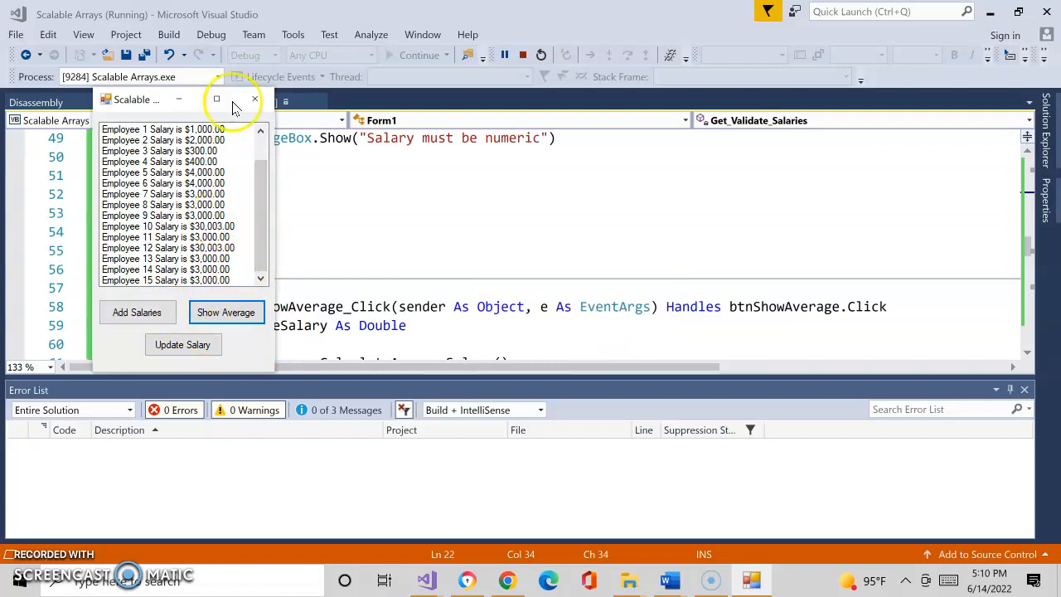
{"action": "mouse_move", "coordinate": [252, 126]}
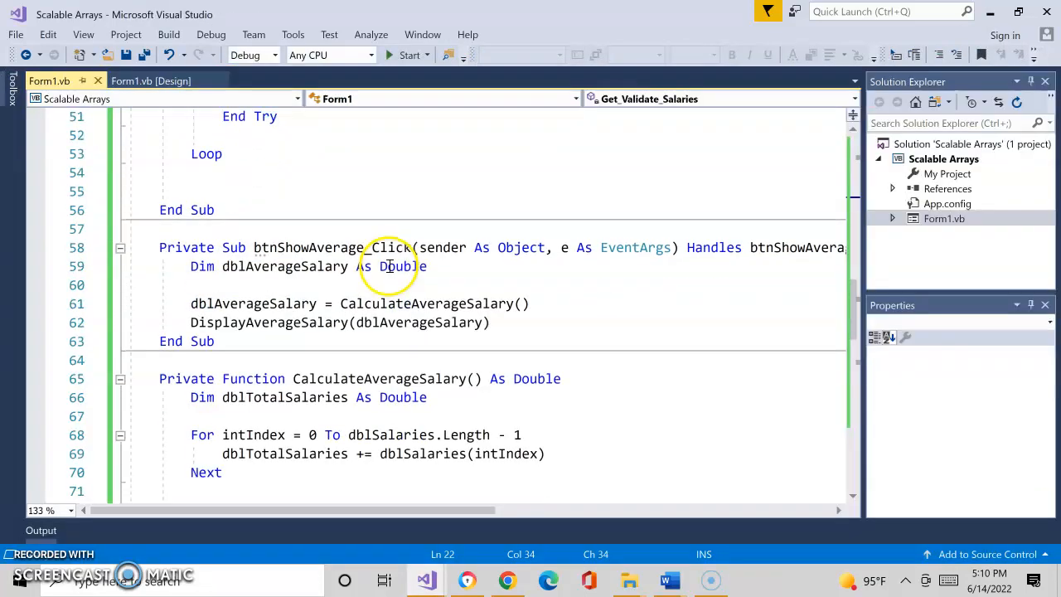
{"action": "scroll", "scroll_direction": "down", "scroll_amount": 3}
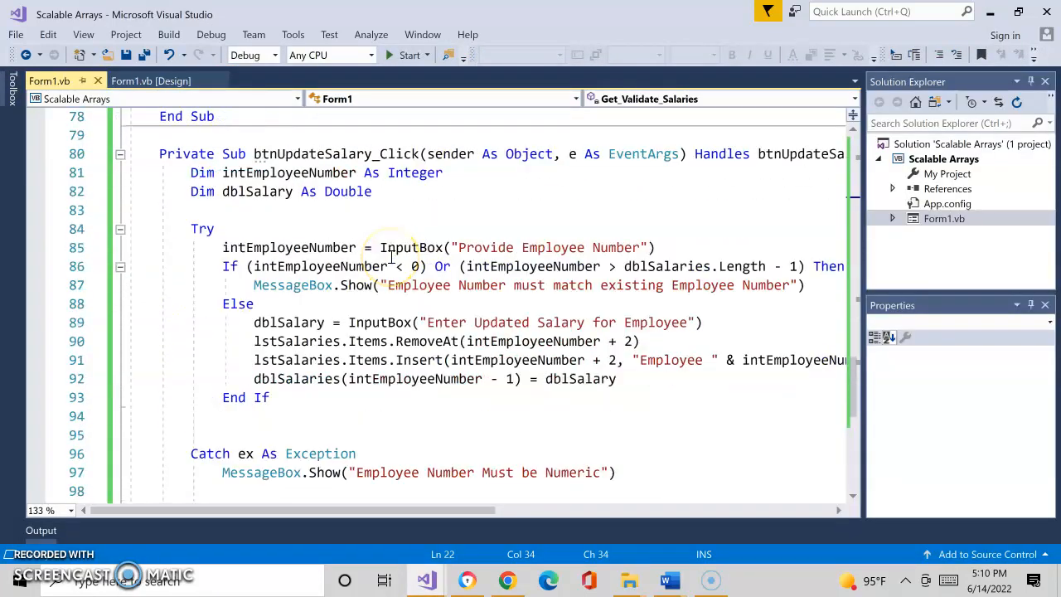
{"action": "scroll", "scroll_direction": "down", "scroll_amount": 3}
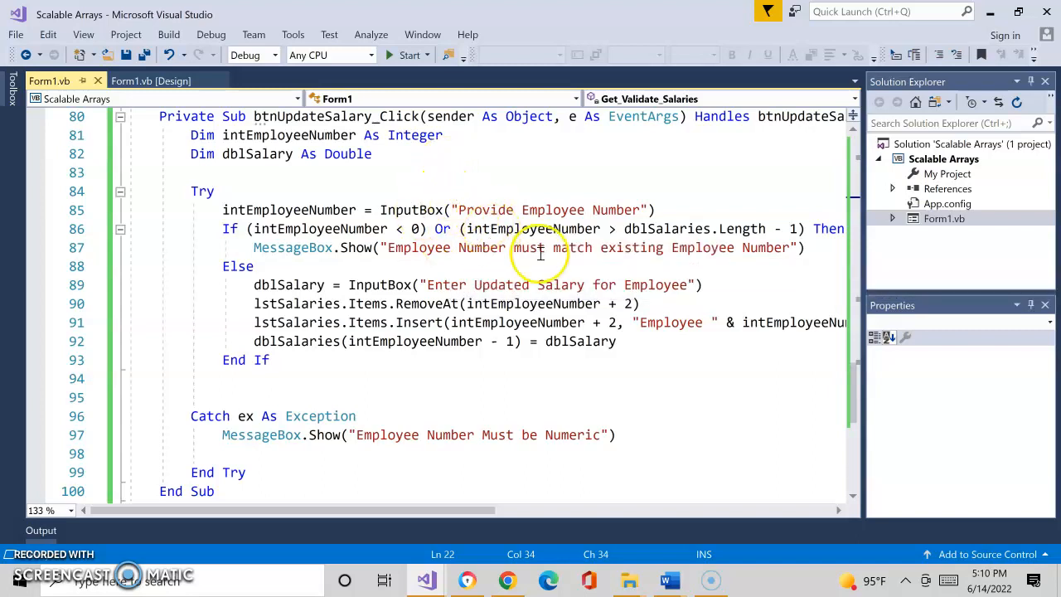
{"action": "mouse_move", "coordinate": [539, 209]}
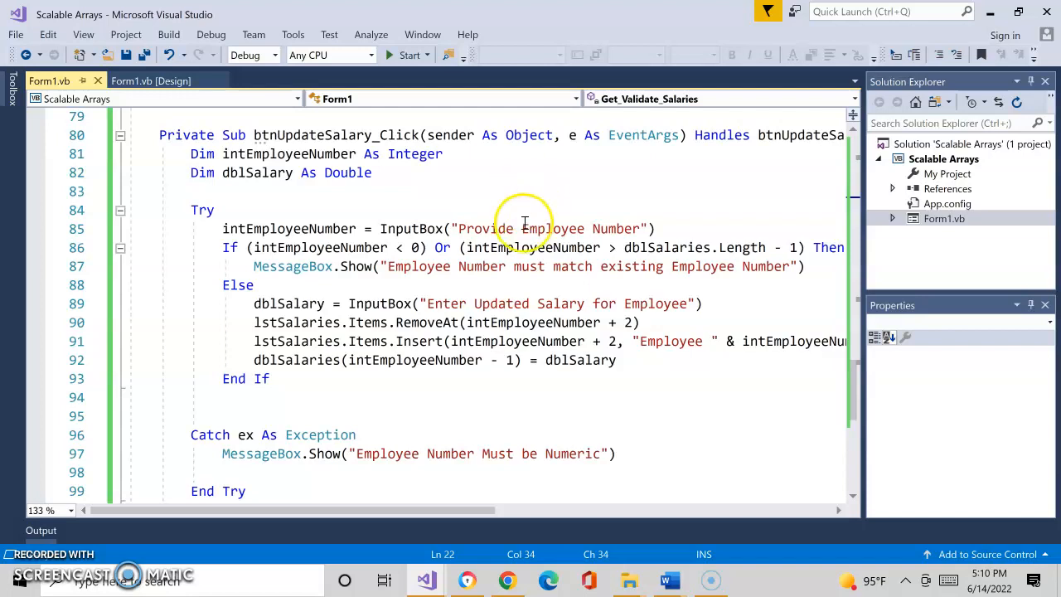
{"action": "mouse_move", "coordinate": [278, 228]}
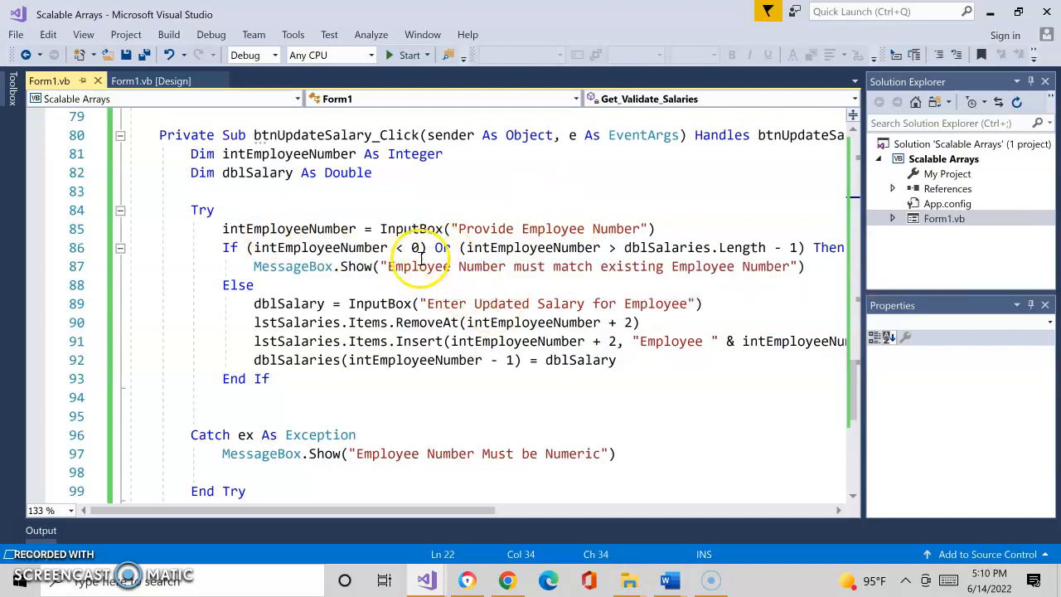
{"action": "mouse_move", "coordinate": [405, 247]}
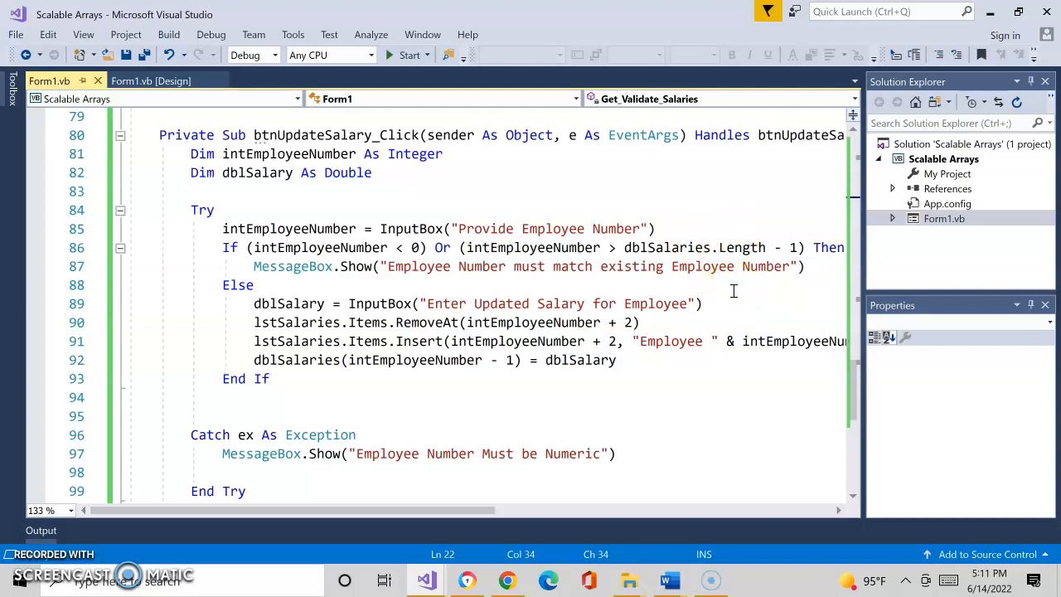
{"action": "scroll", "scroll_direction": "down", "scroll_amount": 3}
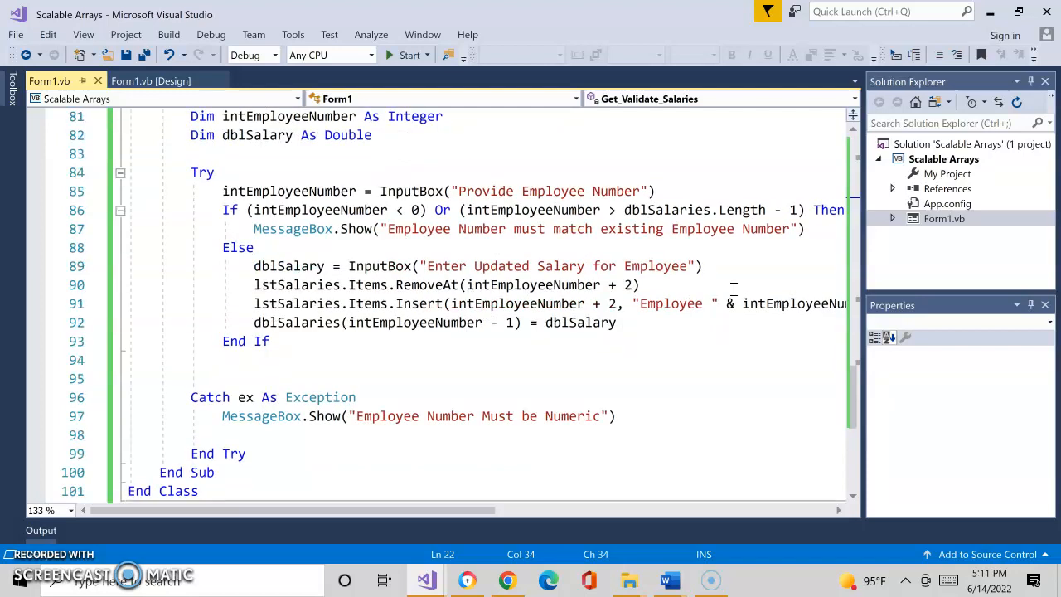
{"action": "mouse_move", "coordinate": [481, 265]}
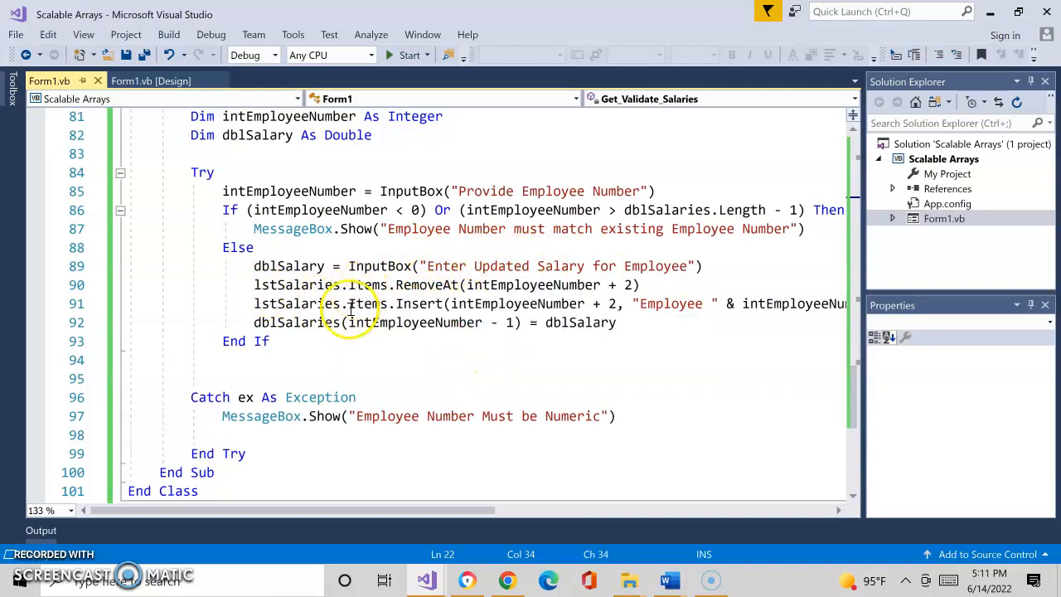
{"action": "mouse_move", "coordinate": [447, 372]}
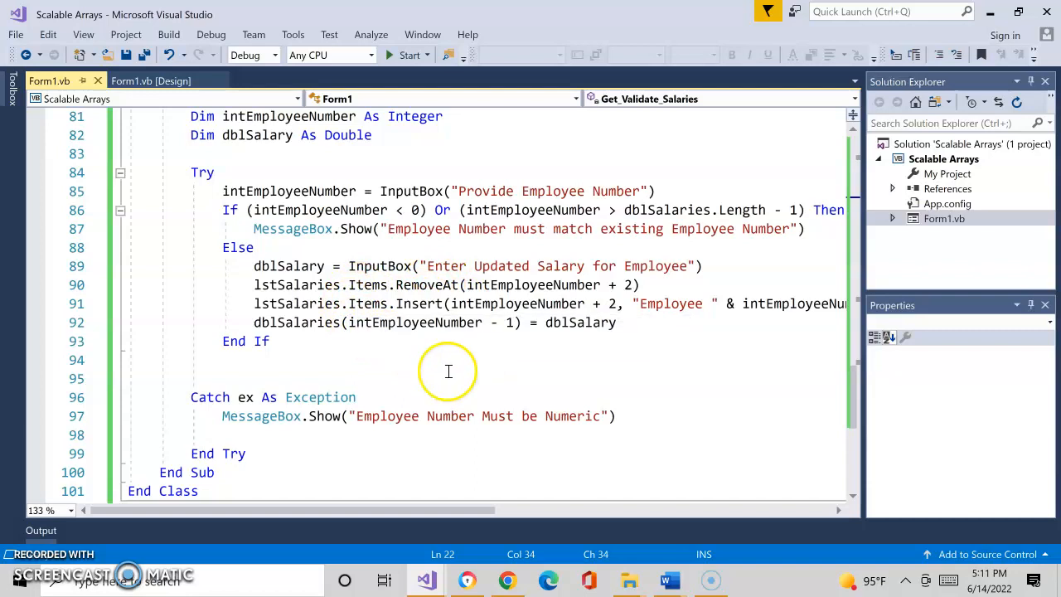
{"action": "mouse_move", "coordinate": [473, 303]}
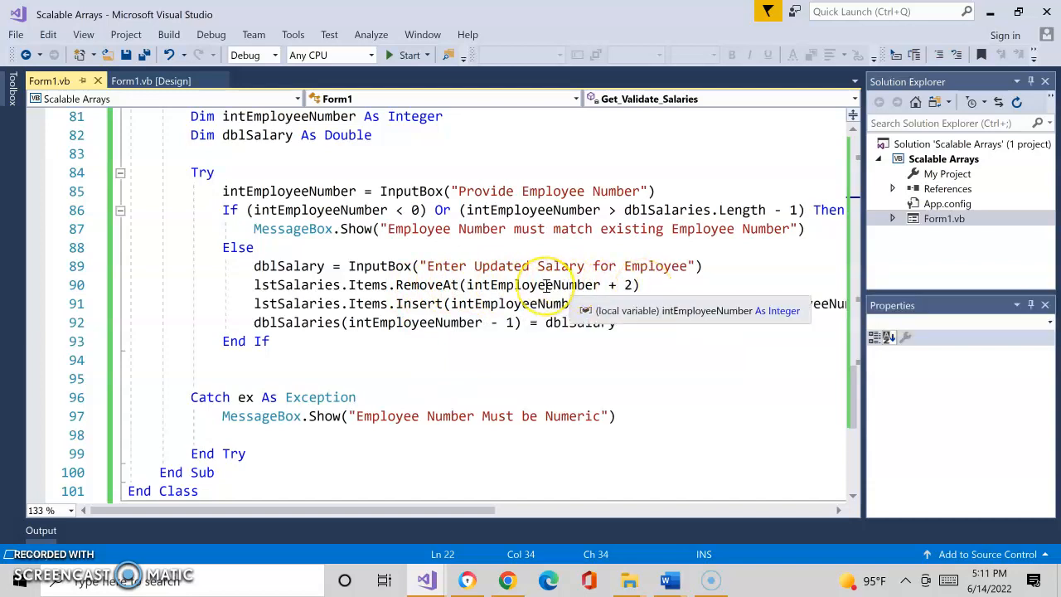
{"action": "mouse_move", "coordinate": [633, 285]}
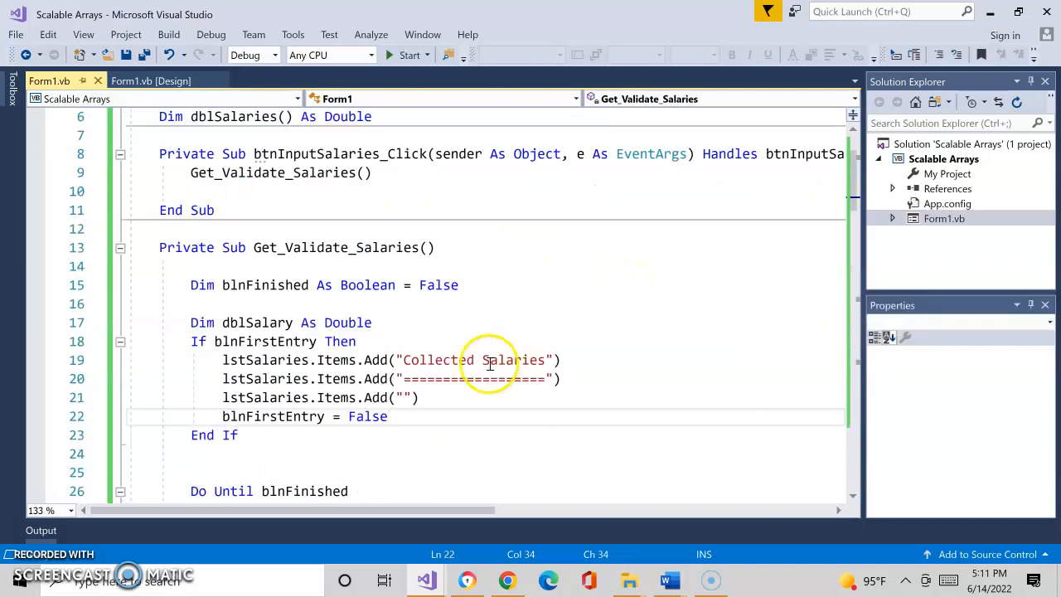
{"action": "mouse_move", "coordinate": [448, 368]}
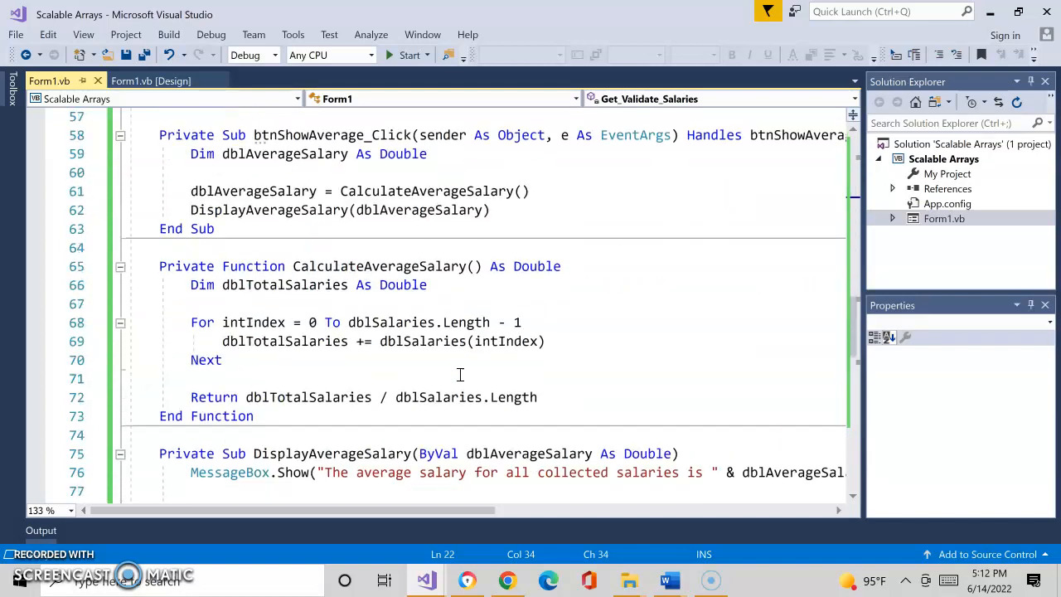
{"action": "scroll", "scroll_direction": "down", "scroll_amount": 3}
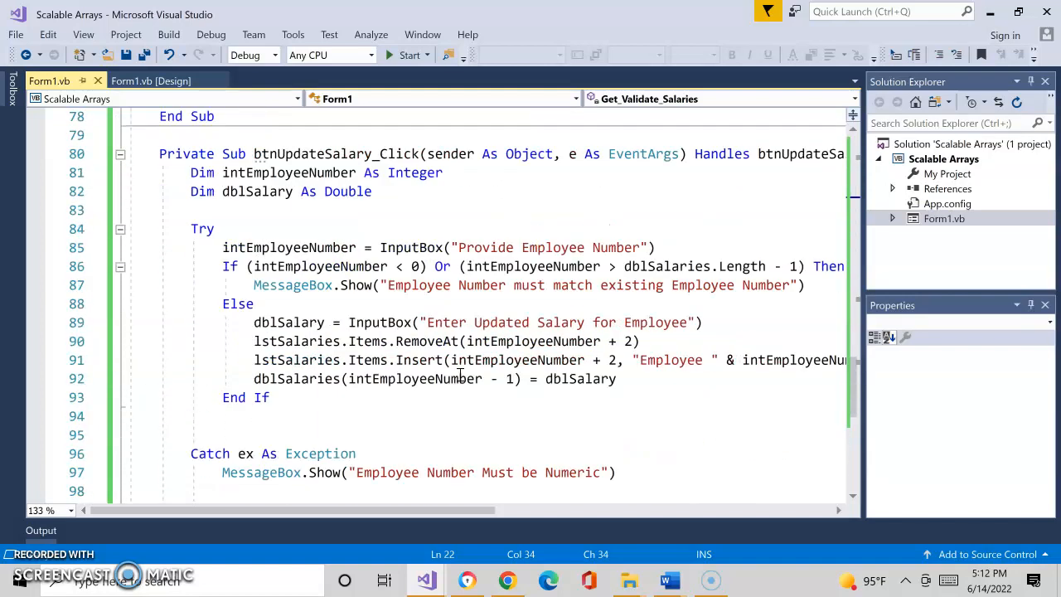
{"action": "mouse_move", "coordinate": [640, 427]}
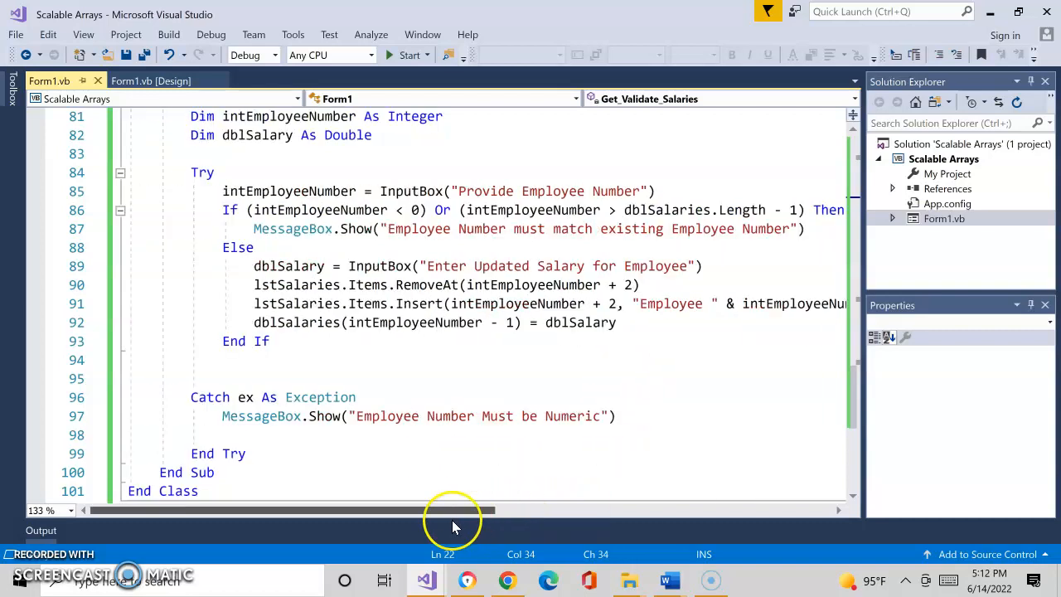
{"action": "mouse_move", "coordinate": [323, 322]}
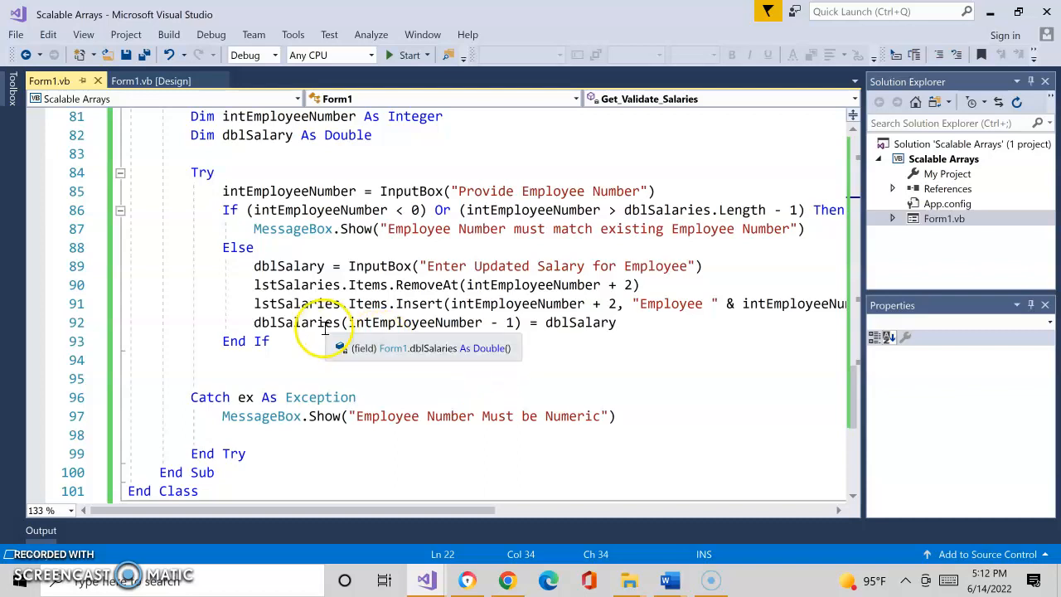
{"action": "mouse_move", "coordinate": [547, 380]}
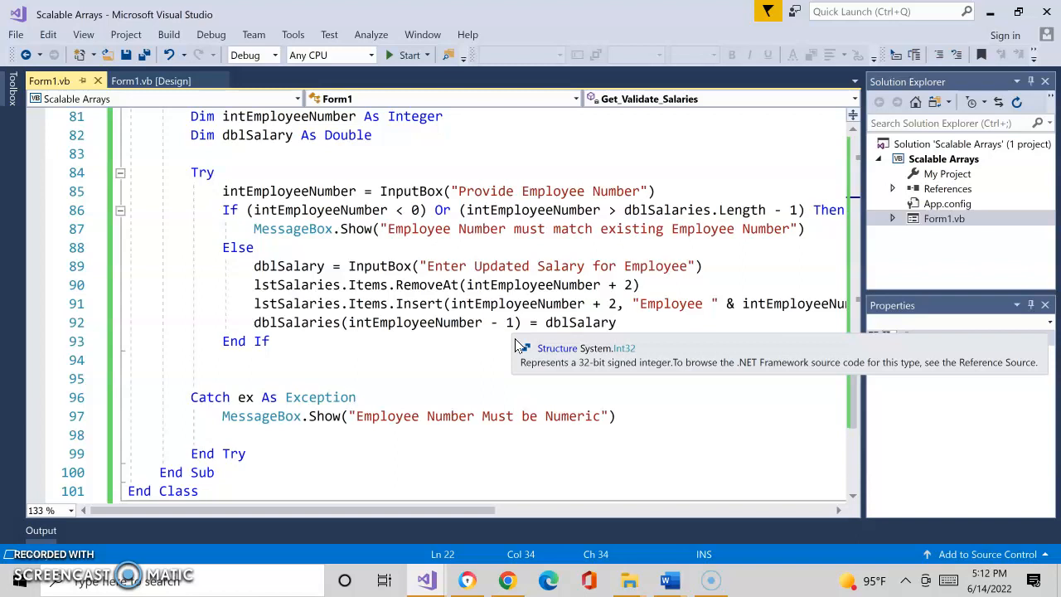
{"action": "mouse_move", "coordinate": [550, 341]}
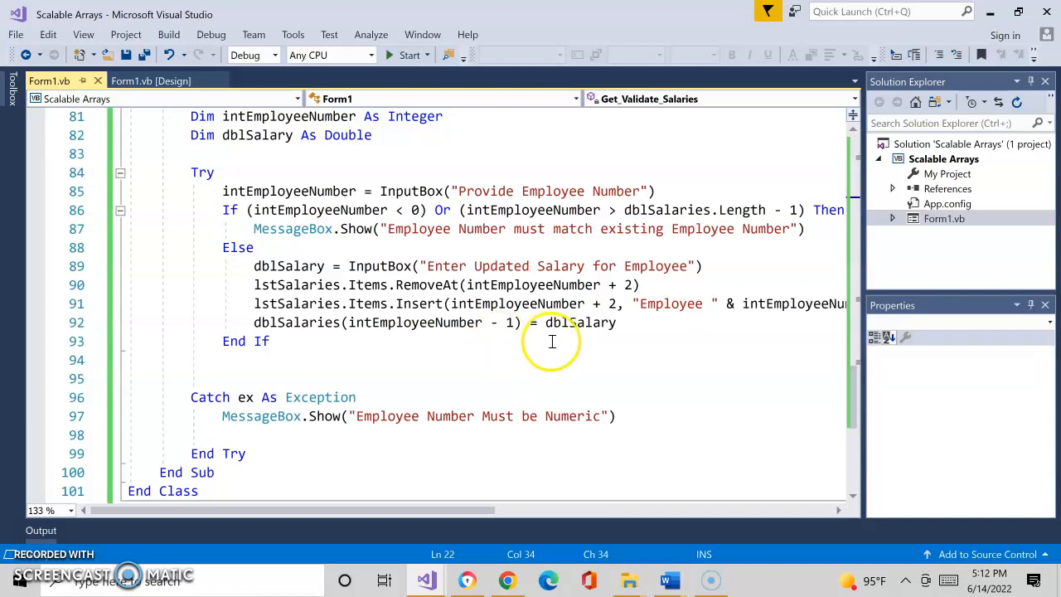
{"action": "mouse_move", "coordinate": [495, 322]}
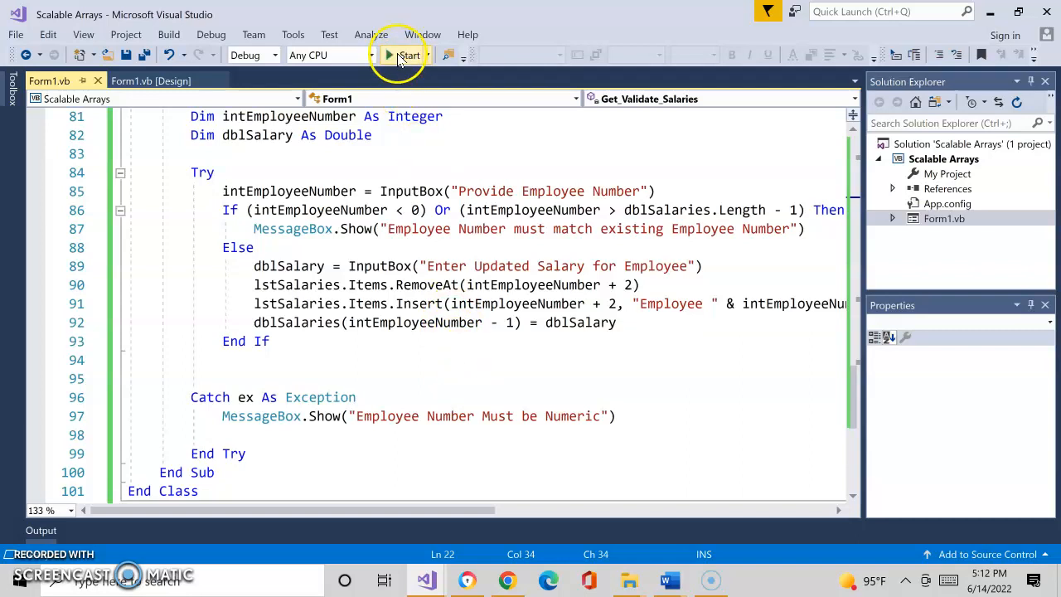
Step: Run the app and start adding salaries, with $100.00 and $2,000.00 entered so far
{"action": "left_click", "coordinate": [398, 55]}
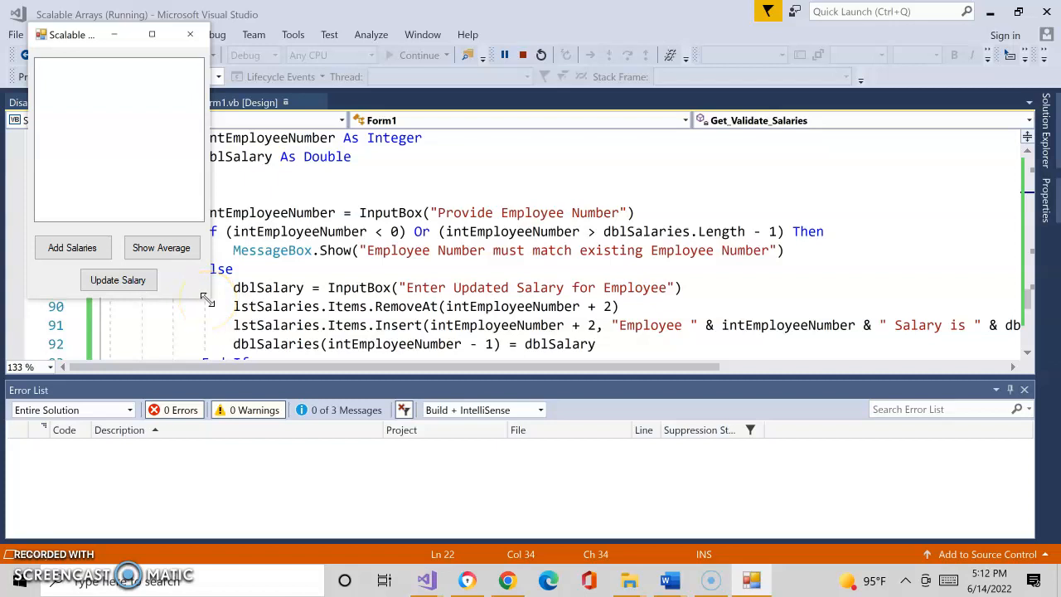
{"action": "left_click", "coordinate": [73, 247]}
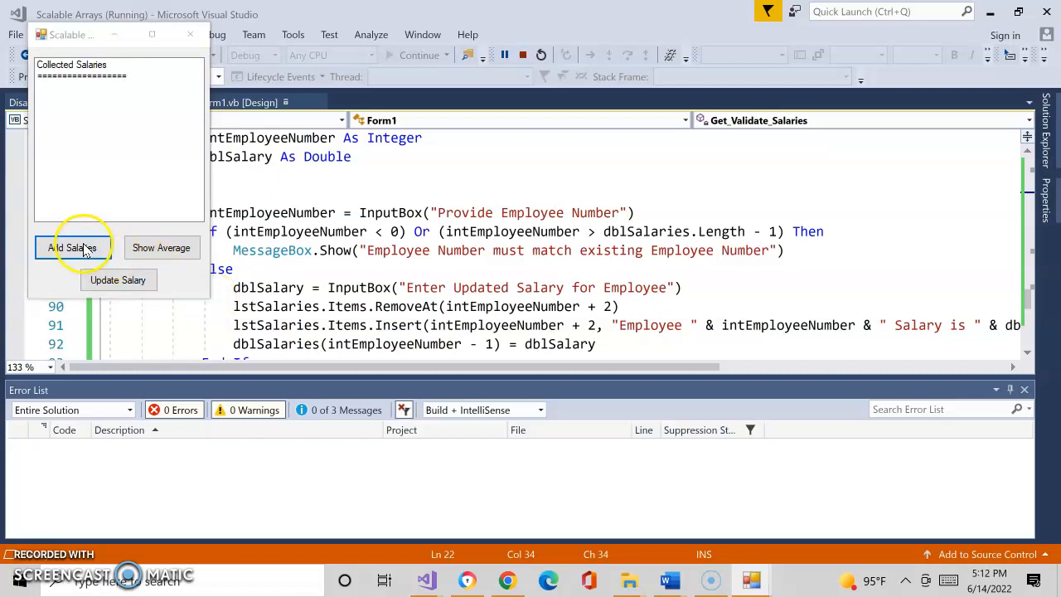
{"action": "left_click", "coordinate": [73, 247]}
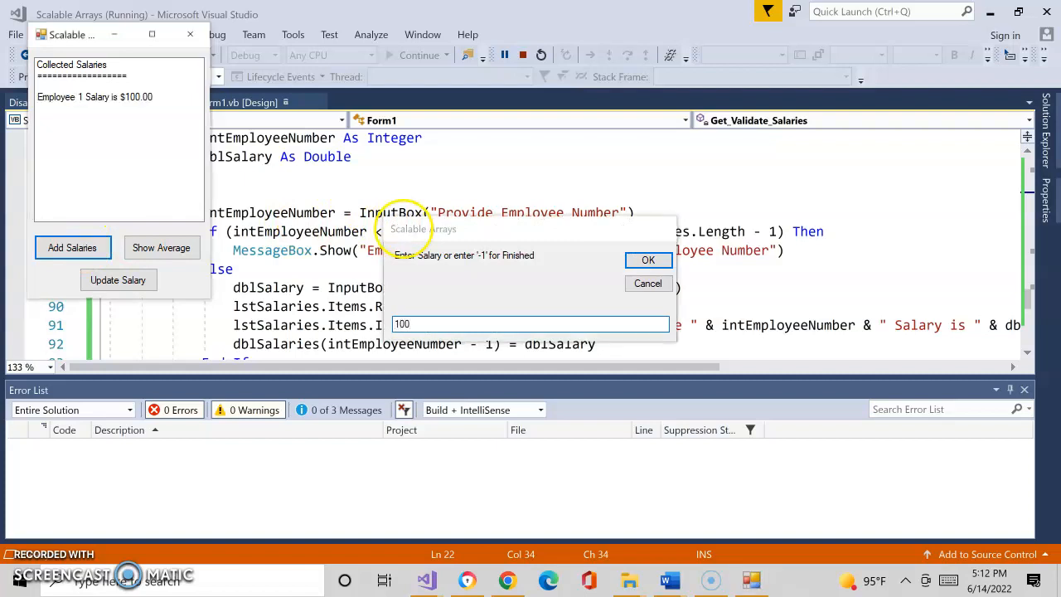
{"action": "left_click", "coordinate": [648, 258]}
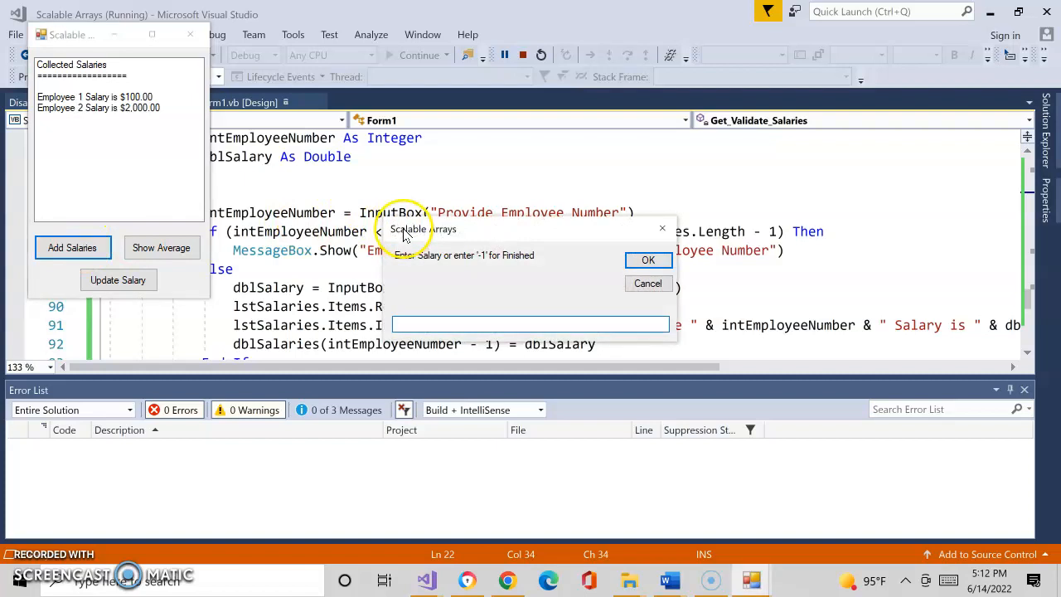